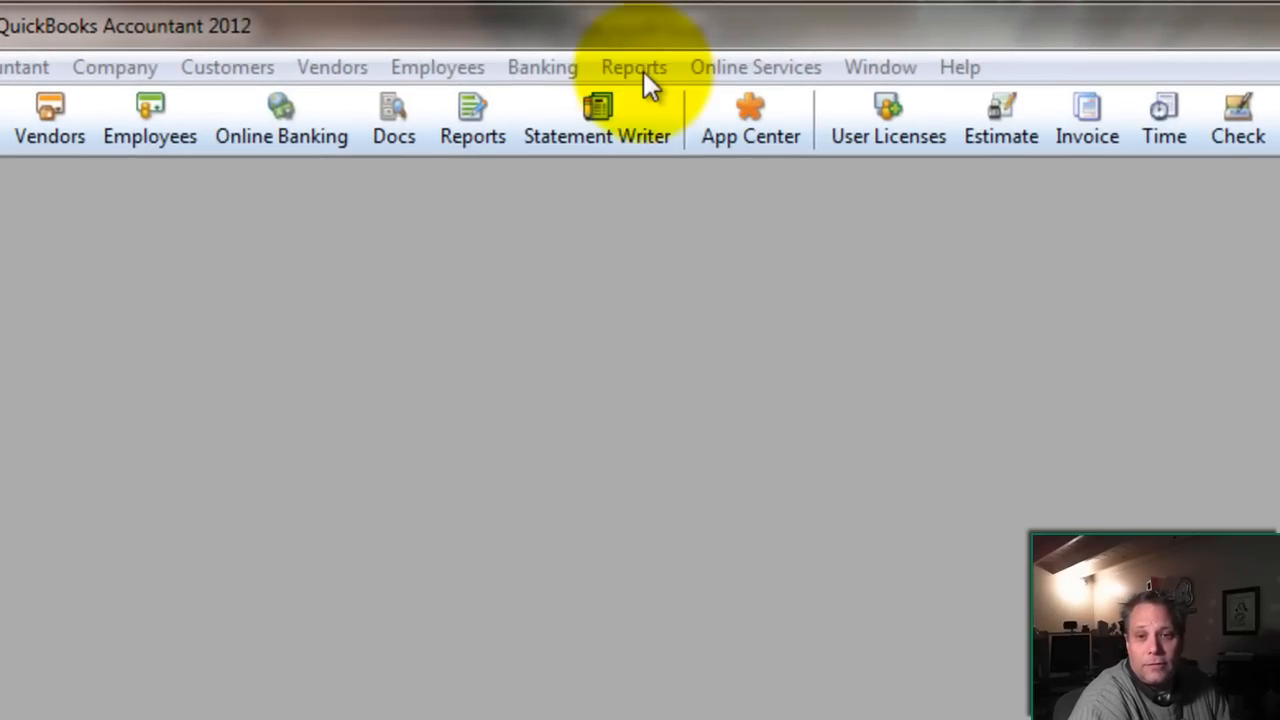
- Bring up the A/R Aging Detail report from the Reports menu
{"action": "left_click", "coordinate": [634, 68]}
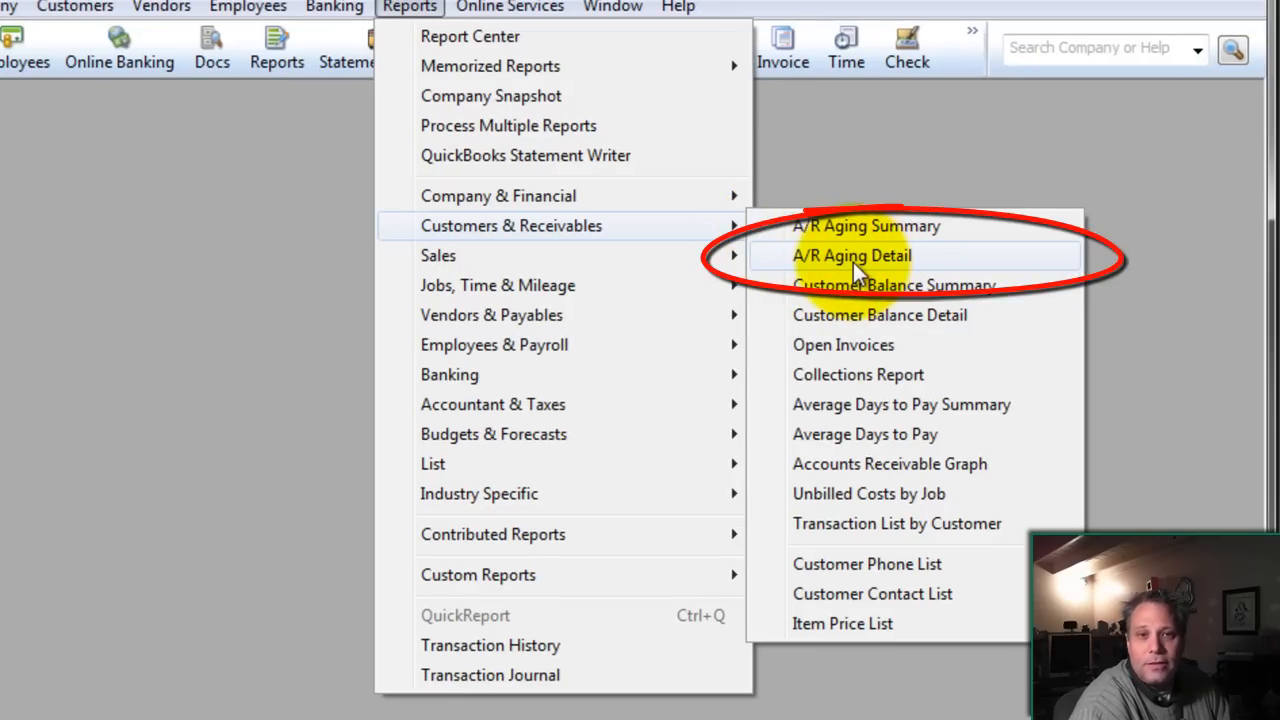
{"action": "left_click", "coordinate": [852, 256]}
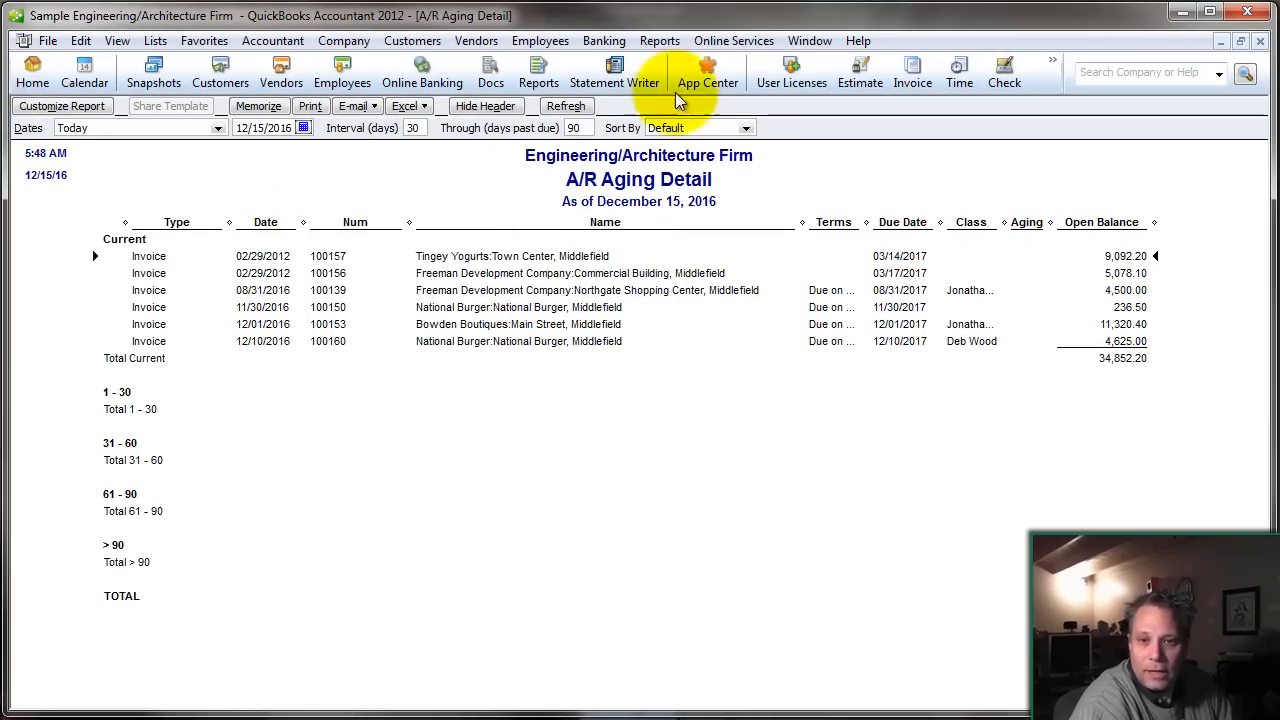
- Briefly view the Open Invoices report and close its window
{"action": "left_click", "coordinate": [660, 40]}
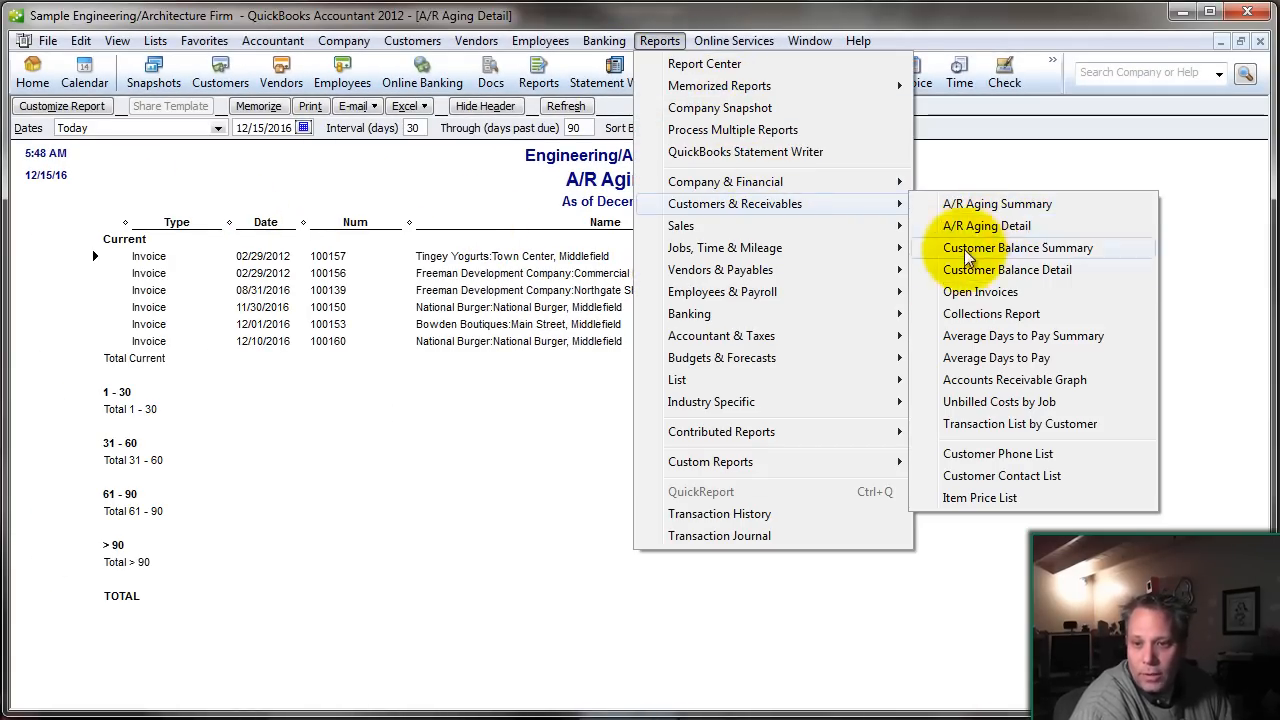
{"action": "left_click", "coordinate": [980, 292]}
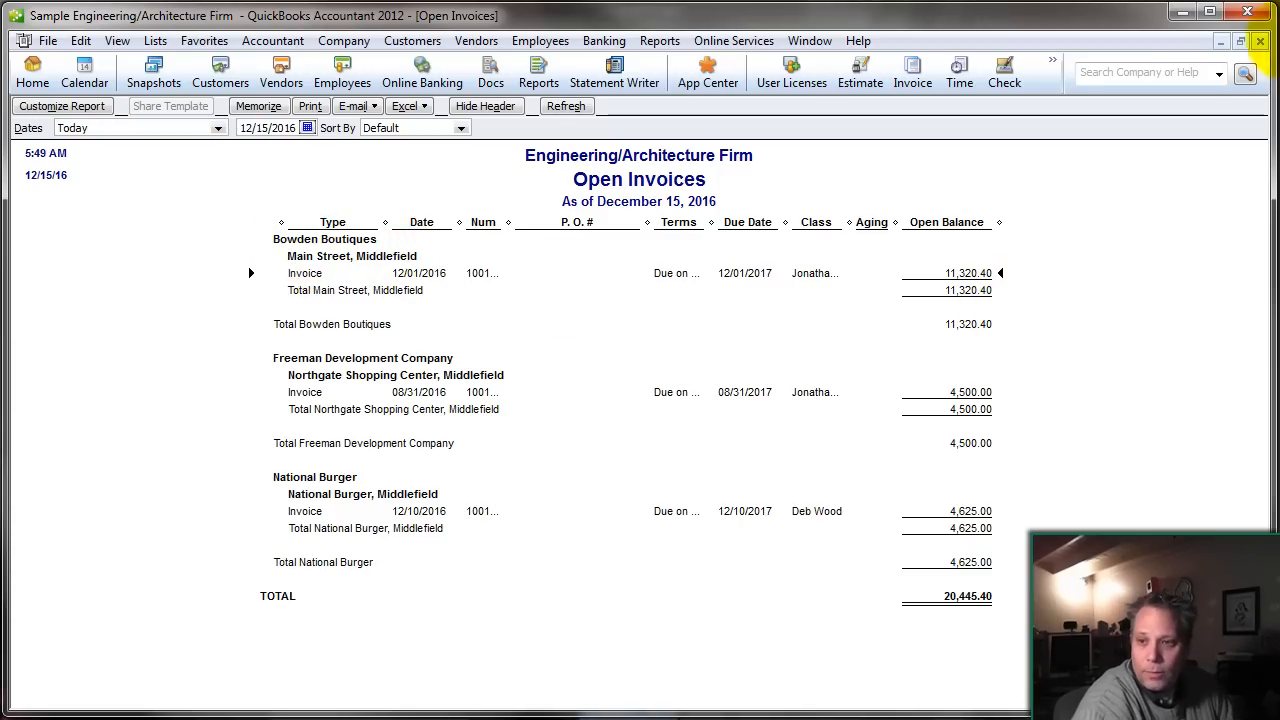
{"action": "left_click", "coordinate": [404, 106]}
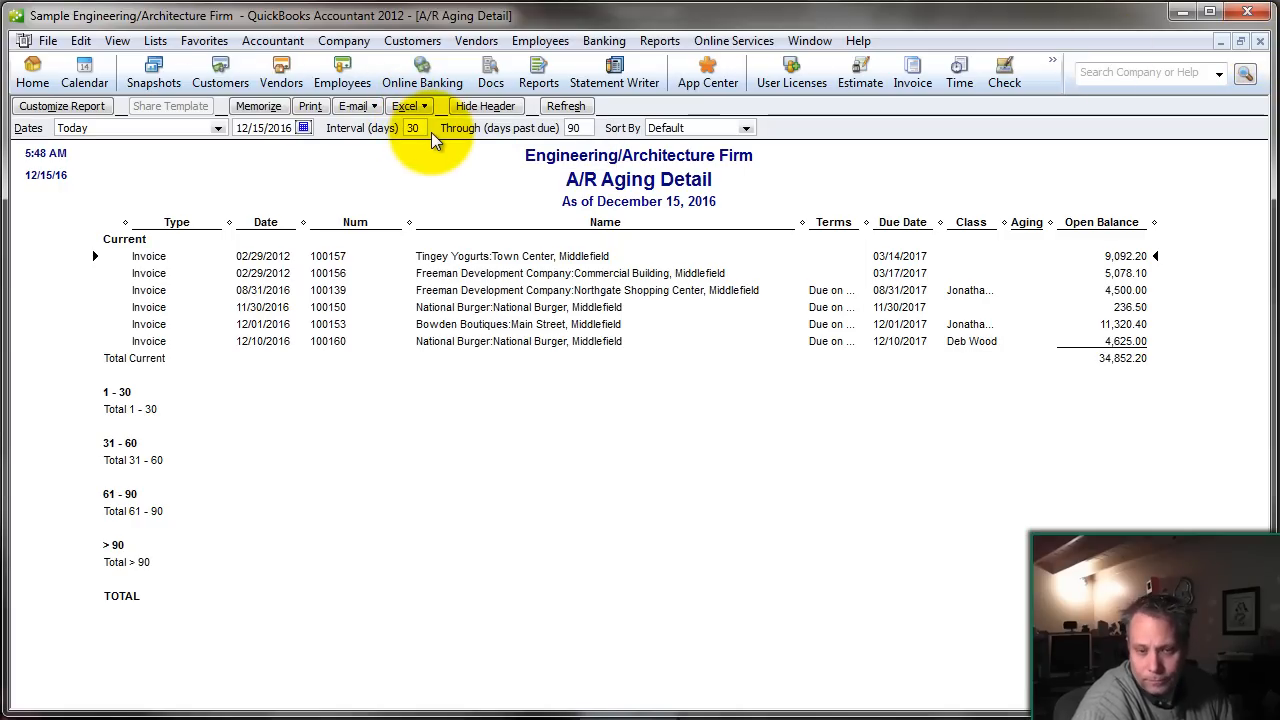
- Export the A/R Aging Detail report to a new Excel workbook with Advanced options accepted
{"action": "left_click", "coordinate": [404, 106]}
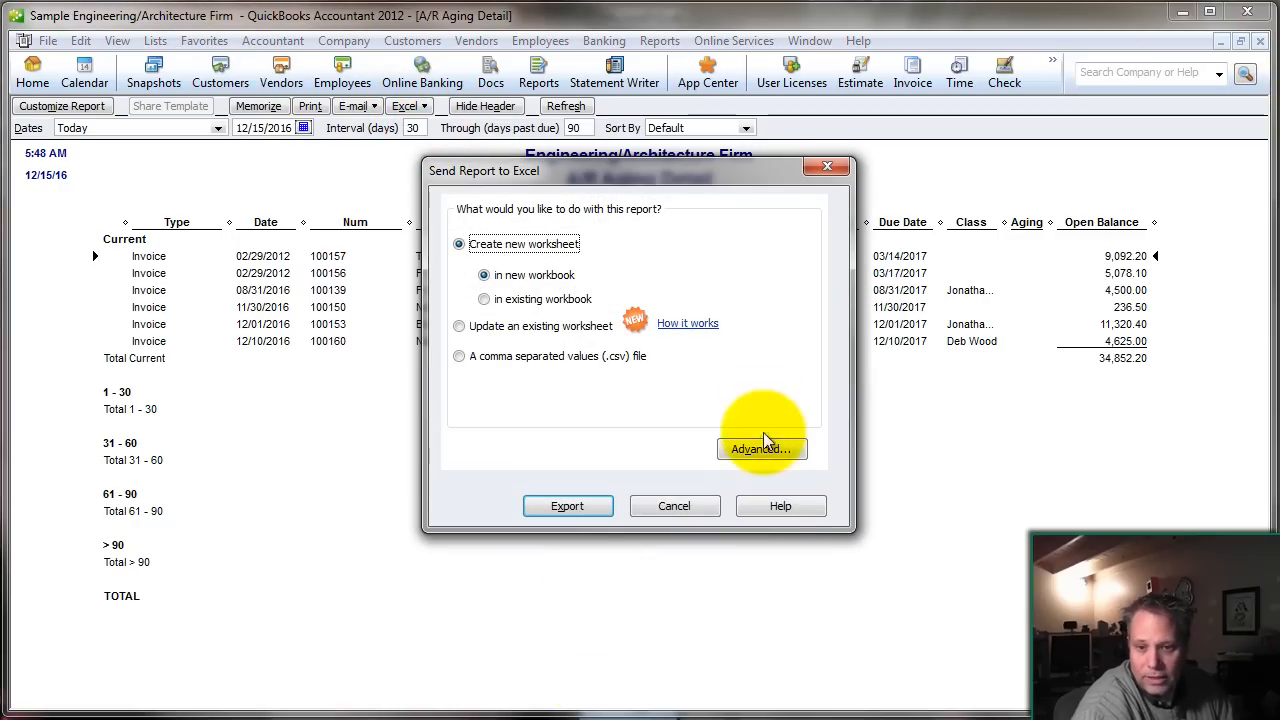
{"action": "left_click", "coordinate": [760, 448]}
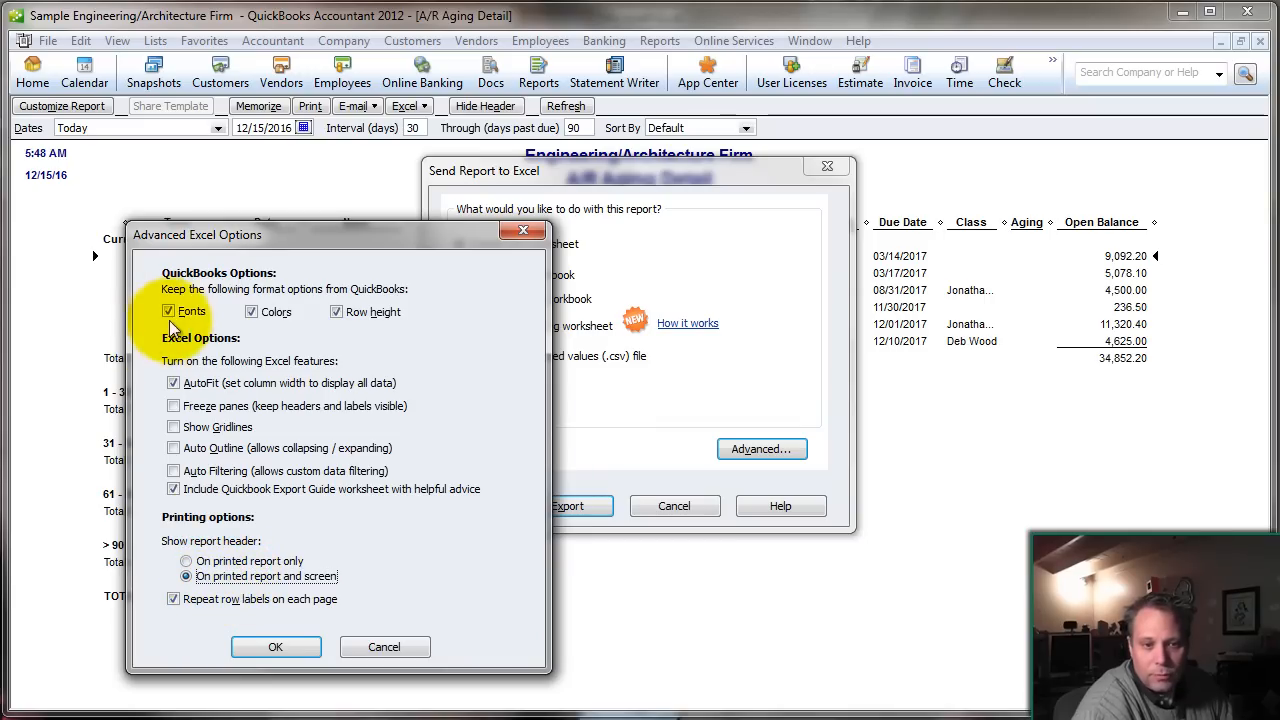
{"action": "left_click", "coordinate": [168, 312]}
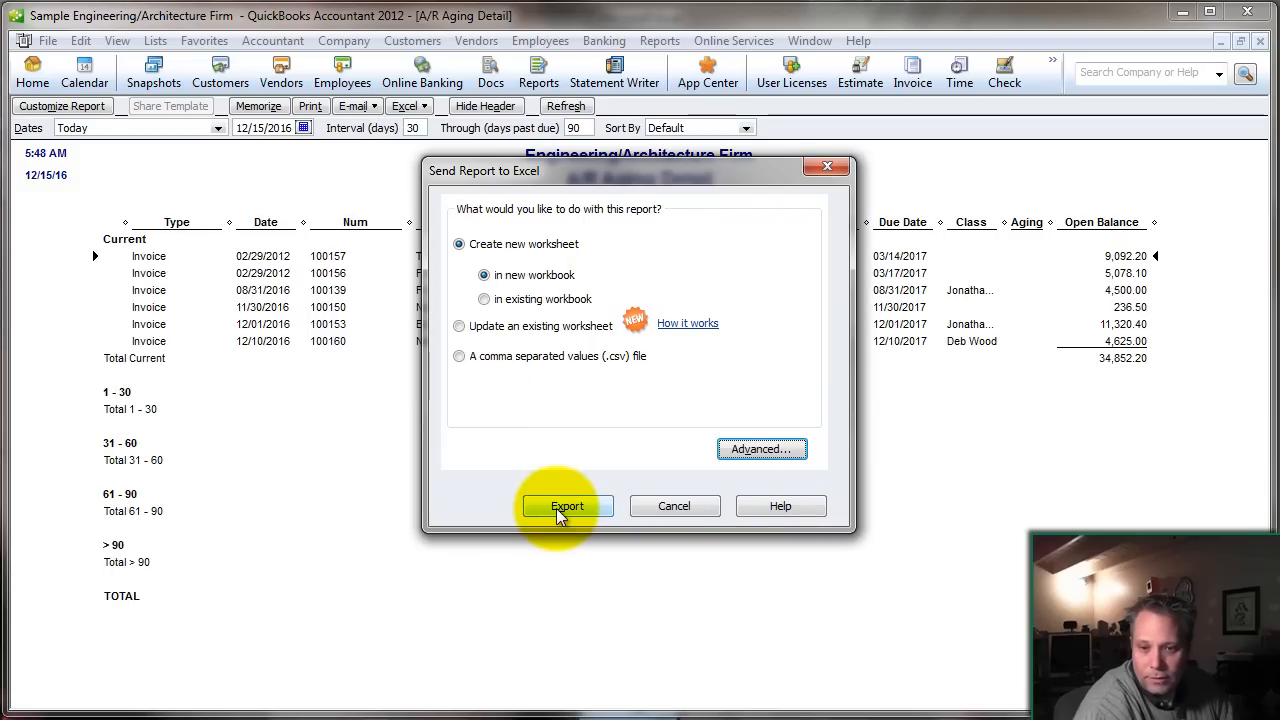
{"action": "left_click", "coordinate": [568, 504]}
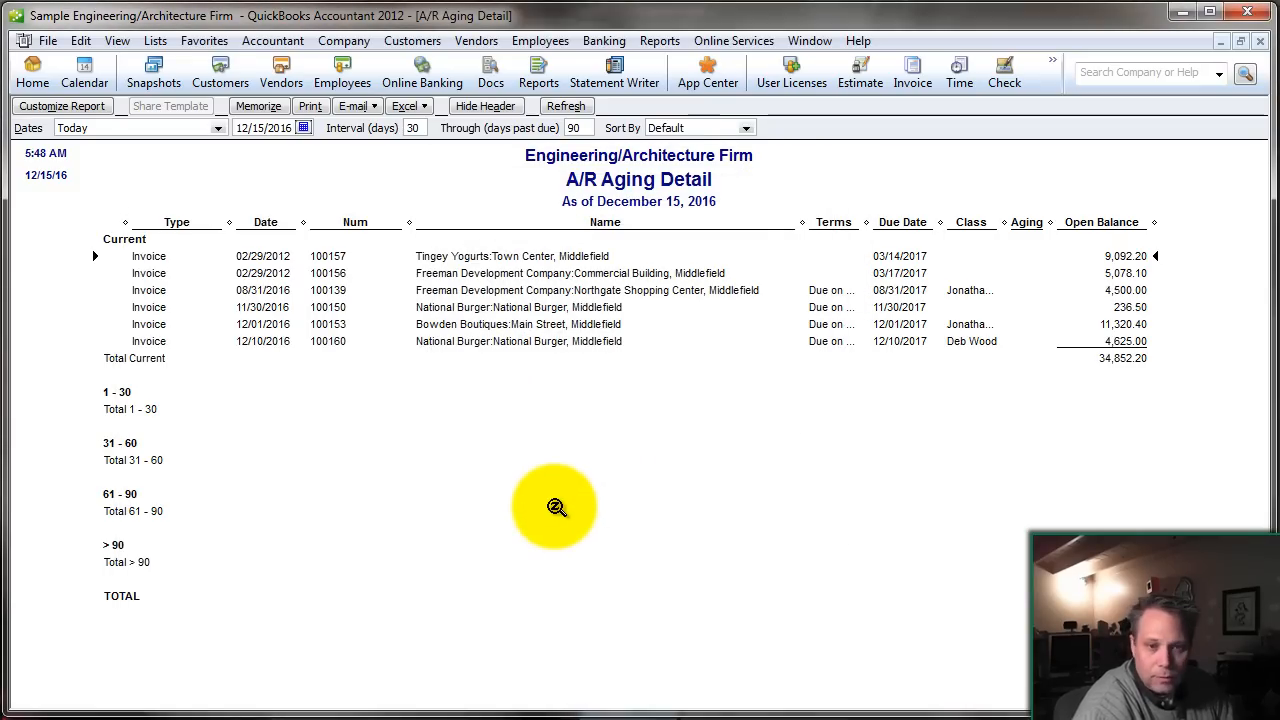
{"action": "left_click", "coordinate": [404, 106]}
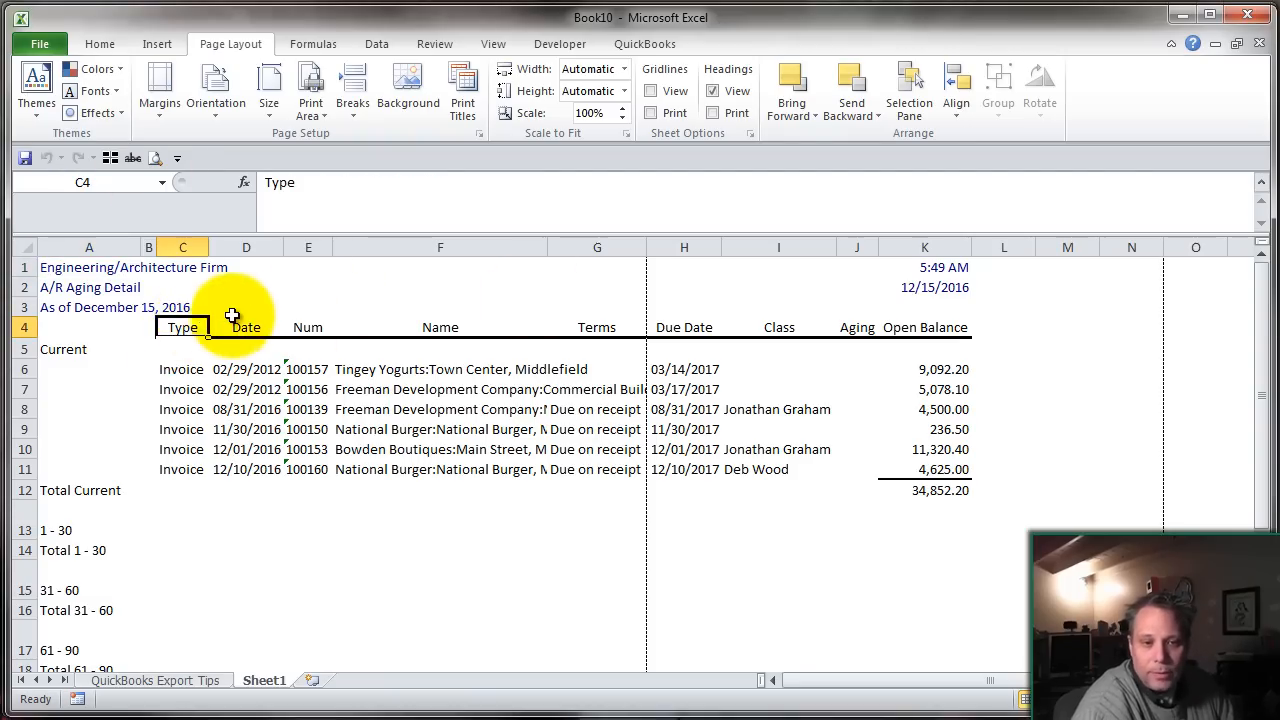
- Delete the Current and Total rows, leaving the headings and six invoice rows
{"action": "left_click", "coordinate": [24, 328]}
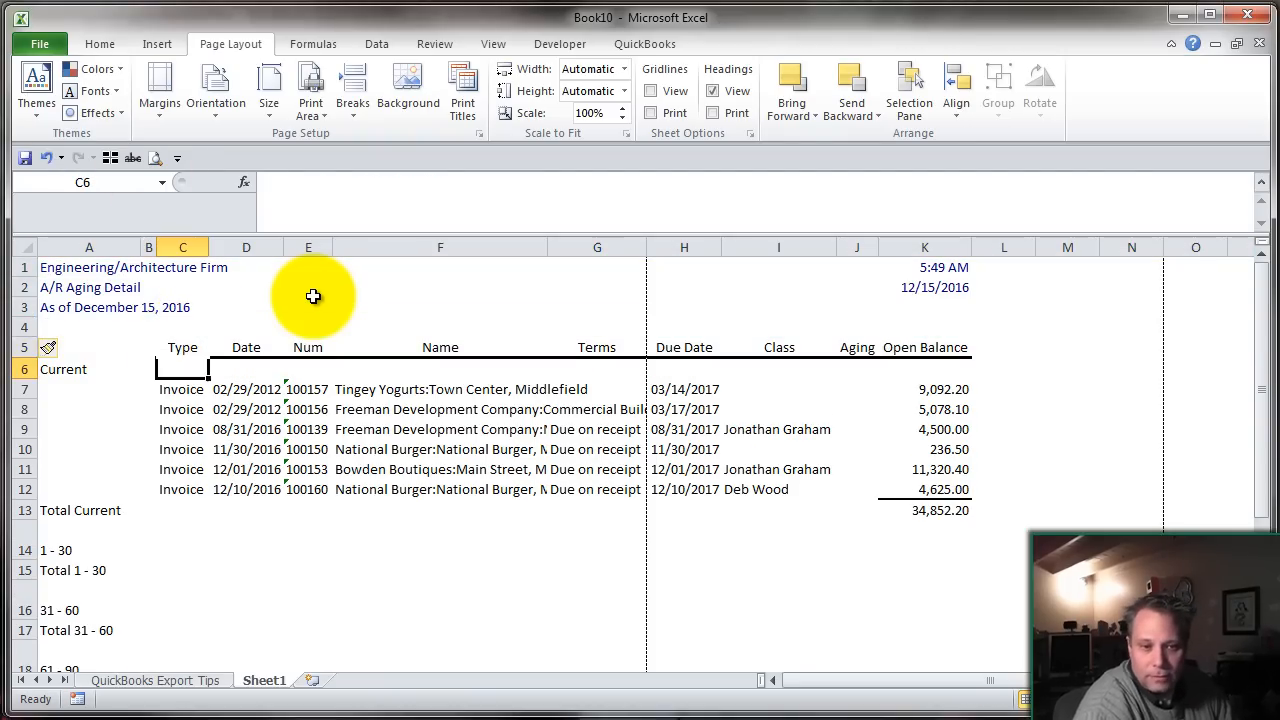
{"action": "left_click", "coordinate": [88, 368]}
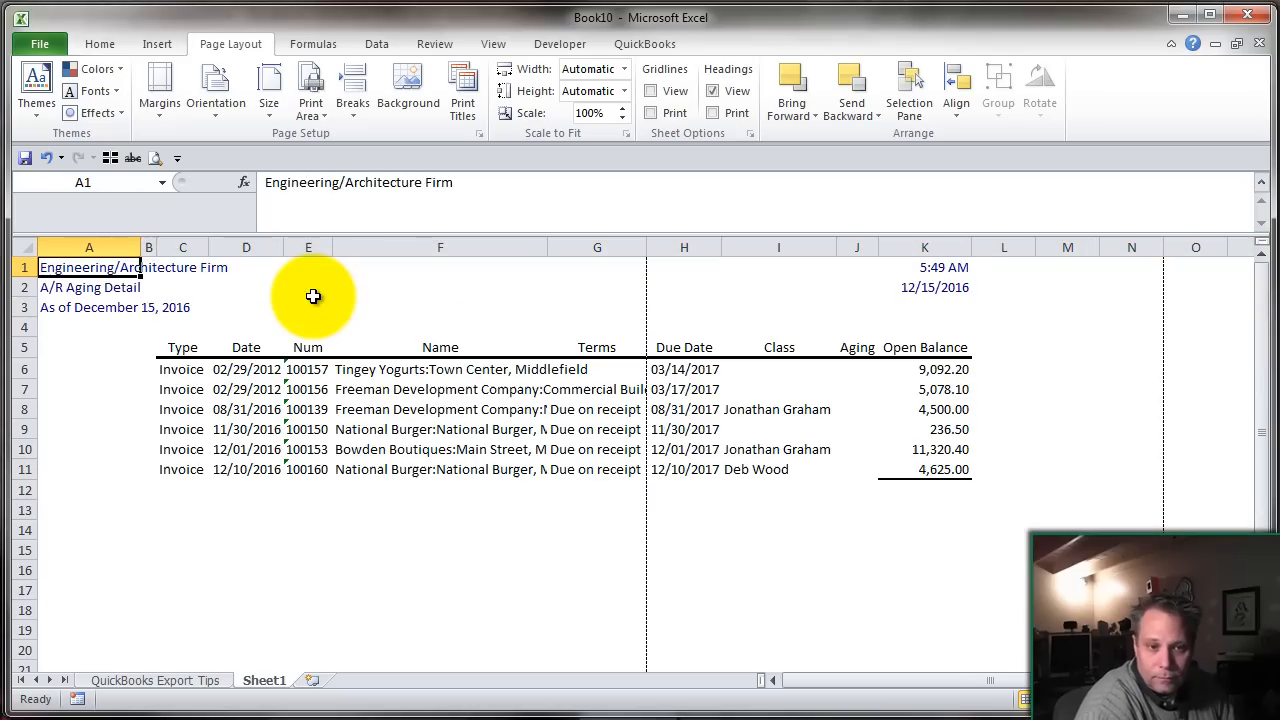
{"action": "left_click", "coordinate": [778, 468]}
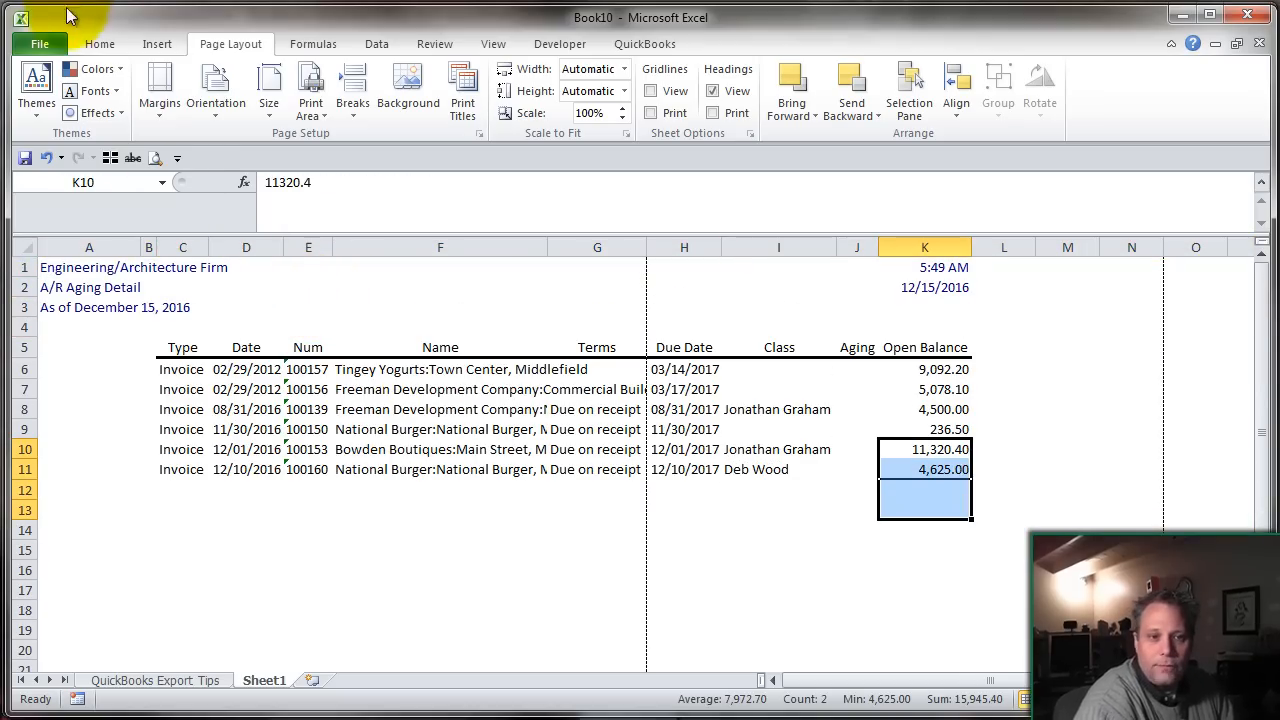
- Scale the sheet to fit one page wide on Page Layout
{"action": "left_click", "coordinate": [100, 44]}
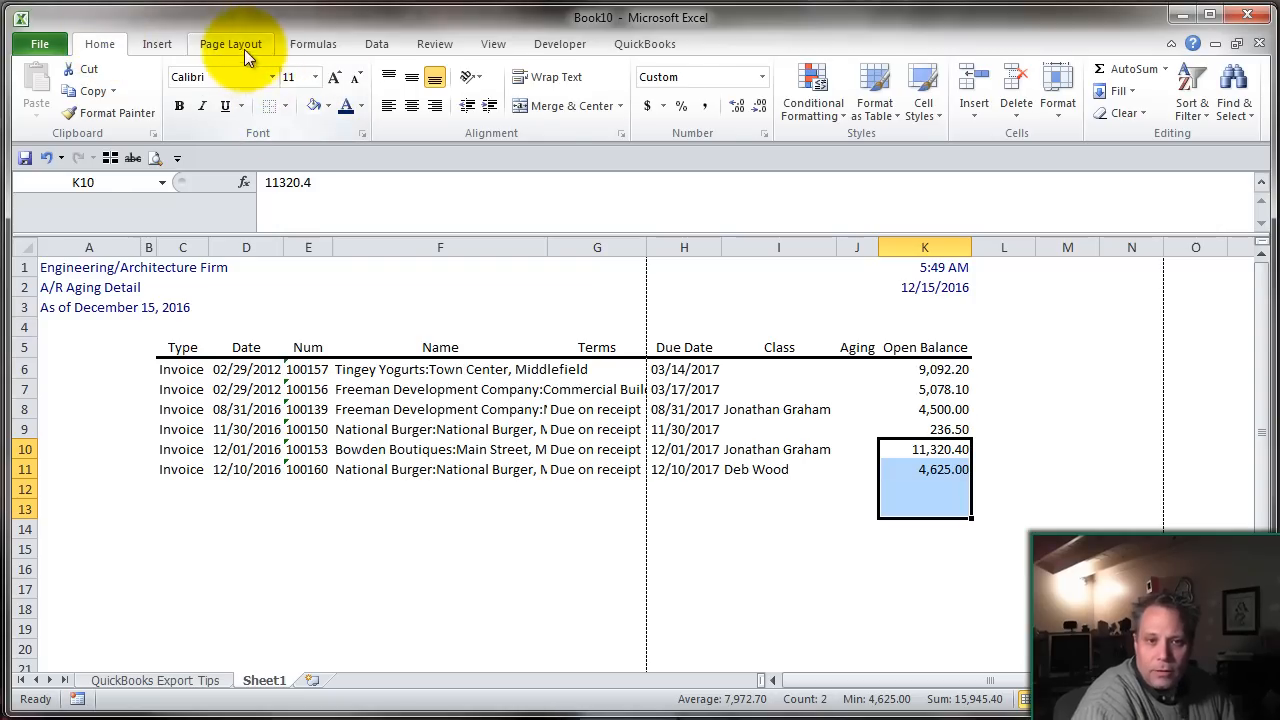
{"action": "left_click", "coordinate": [232, 44]}
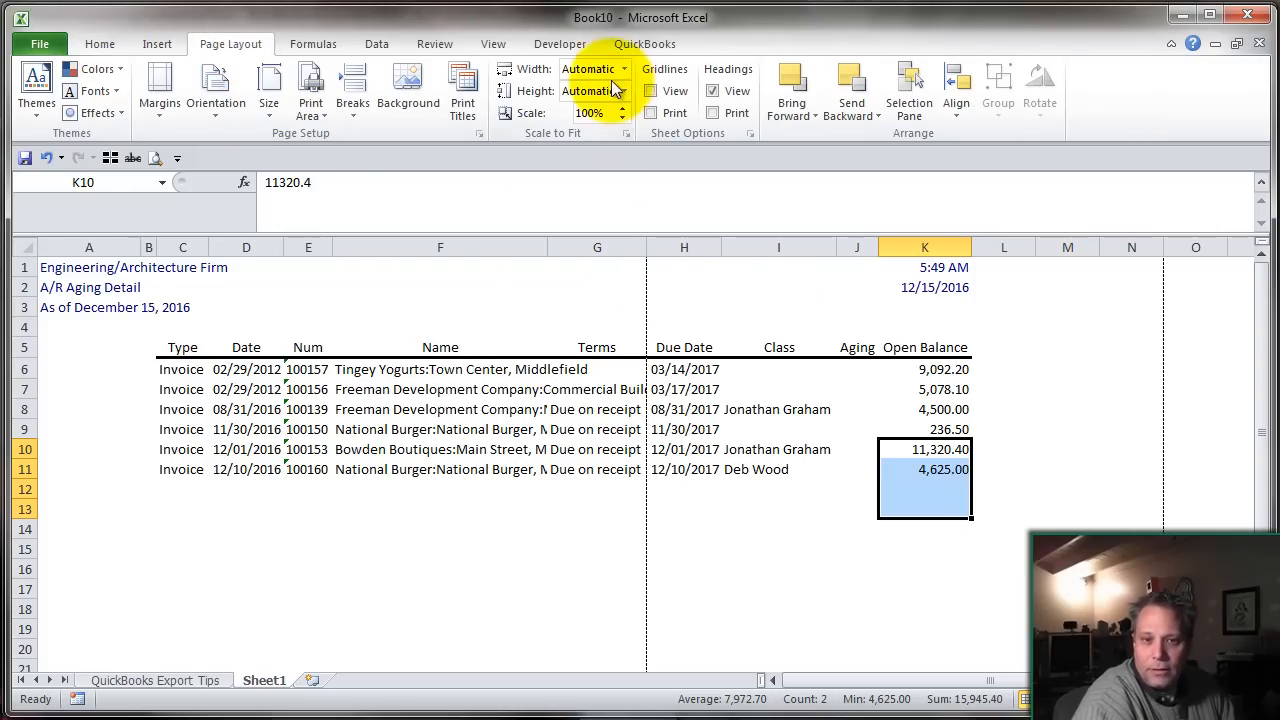
{"action": "left_click", "coordinate": [624, 68]}
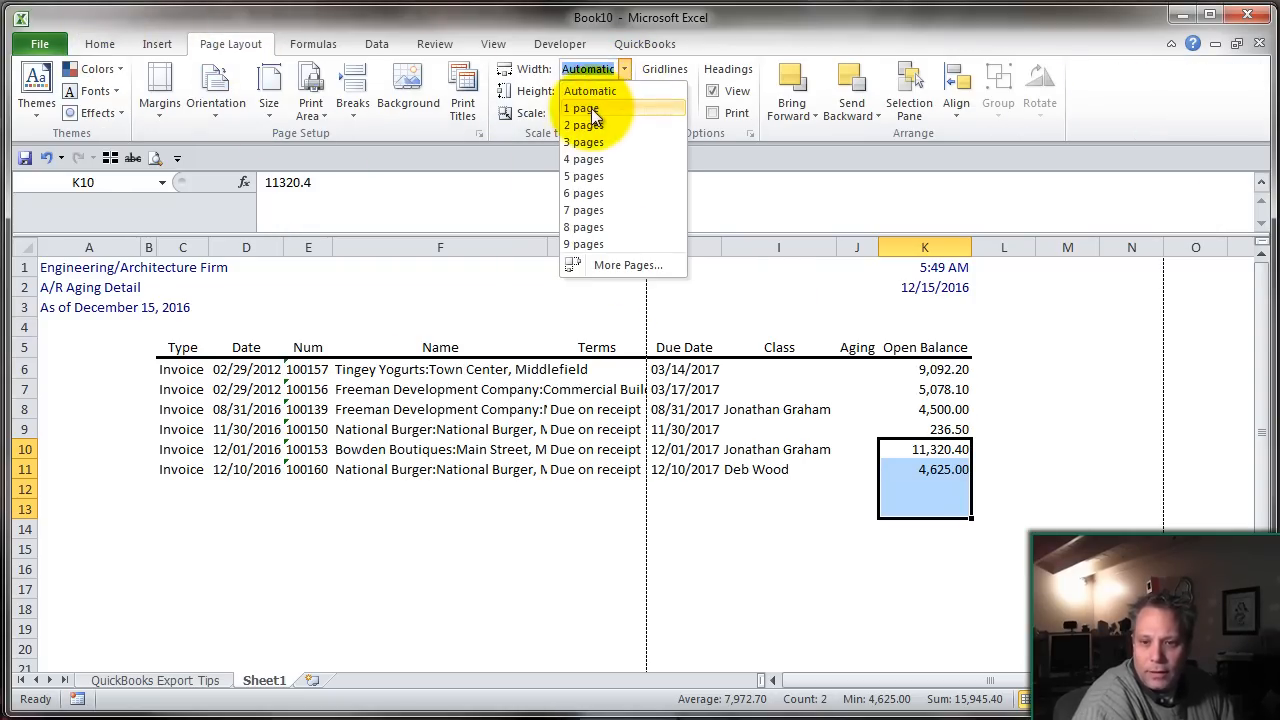
{"action": "left_click", "coordinate": [580, 108]}
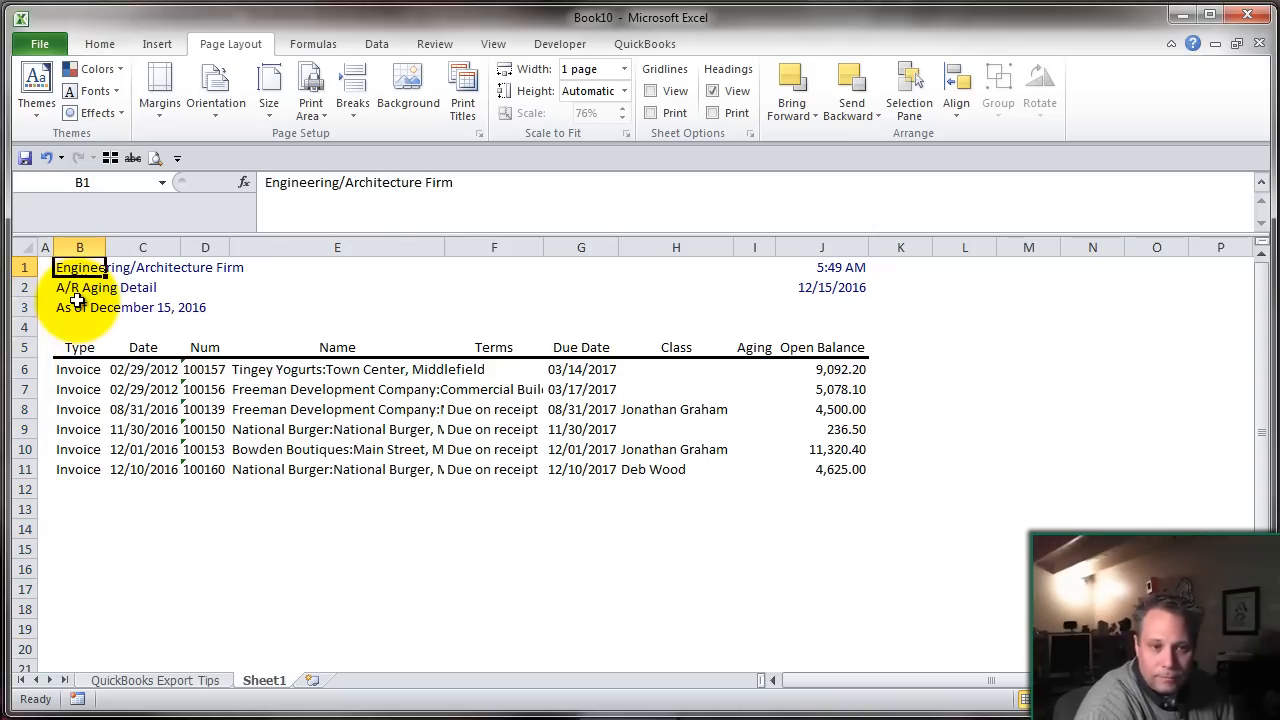
{"action": "left_click", "coordinate": [900, 348]}
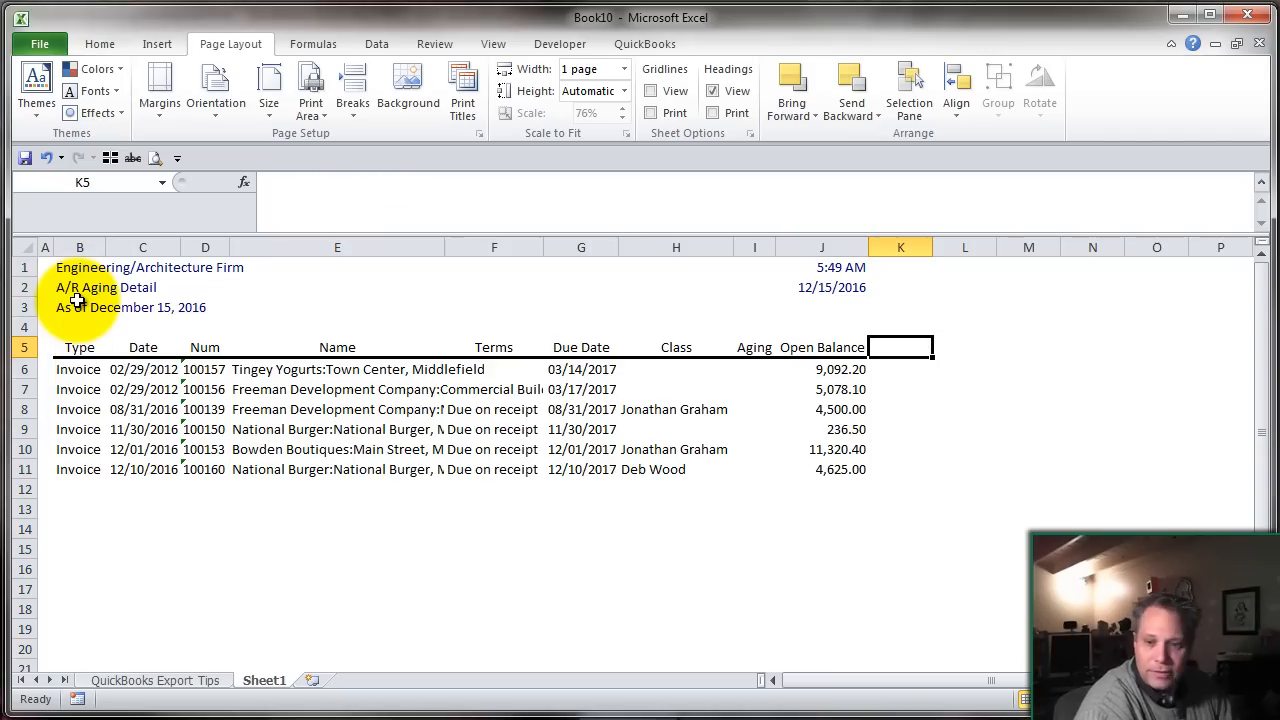
- Enter 1/1/2012 in K5 as the first month heading
{"action": "type", "text": "1/1/"}
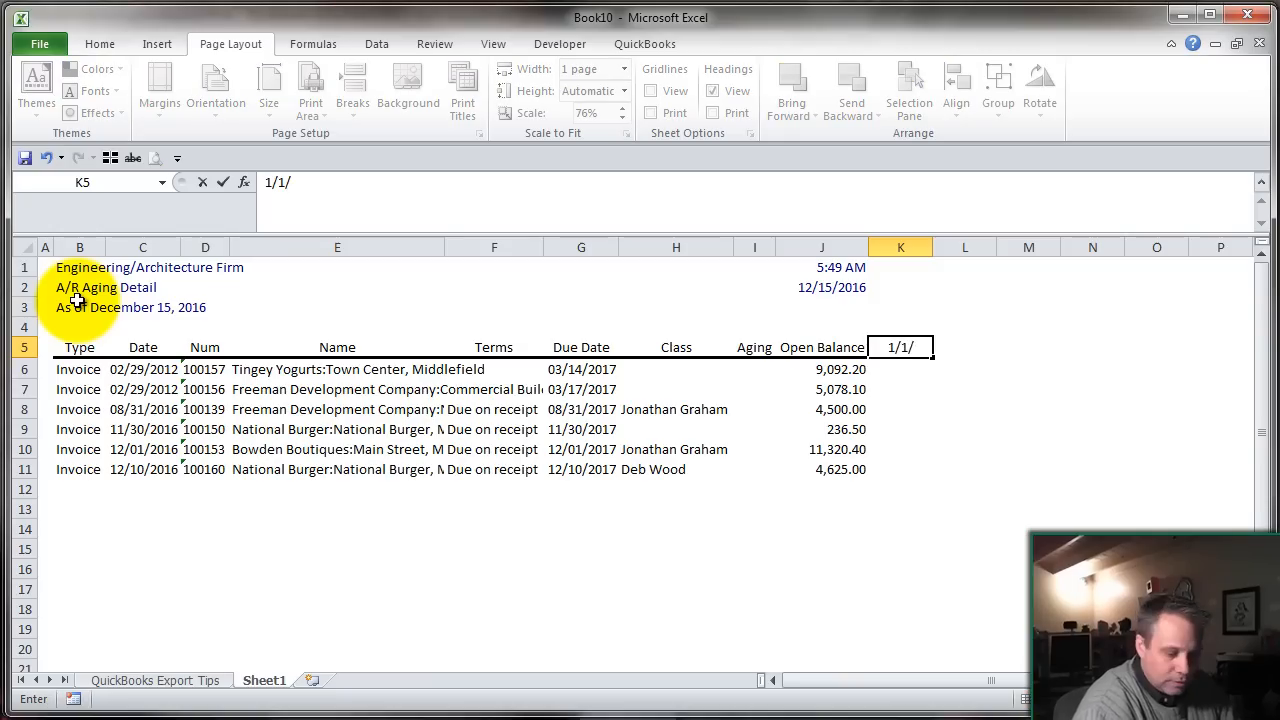
{"action": "type", "text": "2012"}
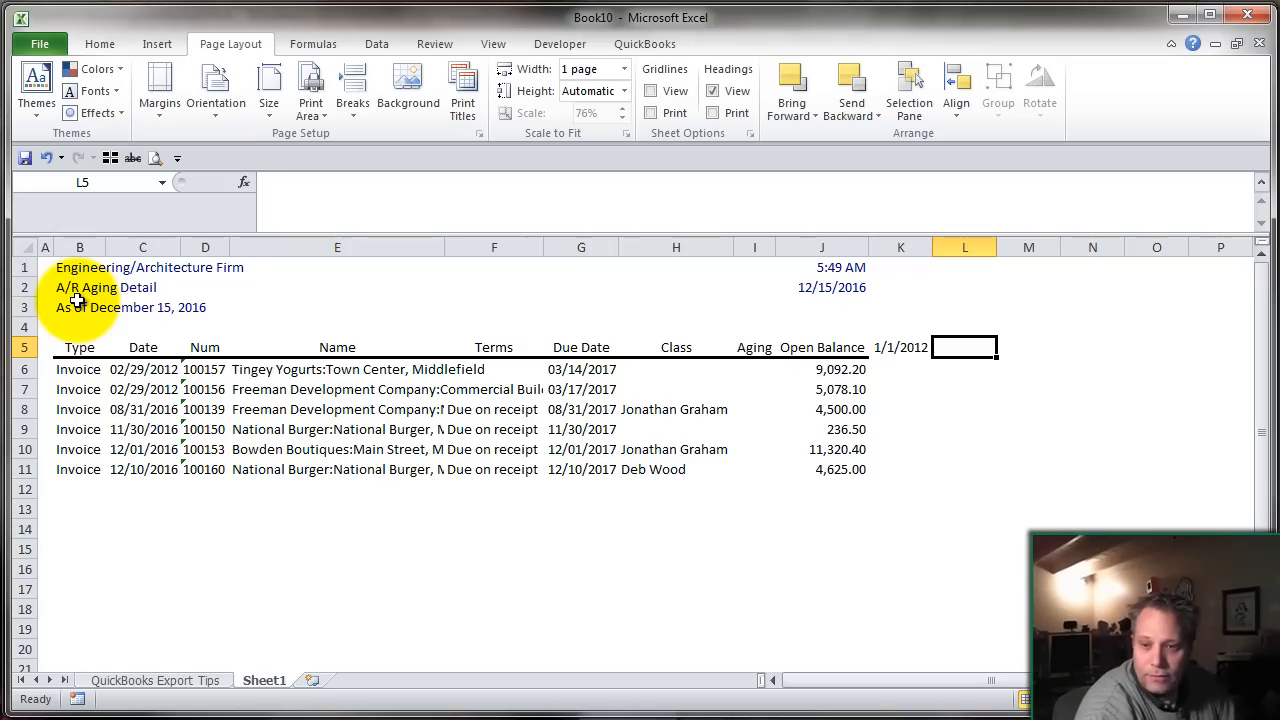
- Enter =DATE(YEAR(K5),MONTH(K5)+1,DAY(K5)) in L5 to give the next month, 2/1/2012
{"action": "type", "text": "=da"}
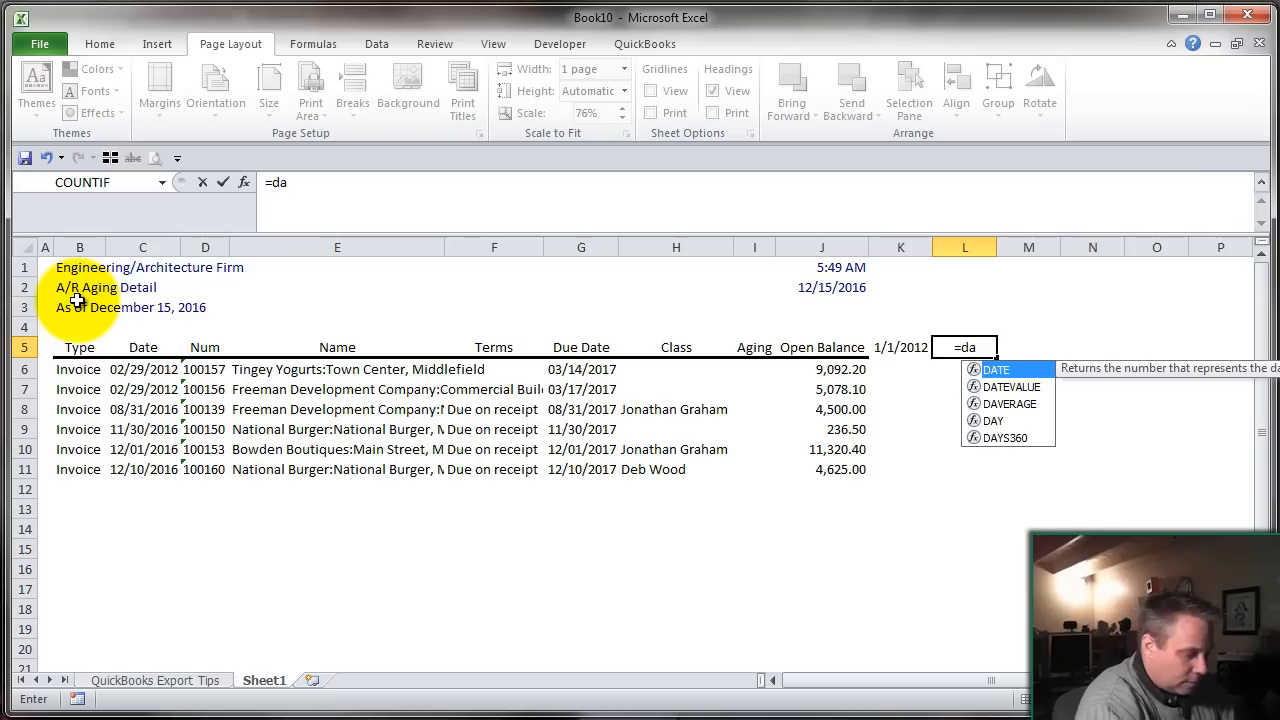
{"action": "type", "text": "te"}
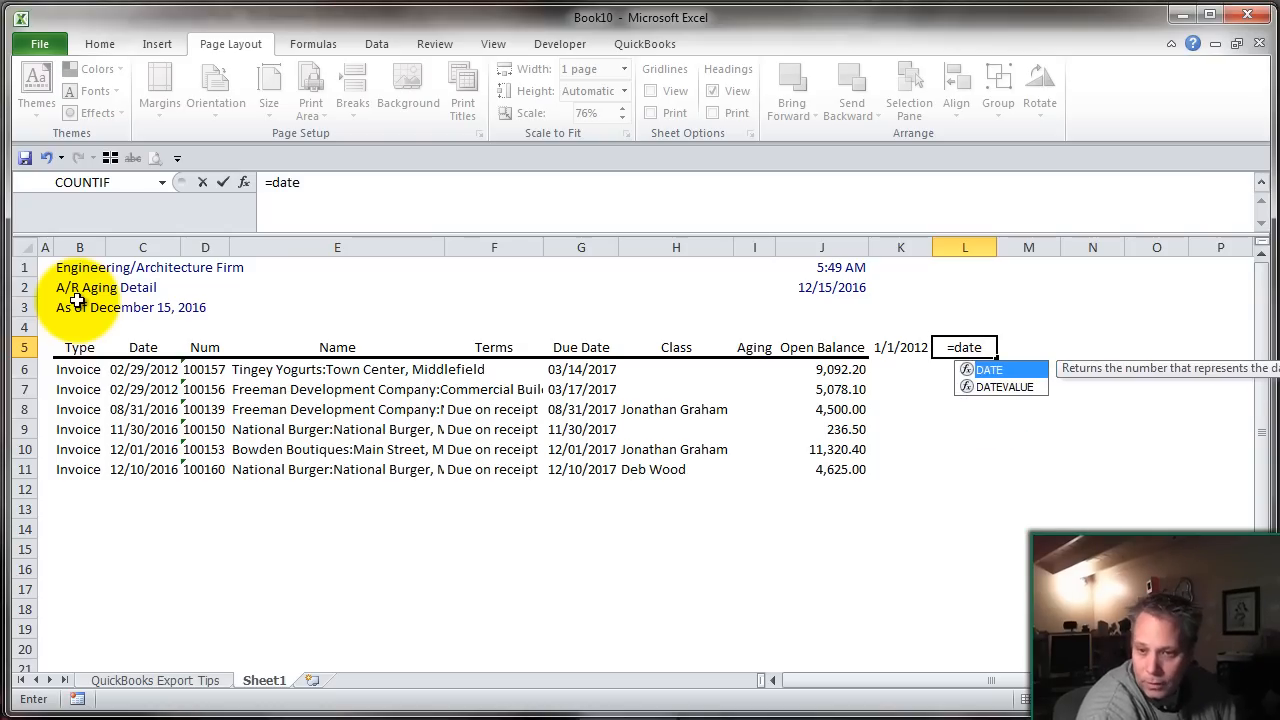
{"action": "type", "text": "("}
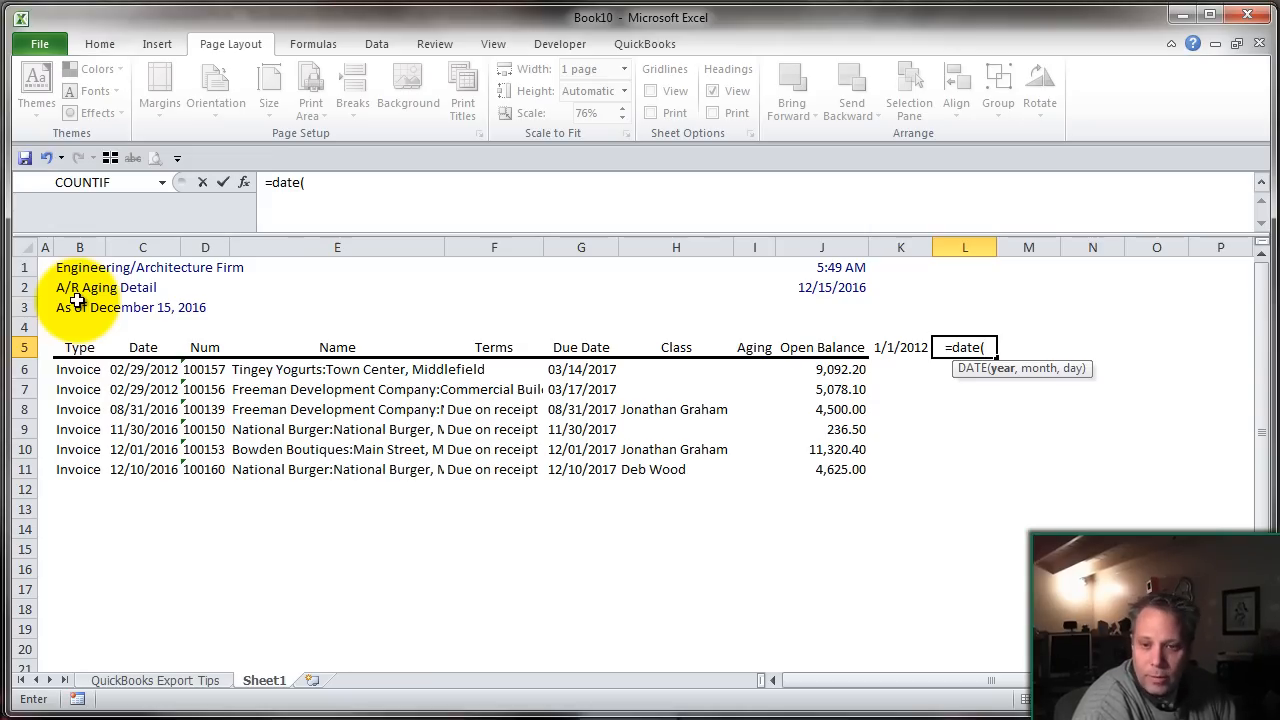
{"action": "type", "text": "year"}
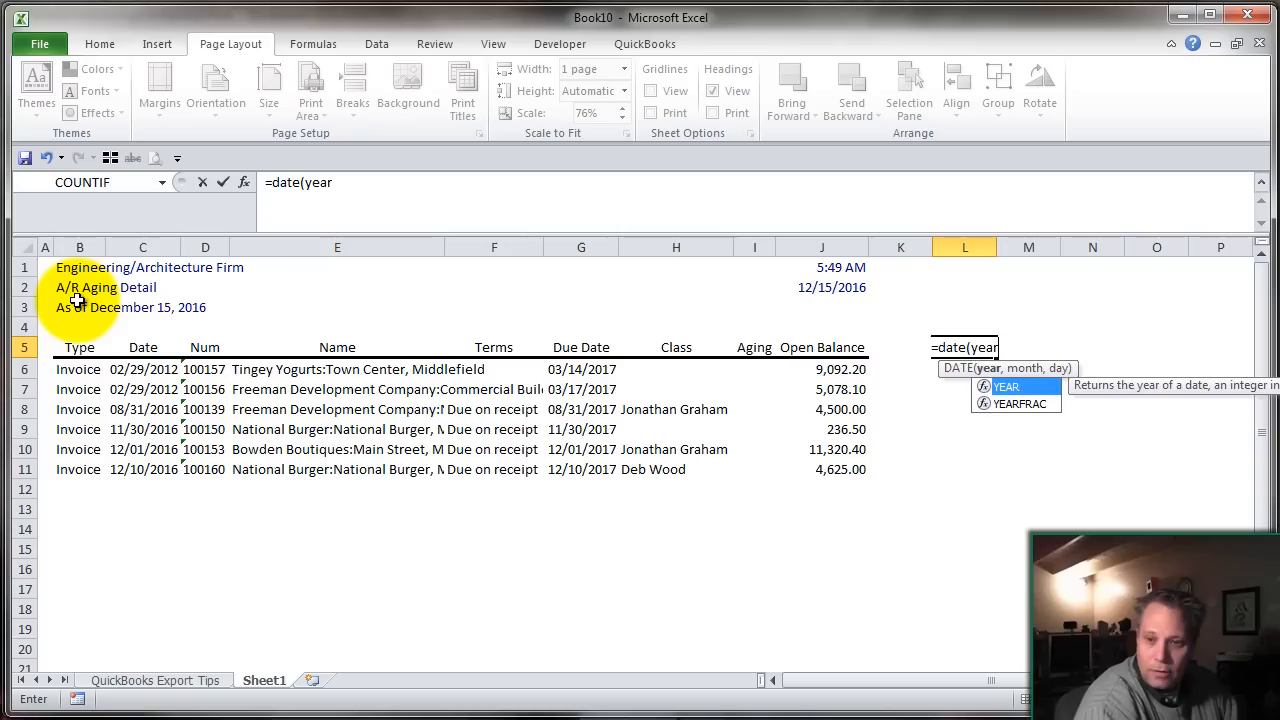
{"action": "type", "text": "("}
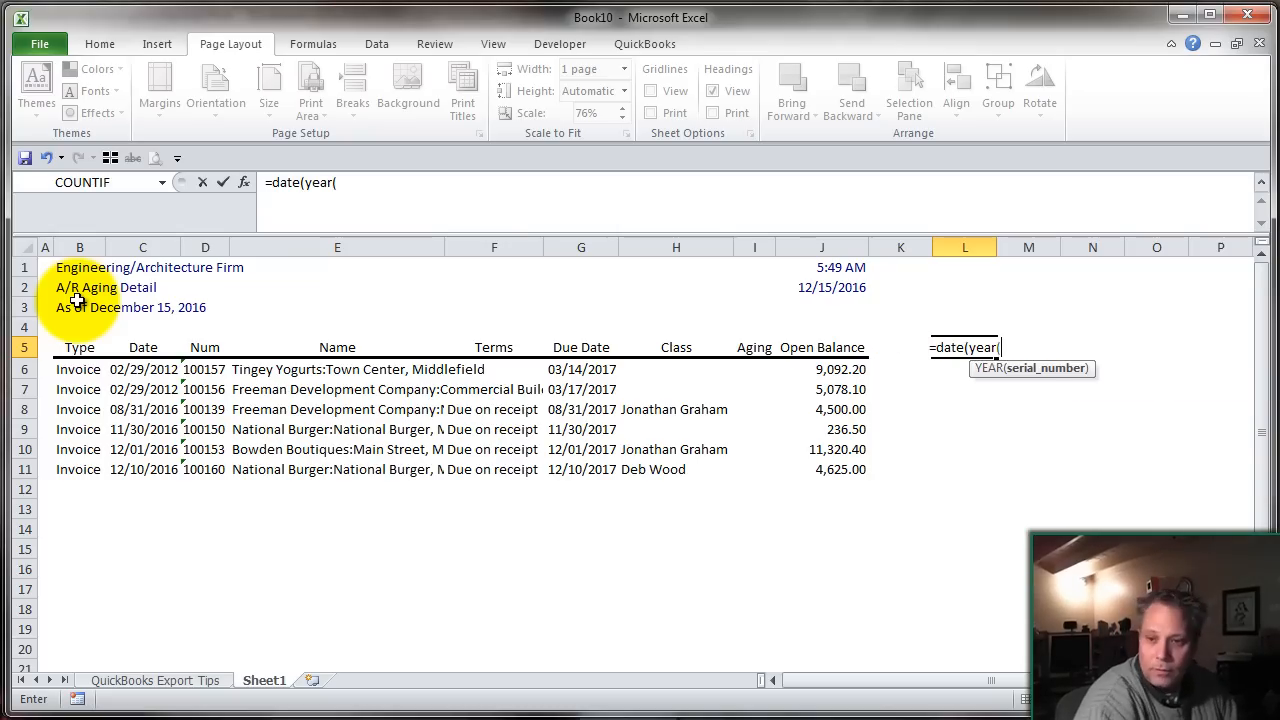
{"action": "type", "text": "K5),"}
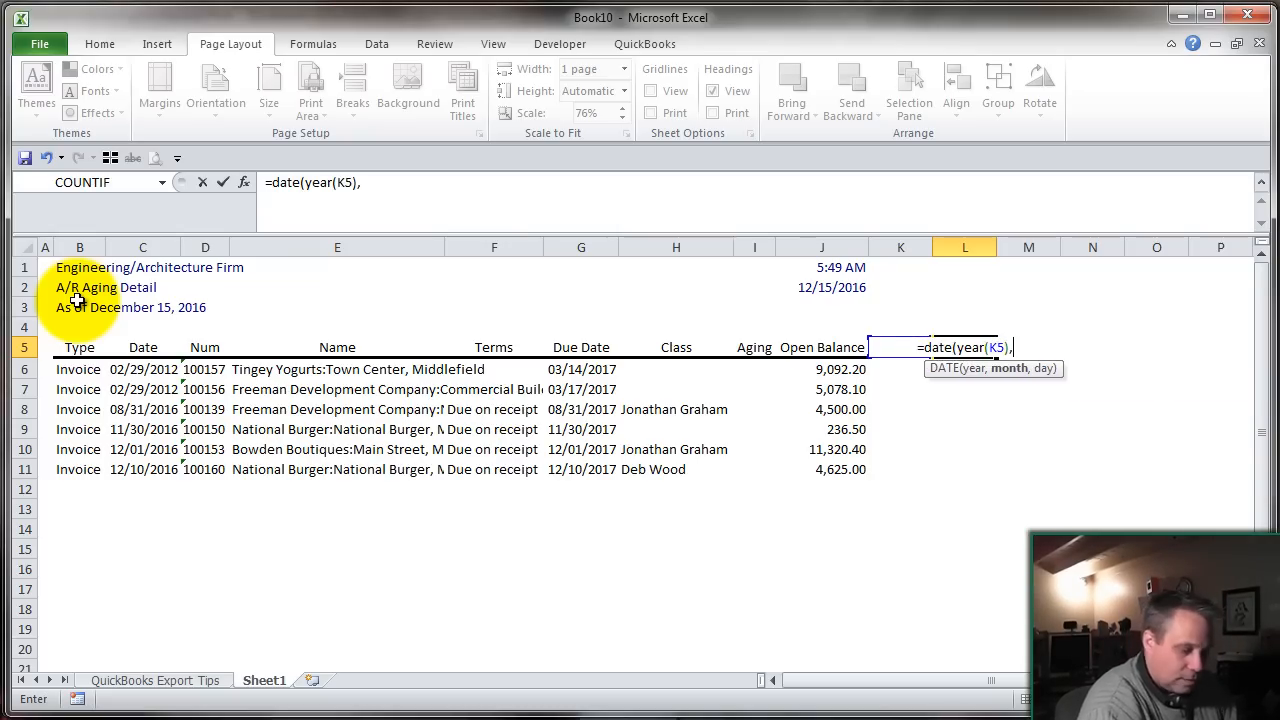
{"action": "type", "text": "month"}
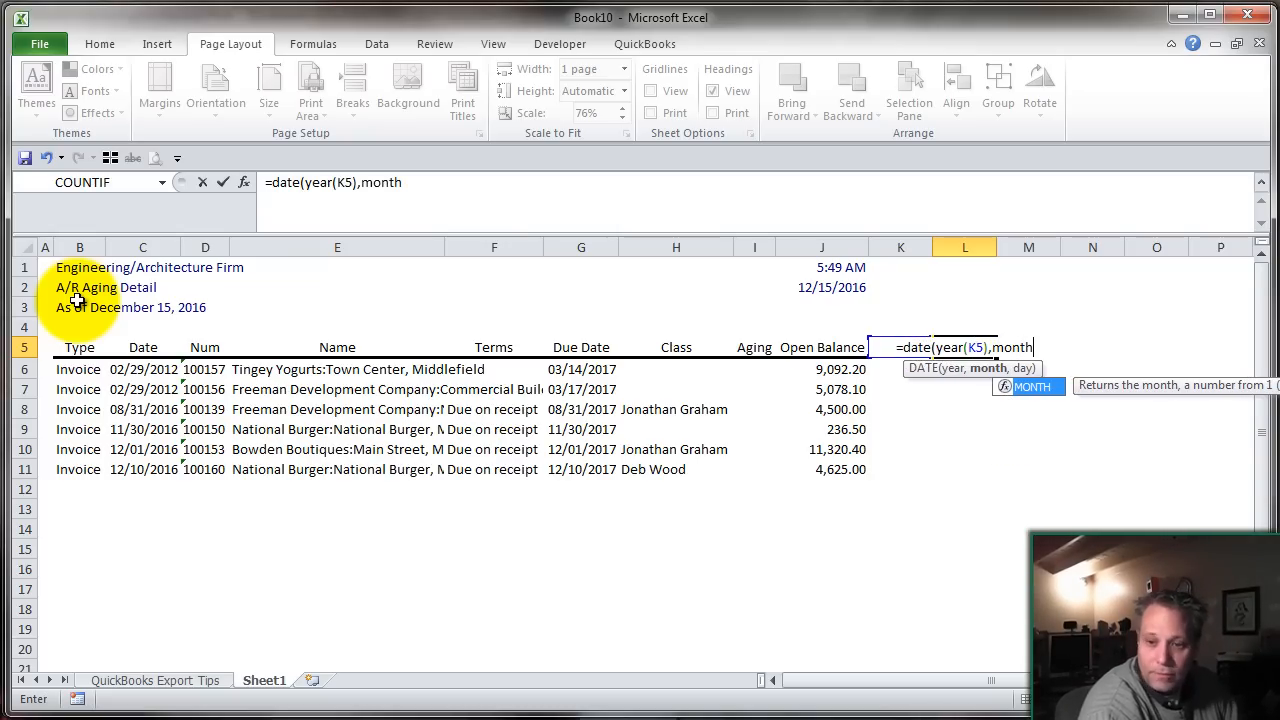
{"action": "type", "text": "(K5"}
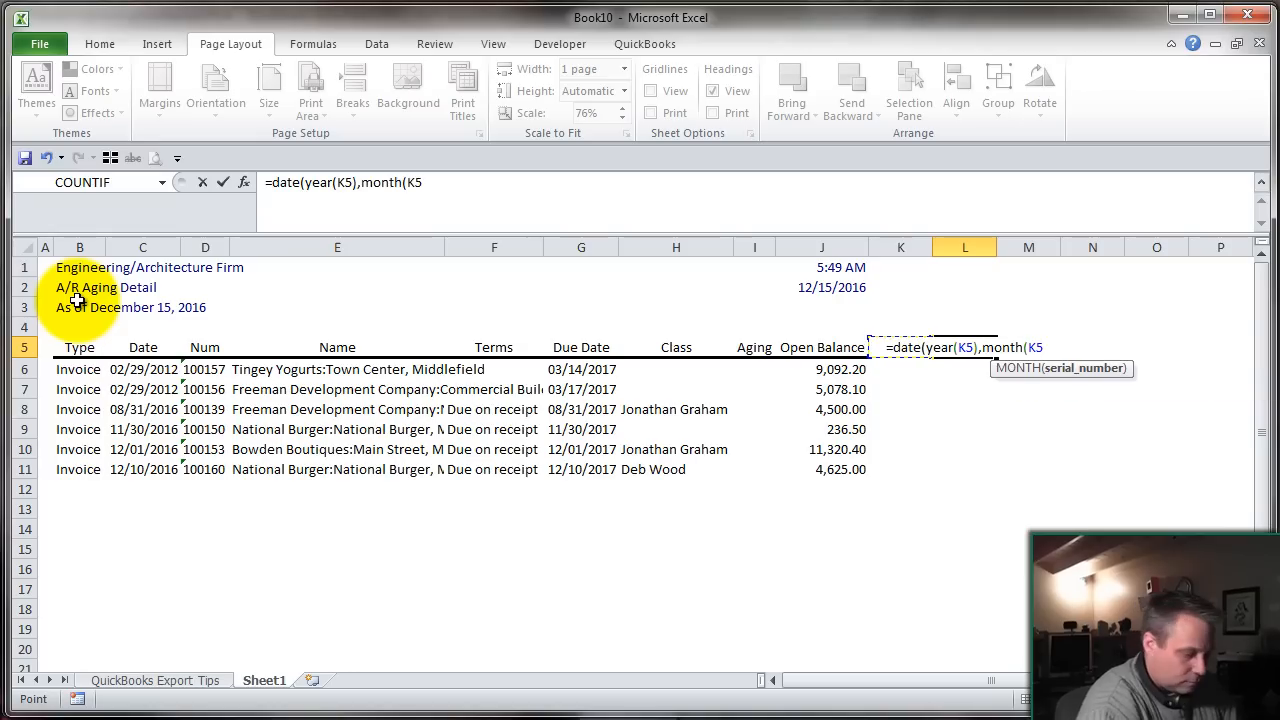
{"action": "type", "text": ")+1"}
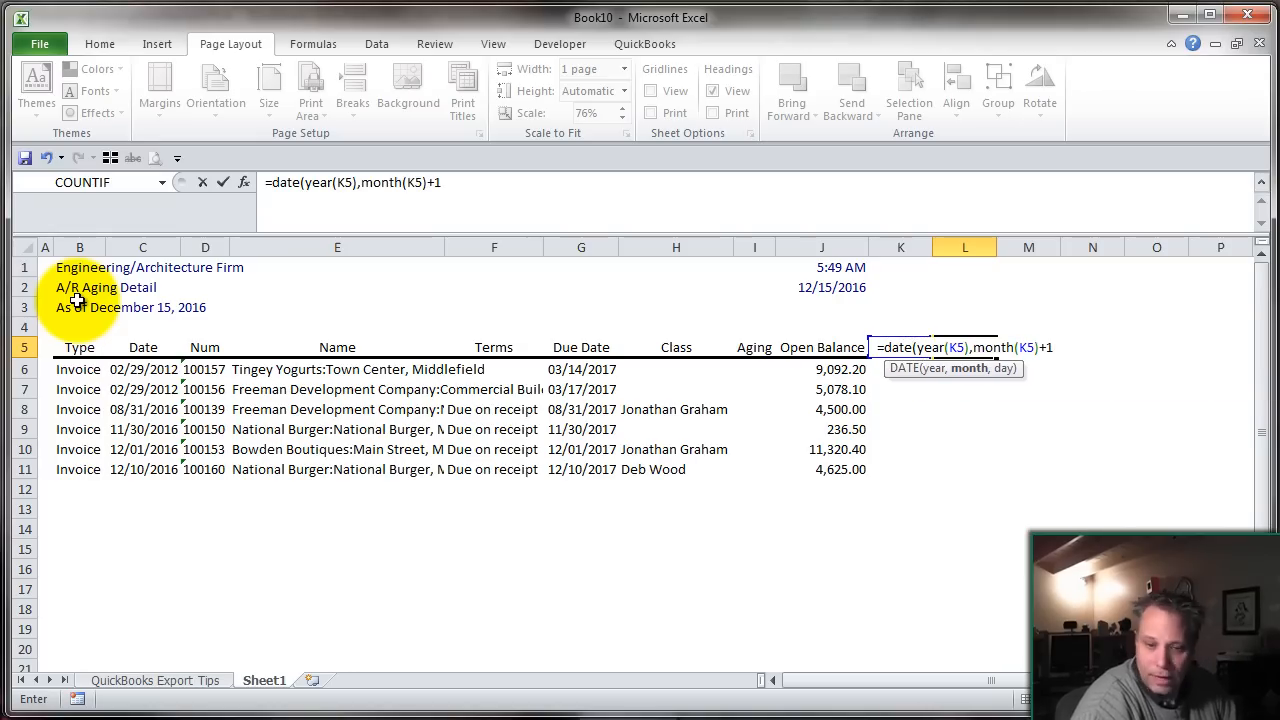
{"action": "type", "text": ",day"}
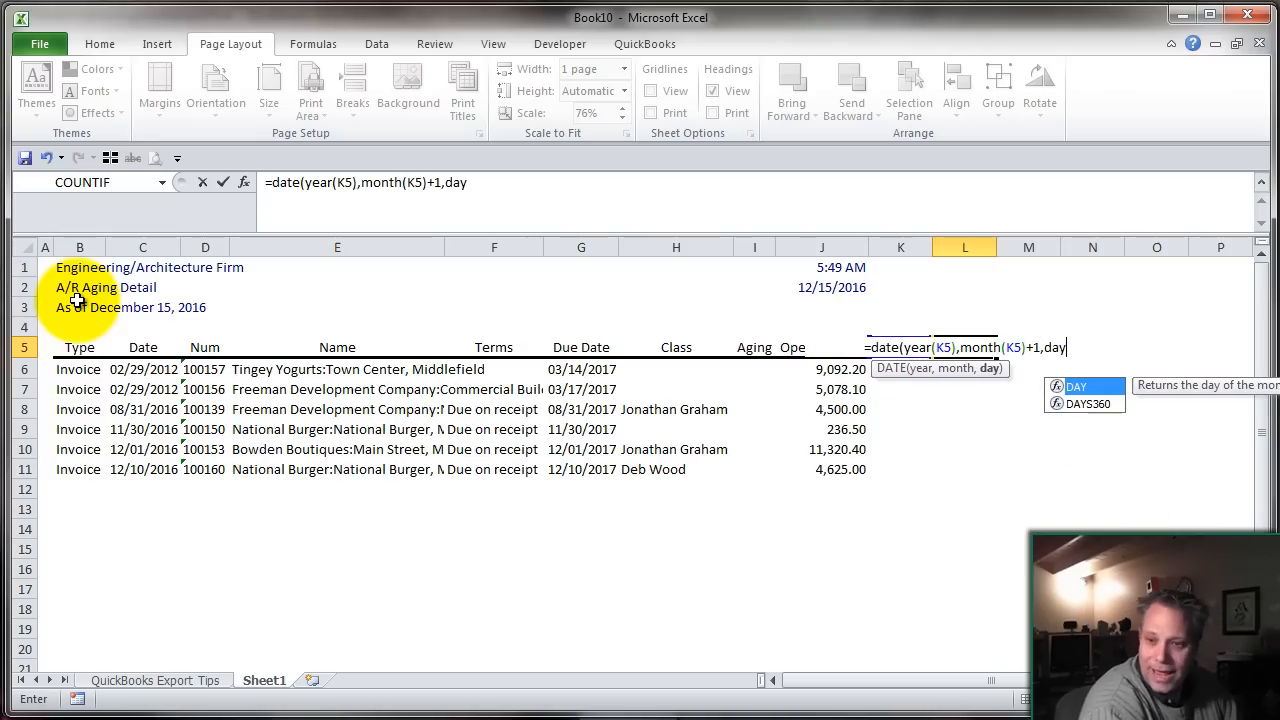
{"action": "type", "text": "(K5"}
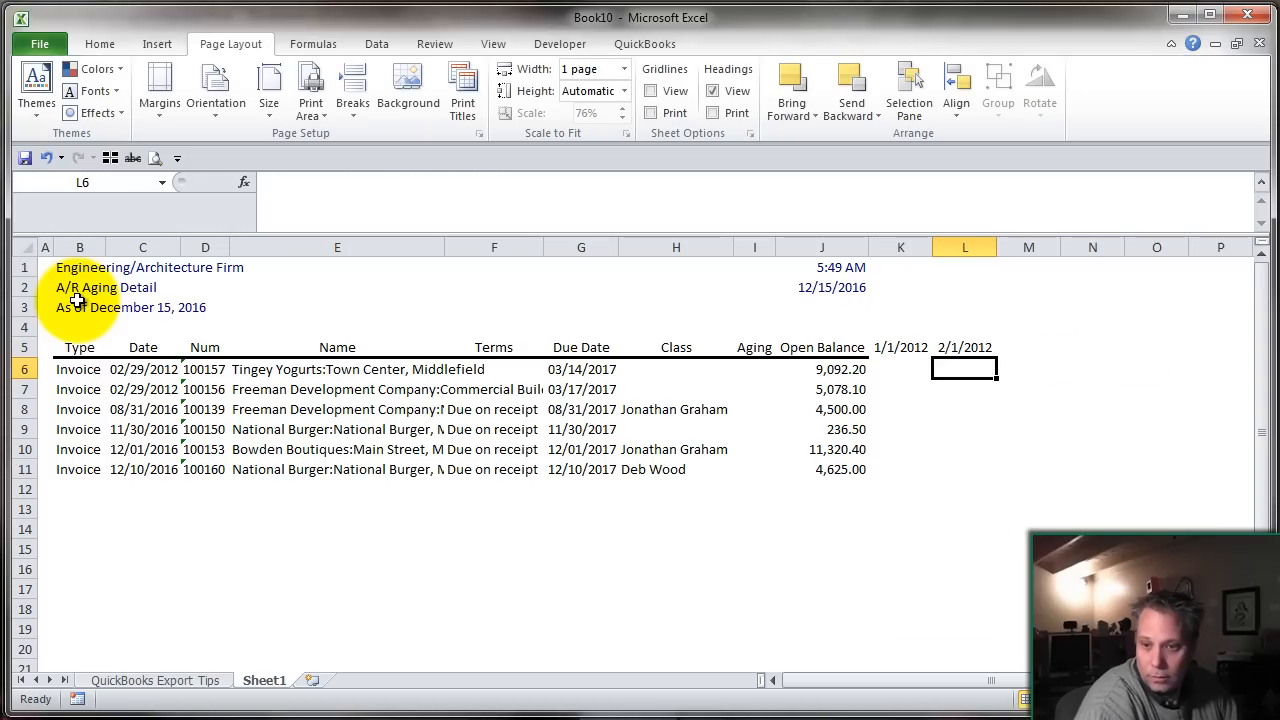
{"action": "left_click", "coordinate": [964, 348]}
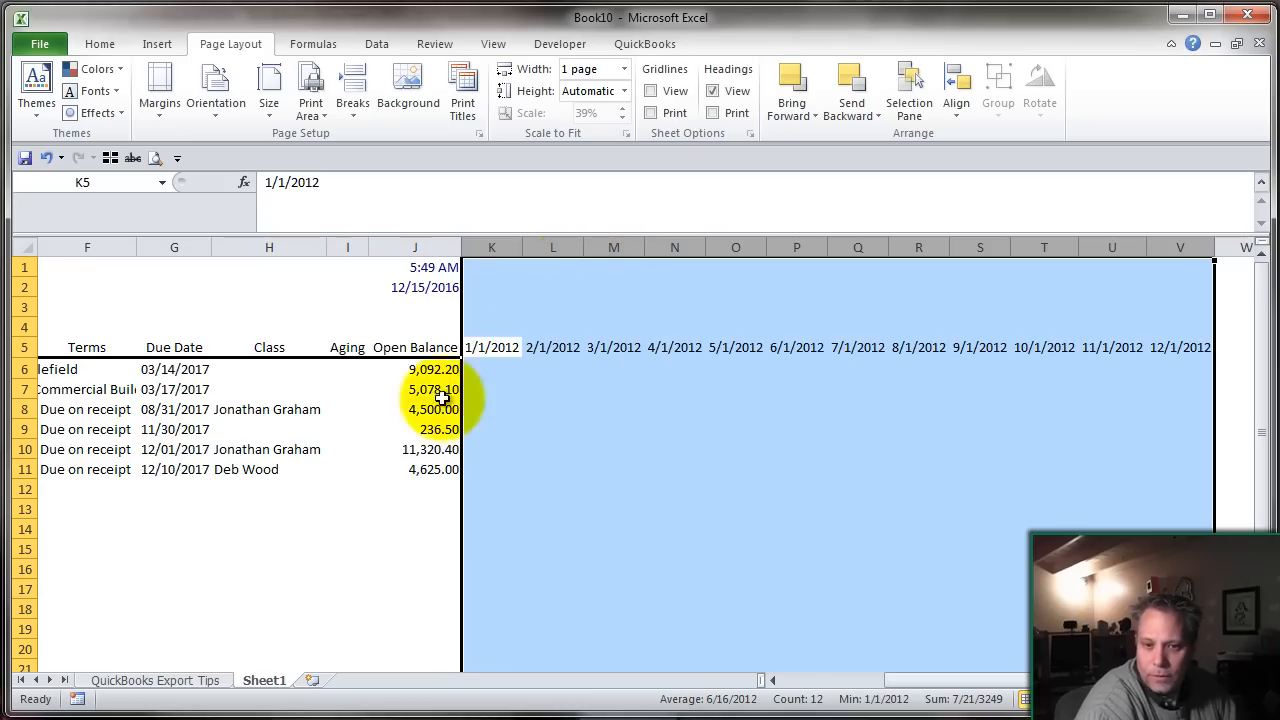
- Format the month date headers K5:V5 with the custom mmm 'yy format, e.g. Jan '12
{"action": "left_click_drag", "start_coordinate": [492, 348], "coordinate": [674, 348]}
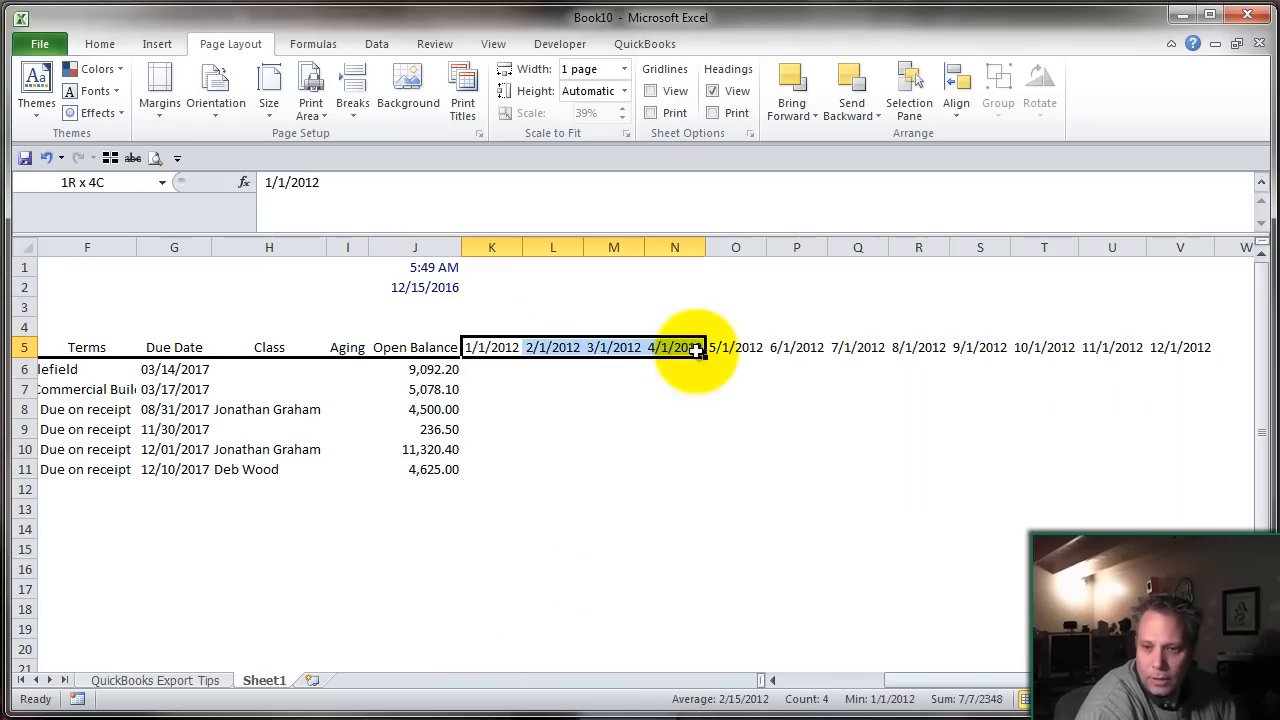
{"action": "left_click_drag", "start_coordinate": [690, 348], "coordinate": [1180, 348]}
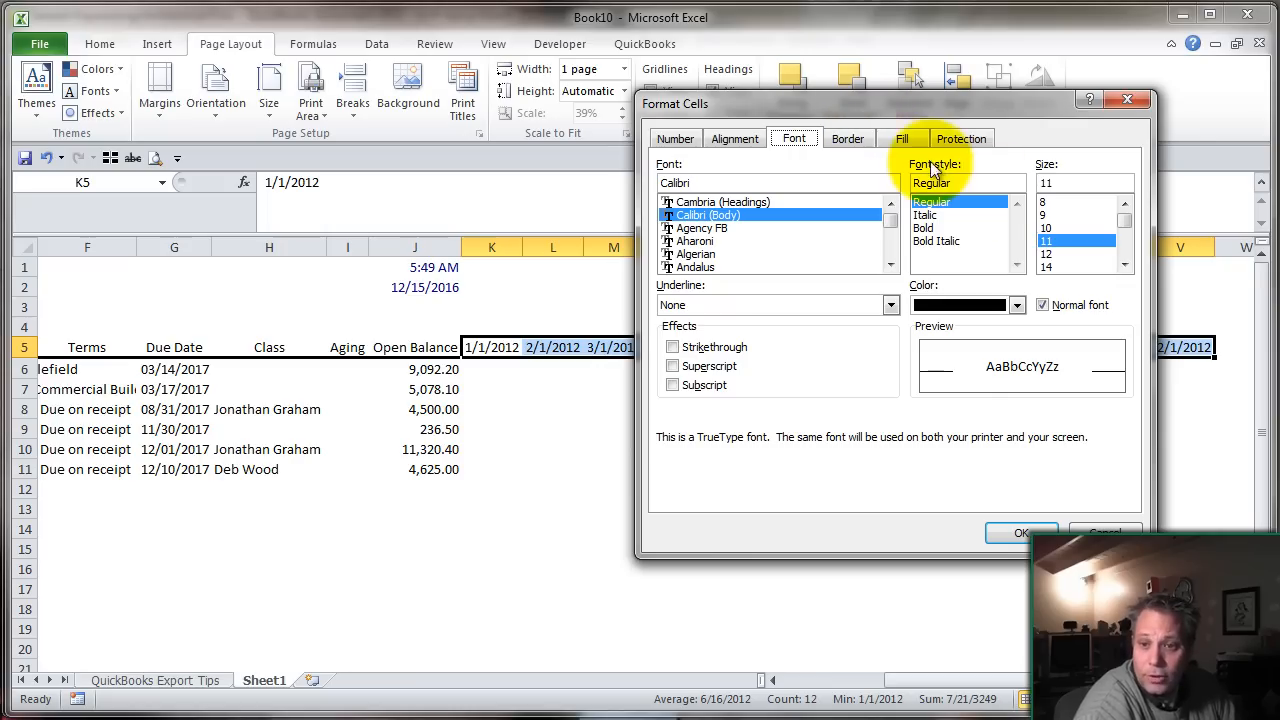
{"action": "left_click", "coordinate": [900, 138]}
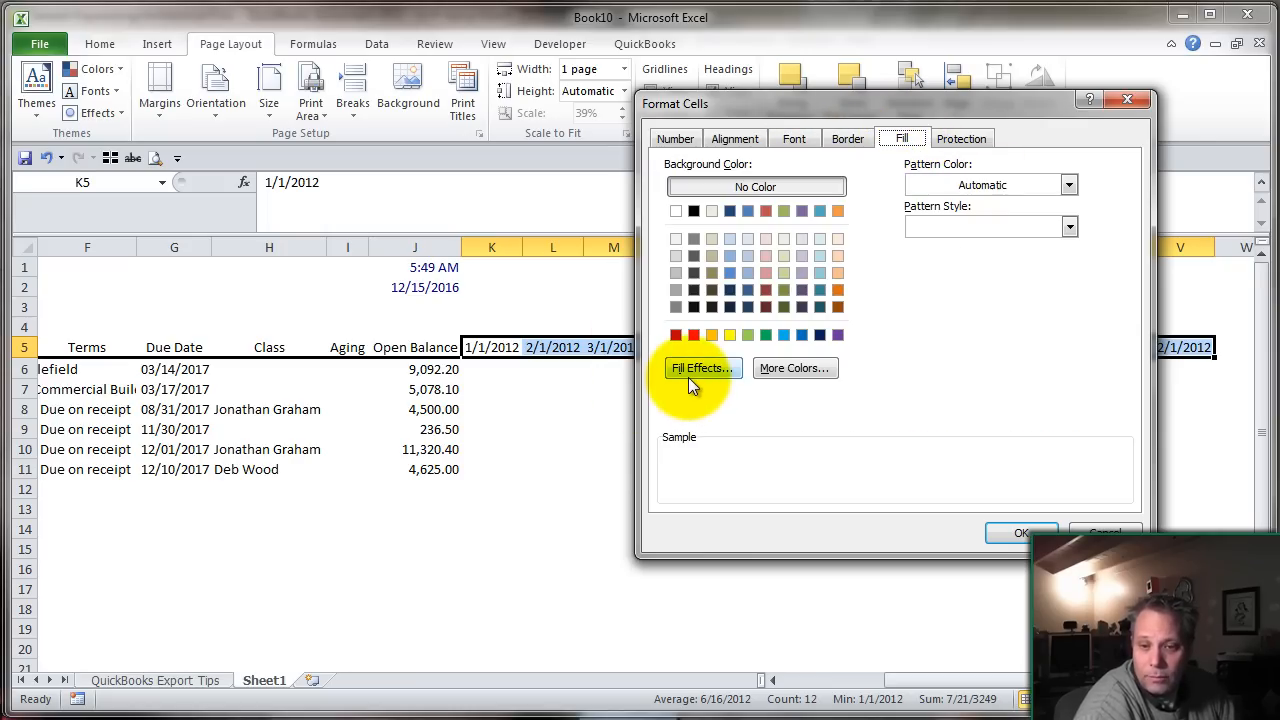
{"action": "left_click", "coordinate": [674, 138]}
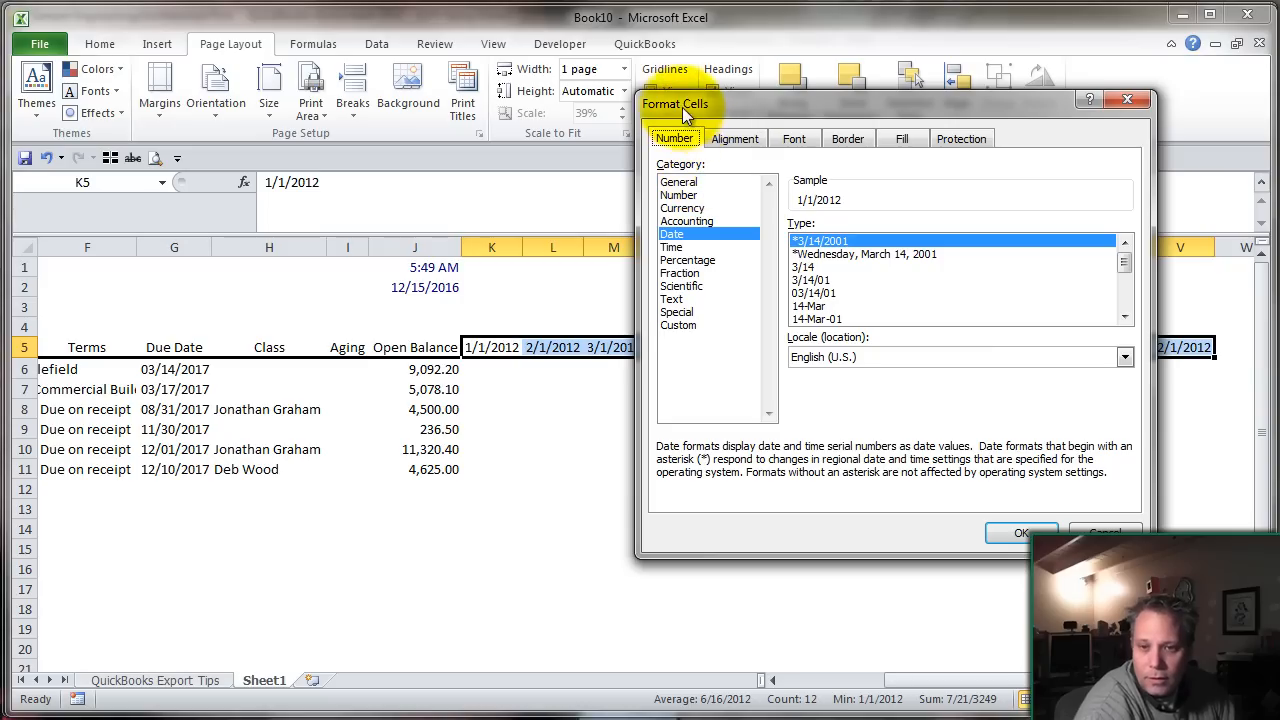
{"action": "left_click", "coordinate": [678, 324]}
{"action": "type", "text": "mmm 'YY"}
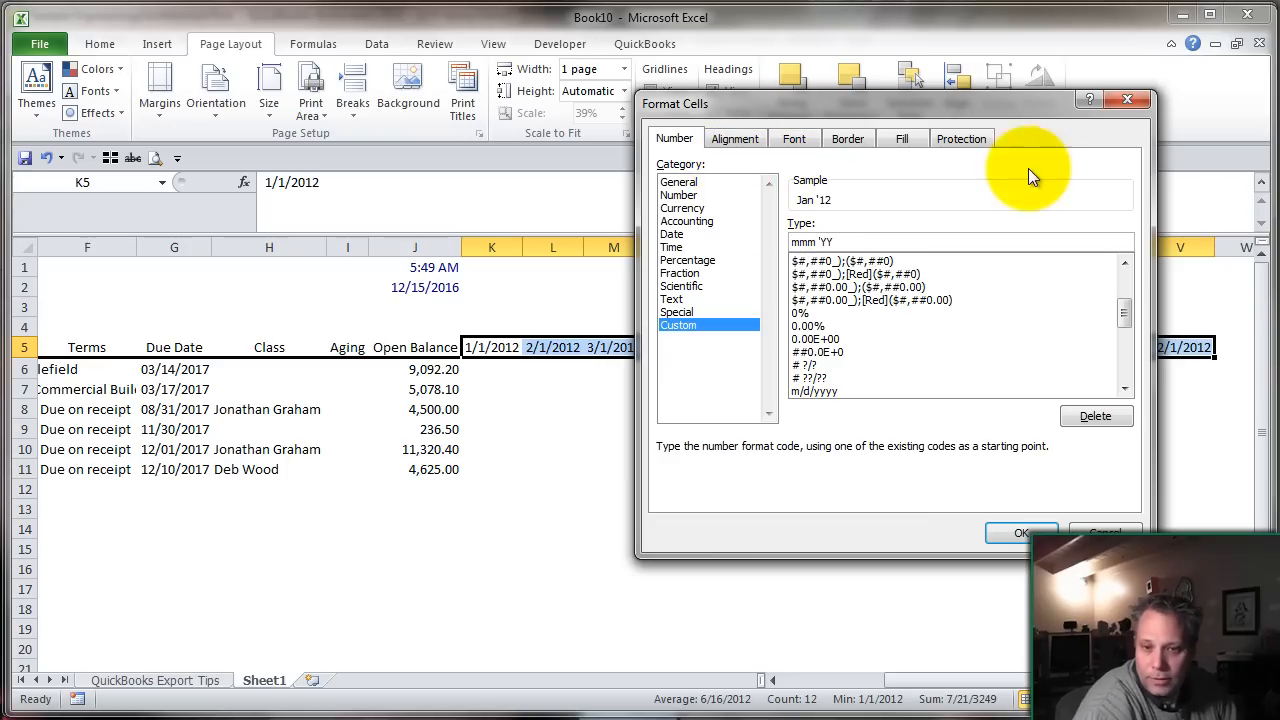
{"action": "left_click", "coordinate": [1020, 532]}
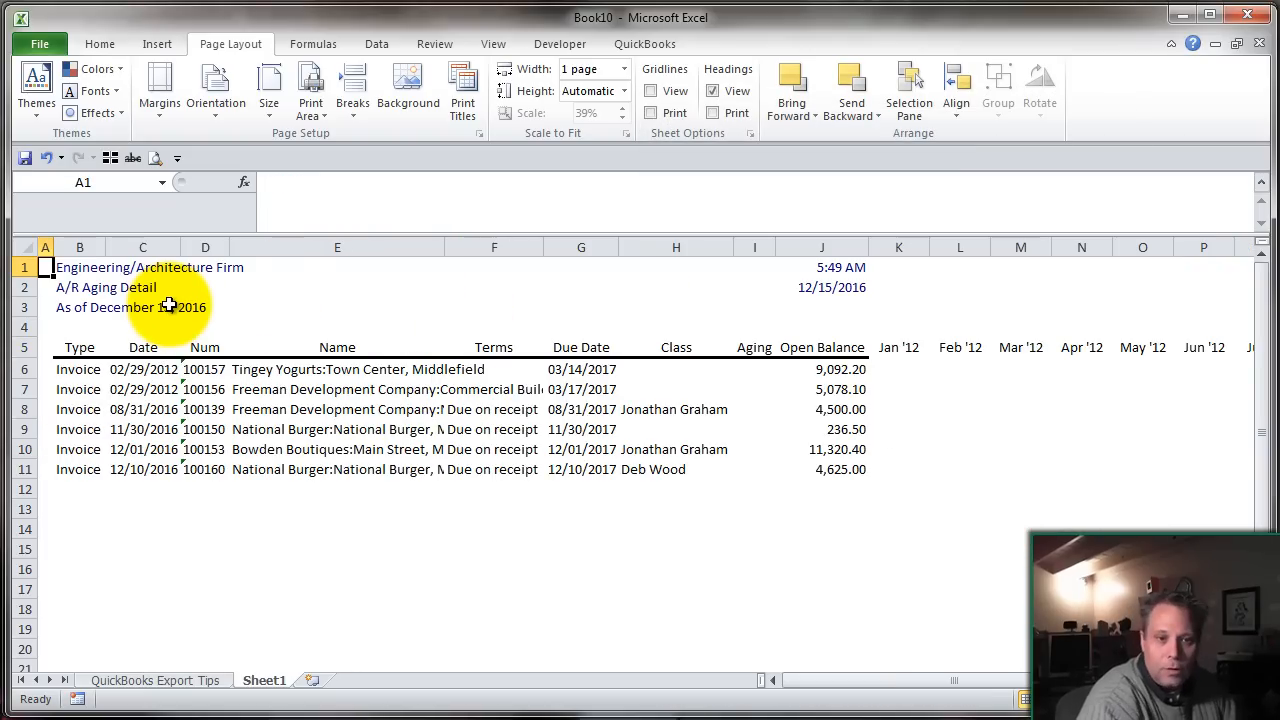
- Fill the header row with a two-colour black-to-green gradient and bold white font
{"action": "left_click", "coordinate": [100, 44]}
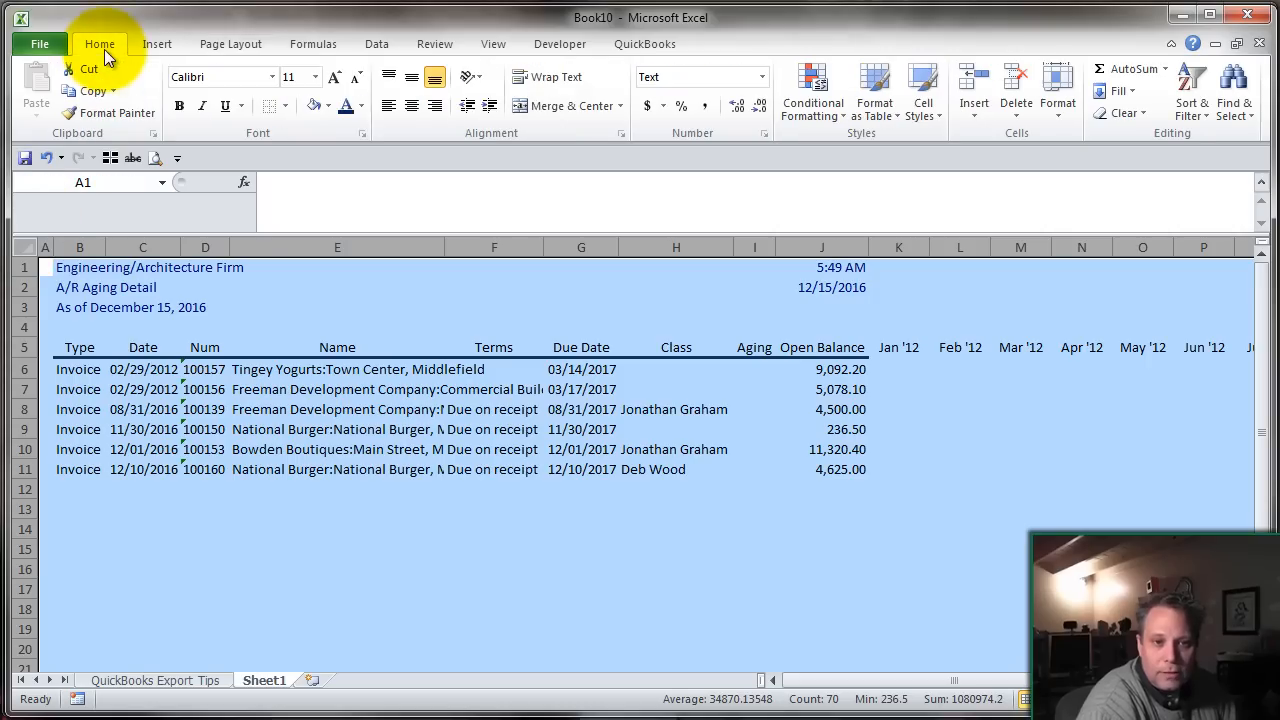
{"action": "left_click", "coordinate": [332, 104]}
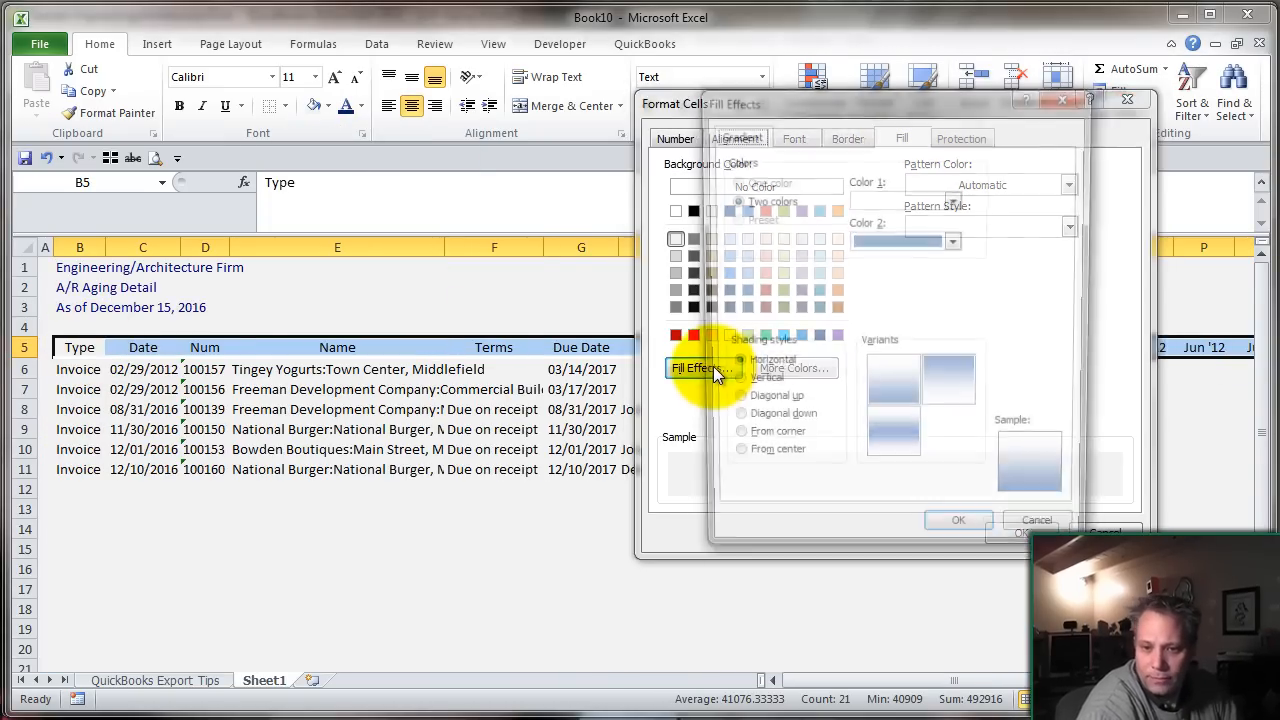
{"action": "left_click", "coordinate": [952, 240]}
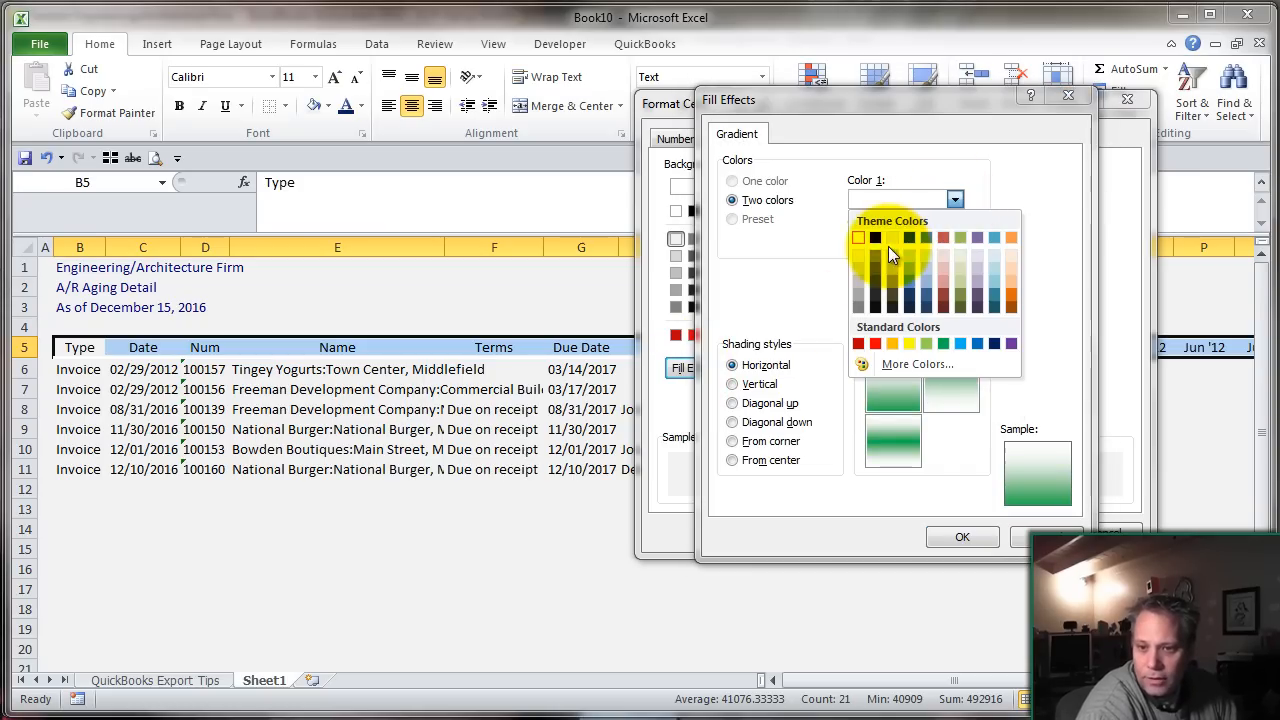
{"action": "left_click", "coordinate": [858, 236]}
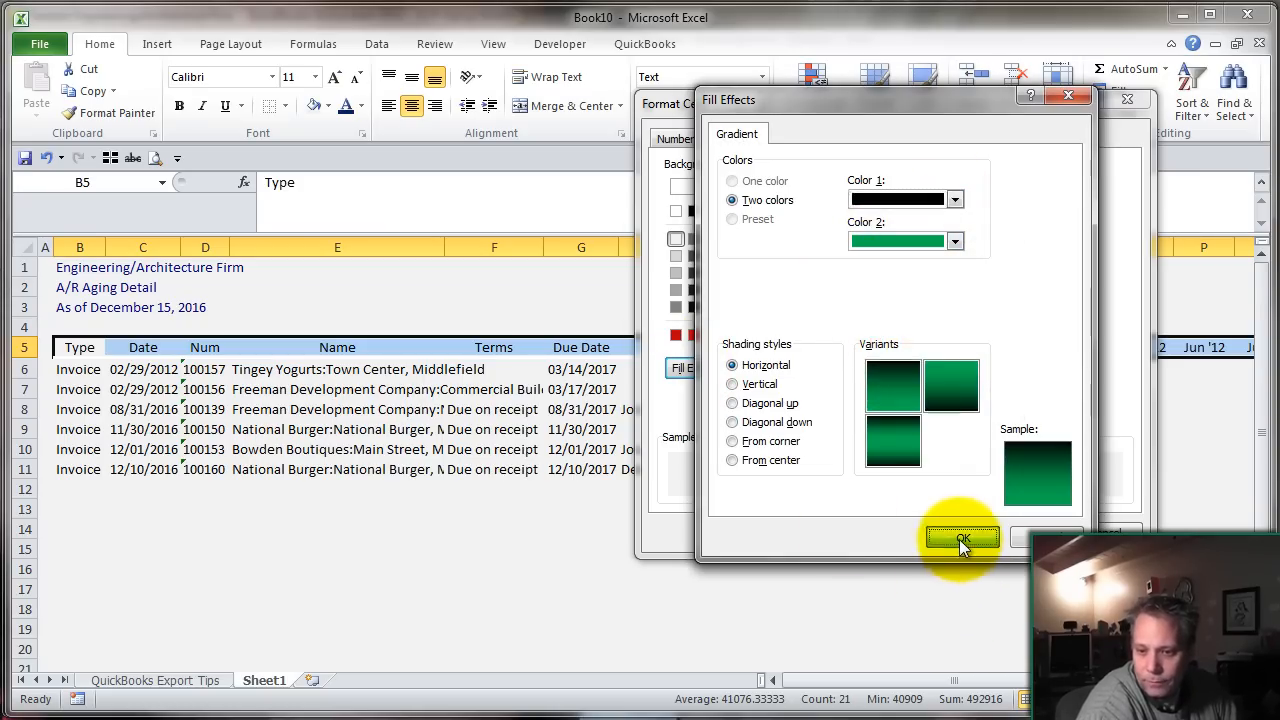
{"action": "left_click", "coordinate": [960, 538]}
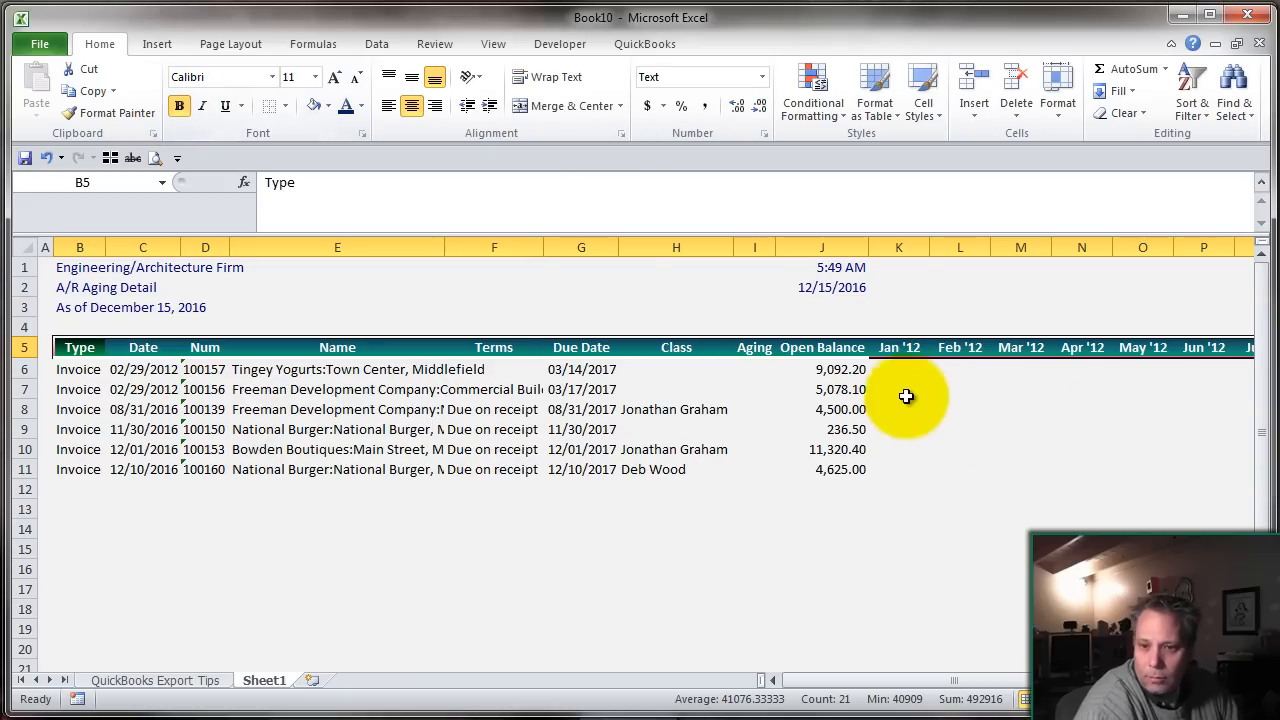
- Start a Total A/R label in the cell below the invoices
{"action": "left_click", "coordinate": [820, 368]}
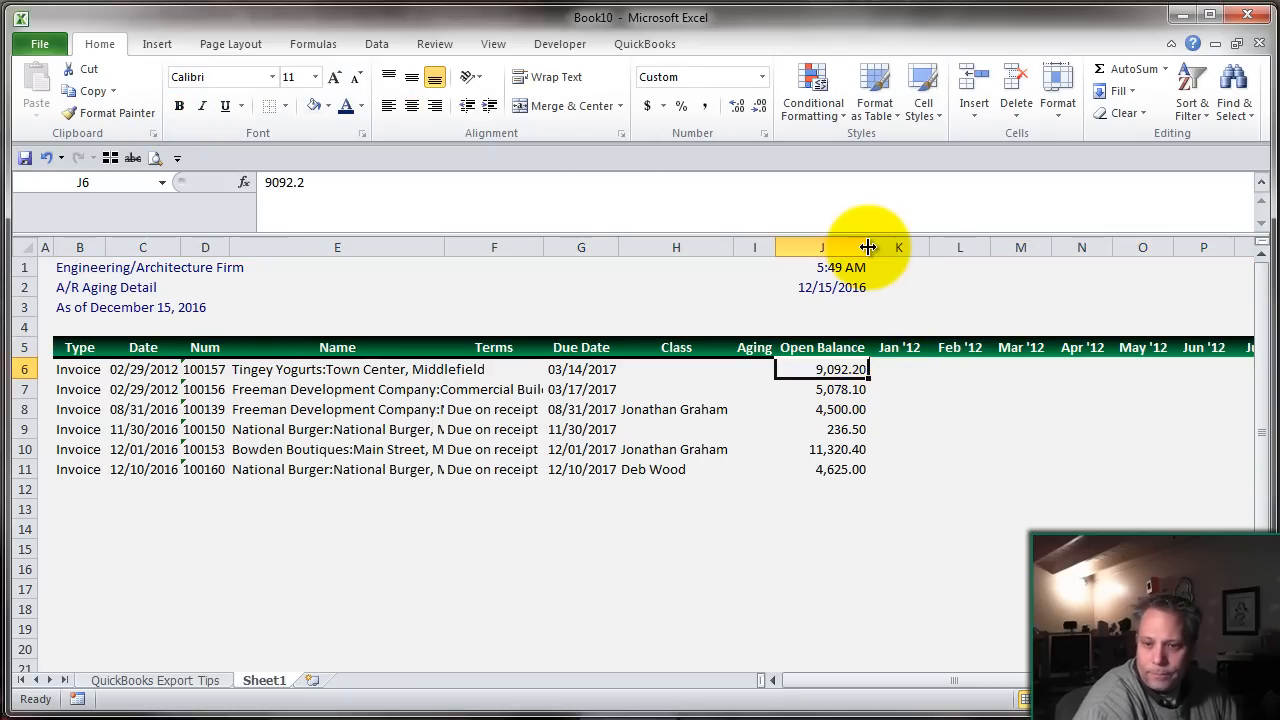
{"action": "left_click", "coordinate": [820, 468]}
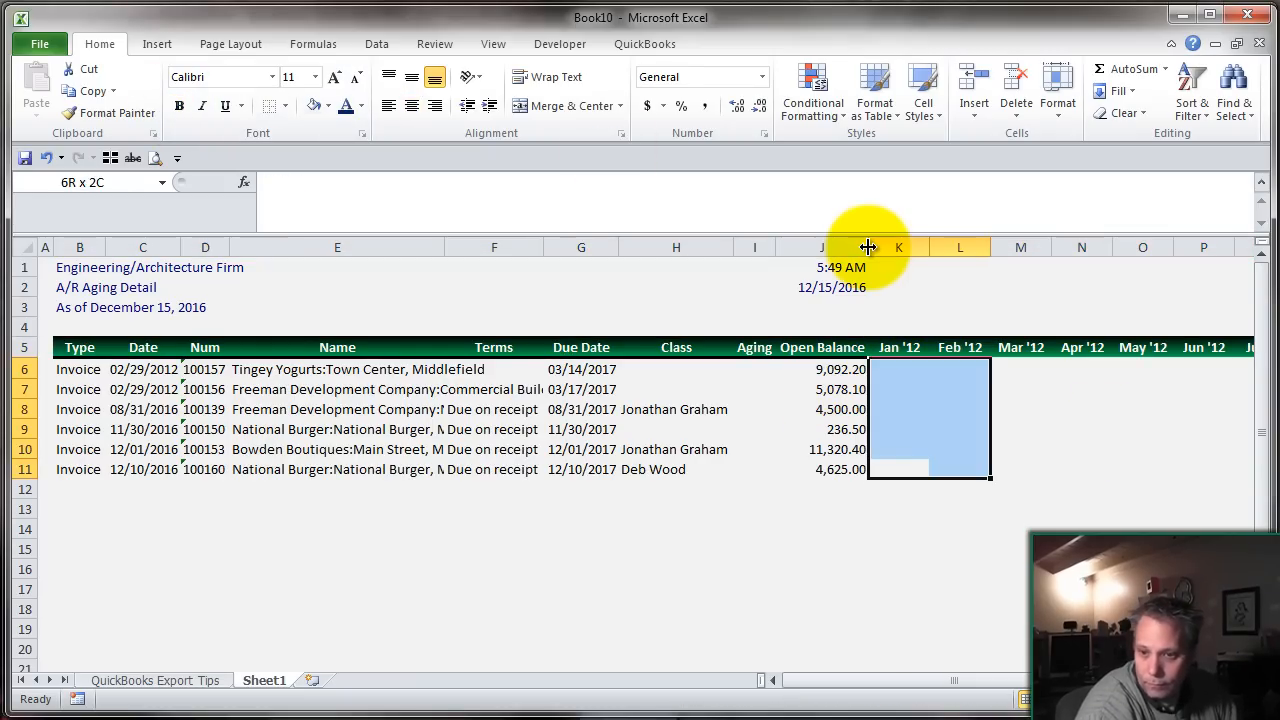
{"action": "scroll", "scroll_direction": "right", "scroll_amount": 3}
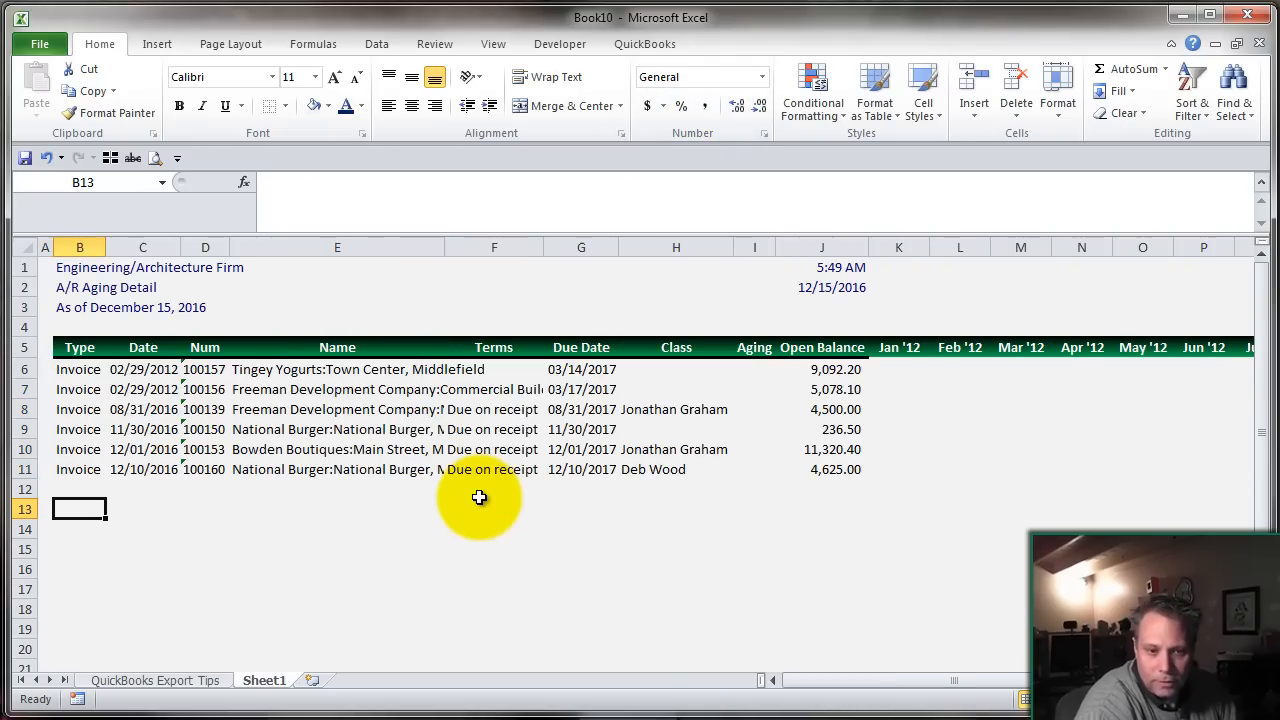
{"action": "left_click", "coordinate": [336, 510]}
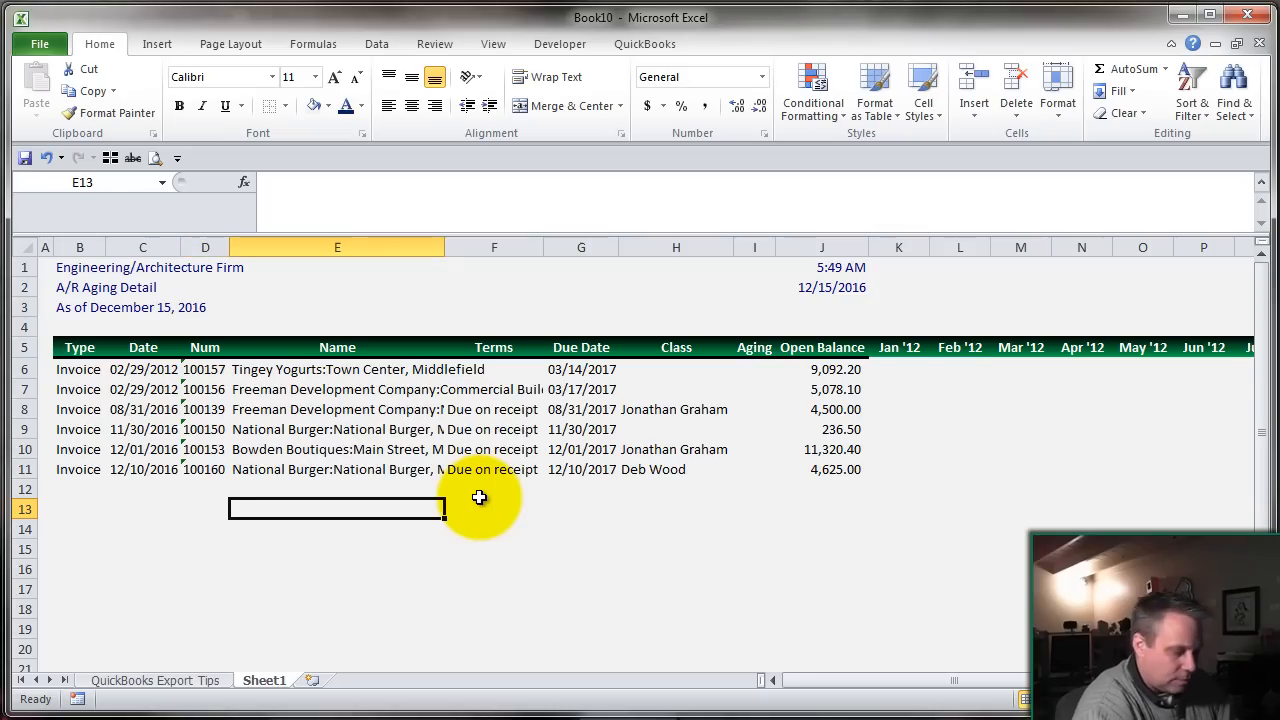
{"action": "type", "text": "Total A/R"}
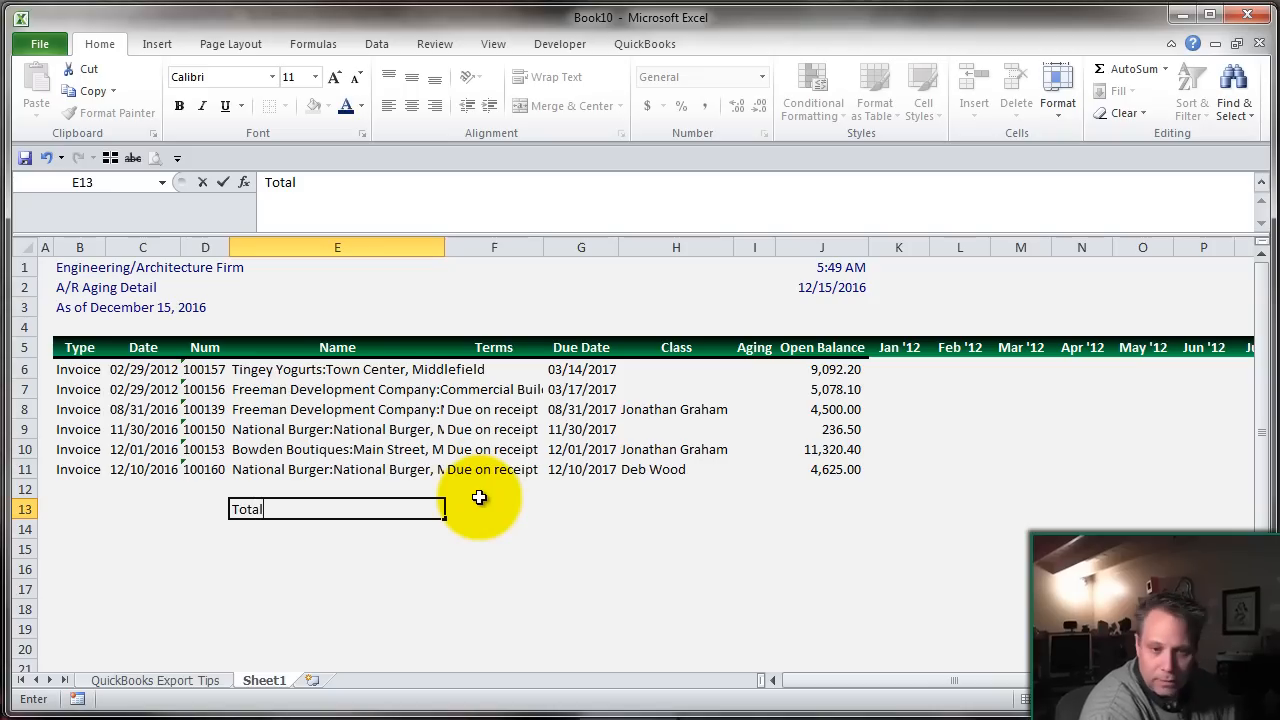
- Complete the Total Collections label, apply the Total cell style to row 13 and bold it
{"action": "type", "text": "Collections"}
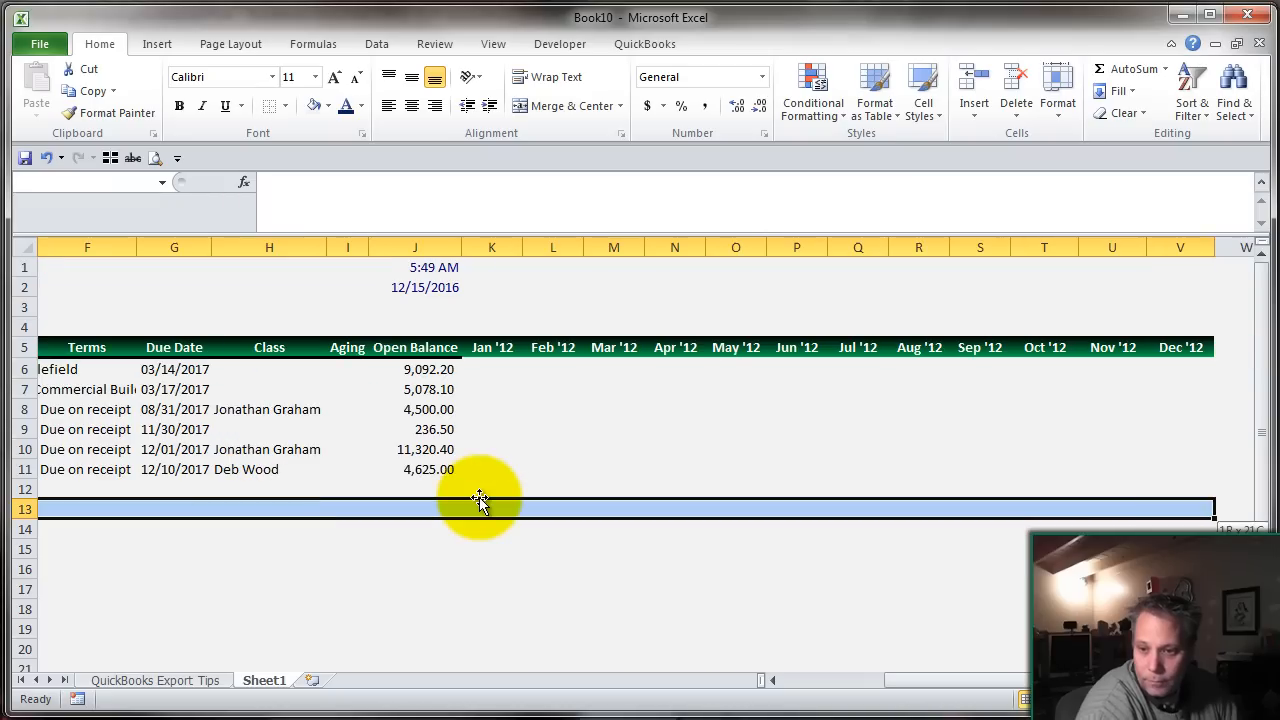
{"action": "left_click", "coordinate": [1058, 92]}
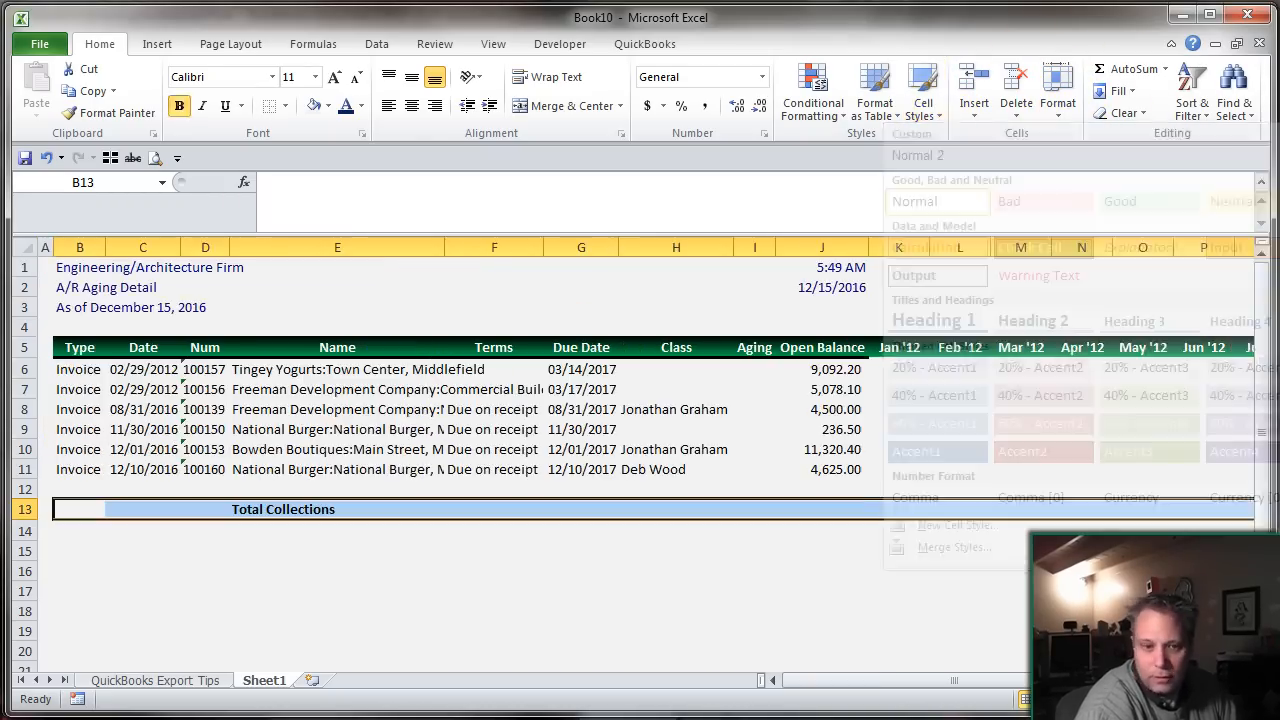
{"action": "left_click", "coordinate": [328, 104]}
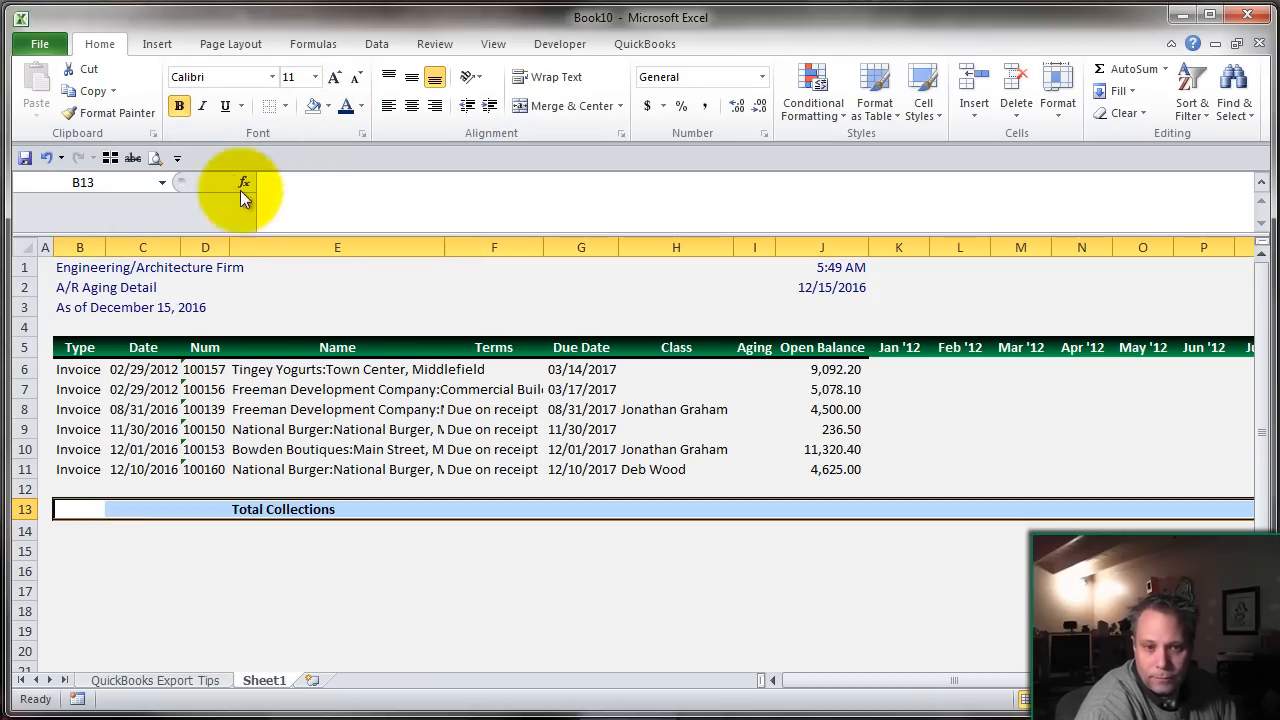
{"action": "left_click", "coordinate": [360, 104]}
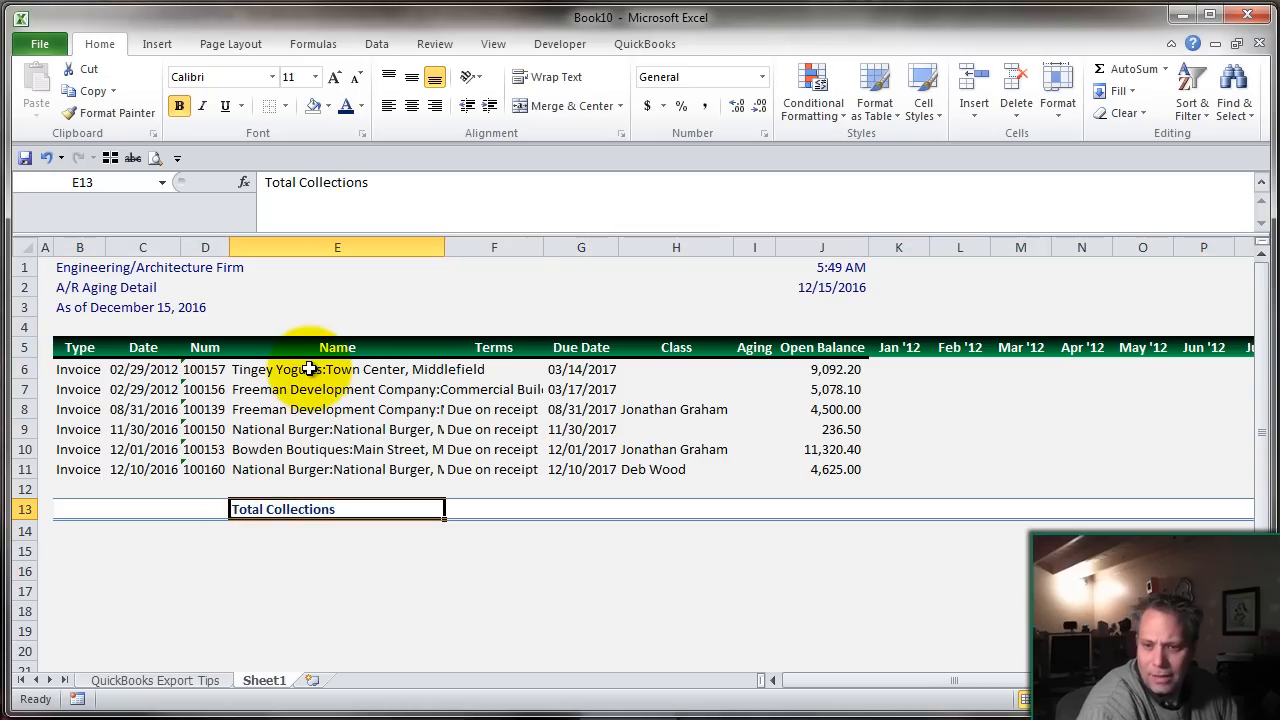
{"action": "left_click", "coordinate": [898, 510]}
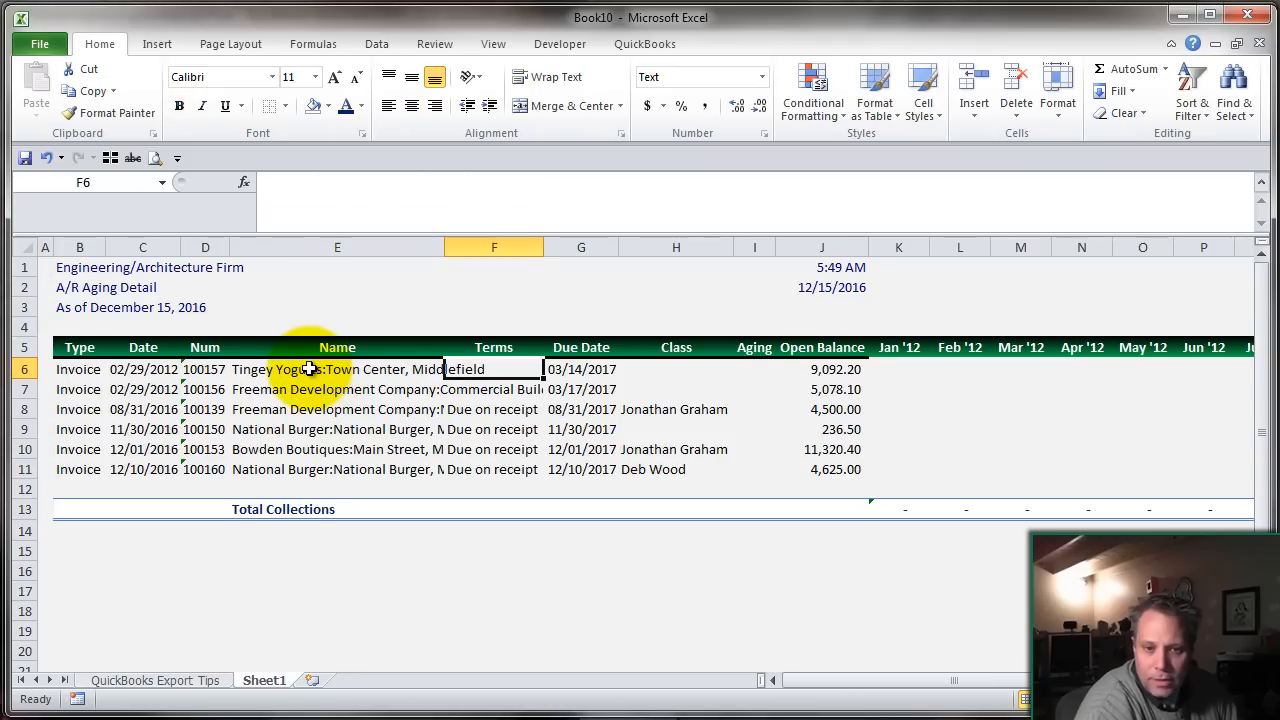
- Reference invoice open balances under their Mar '12 and Jun '12 collection months
{"action": "left_click", "coordinate": [142, 368]}
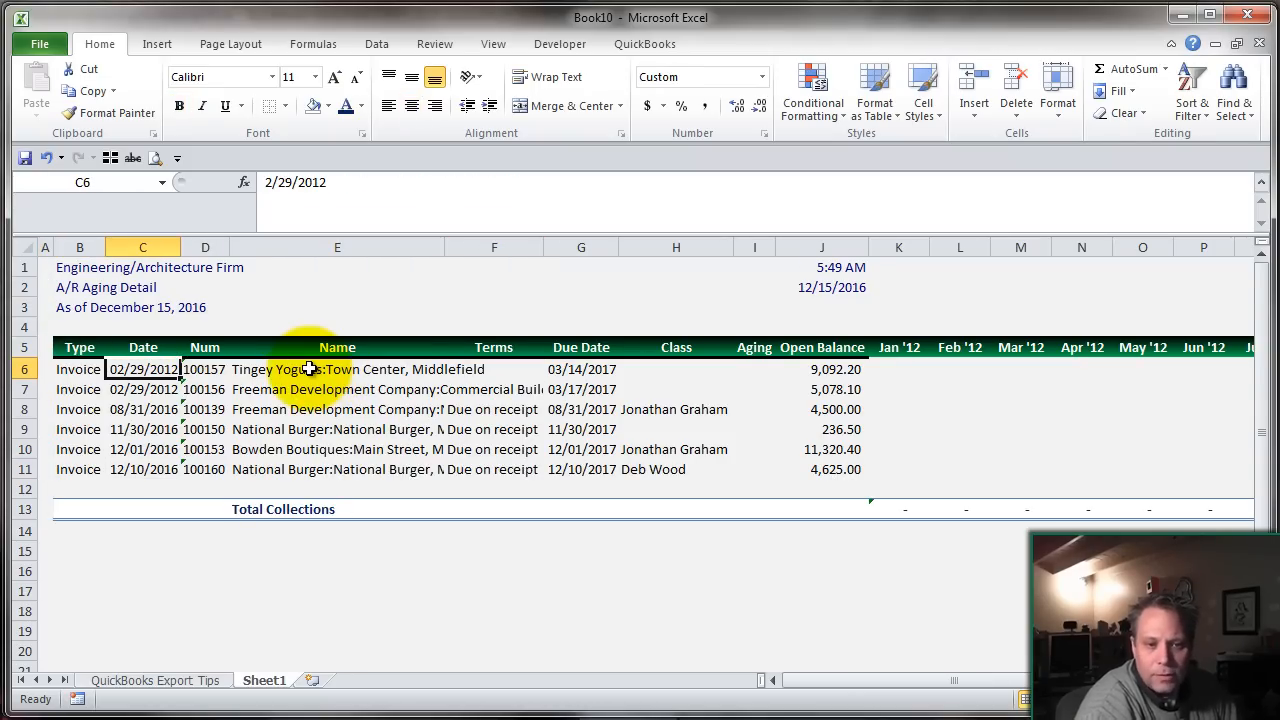
{"action": "left_click", "coordinate": [336, 368]}
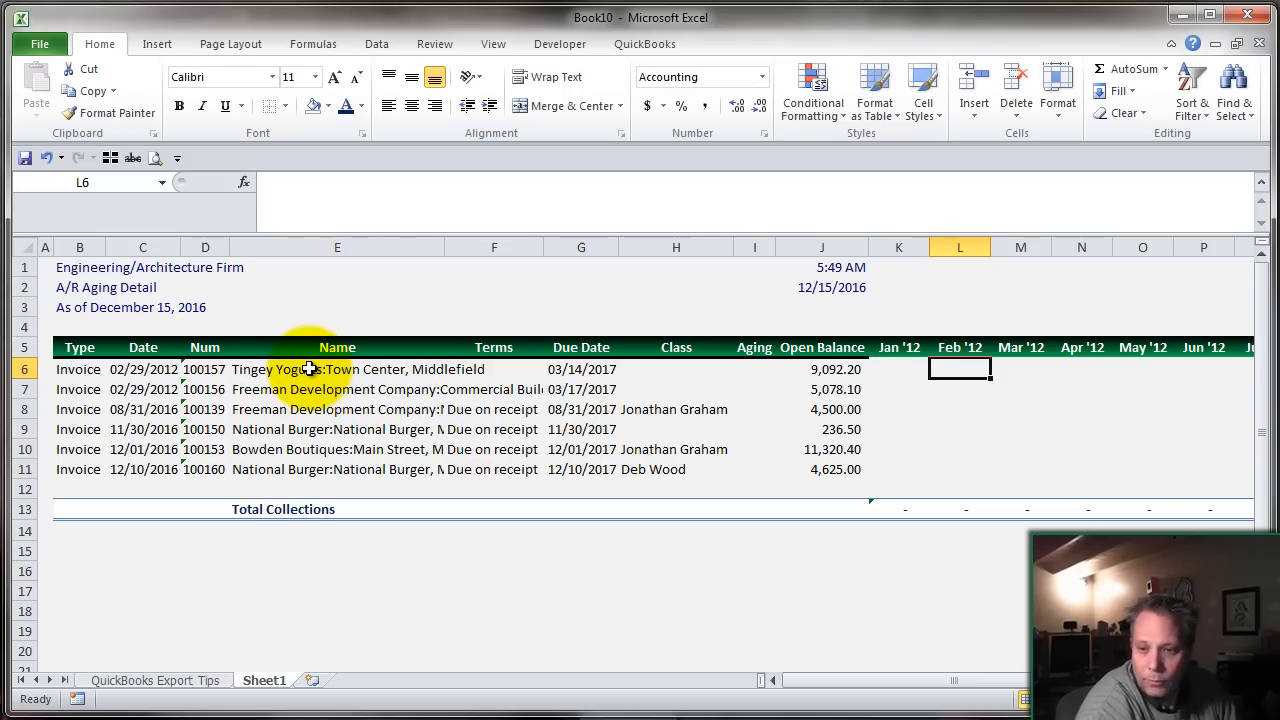
{"action": "left_click", "coordinate": [1204, 368]}
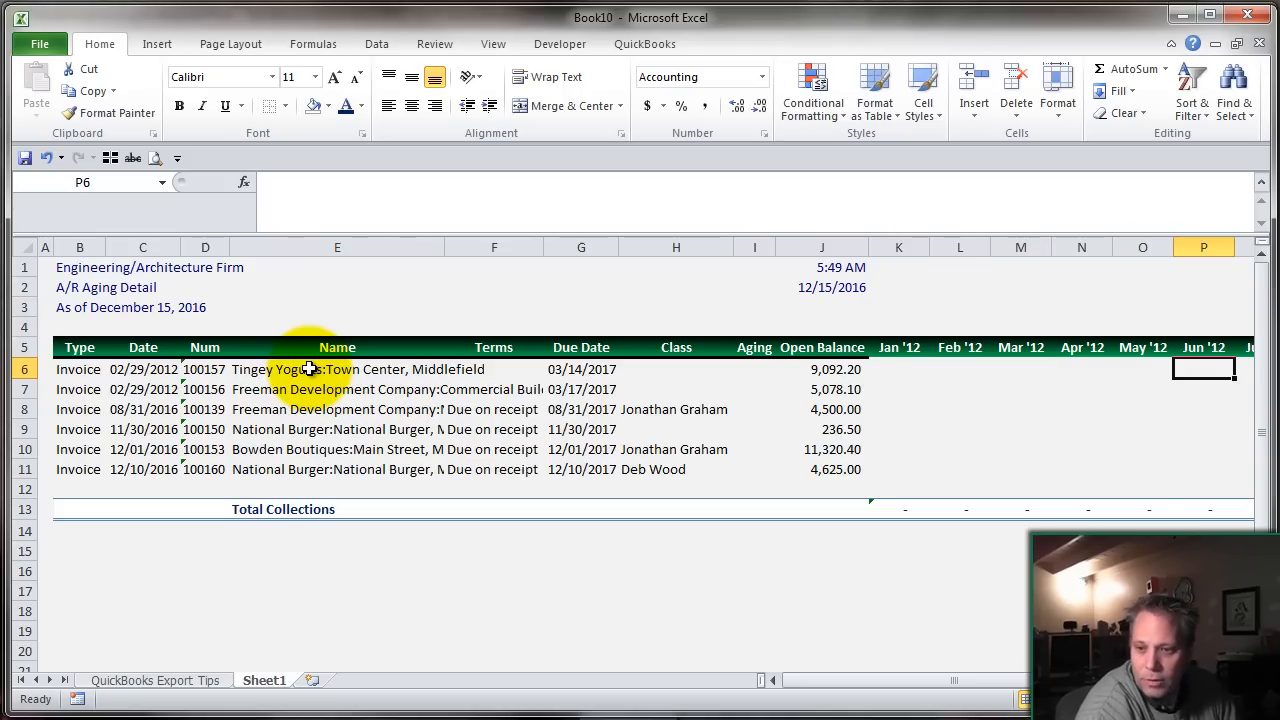
{"action": "type", "text": "=M6"}
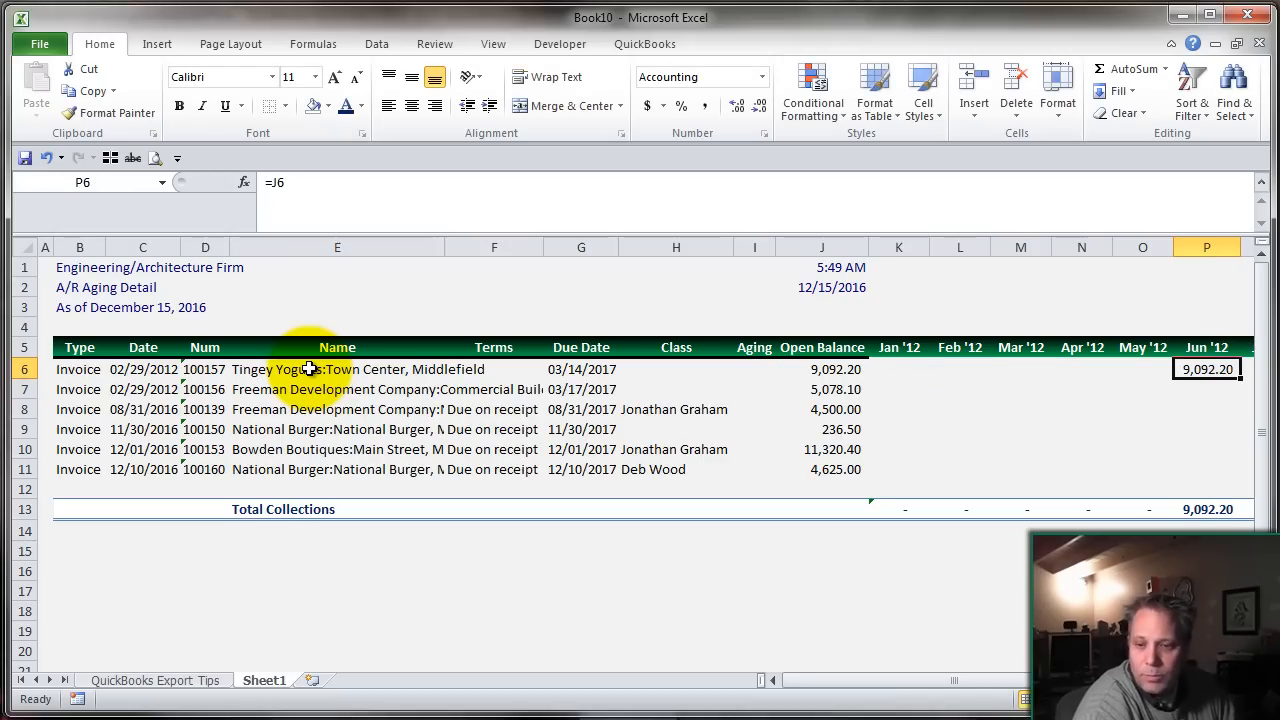
{"action": "scroll", "scroll_direction": "right", "scroll_amount": 3}
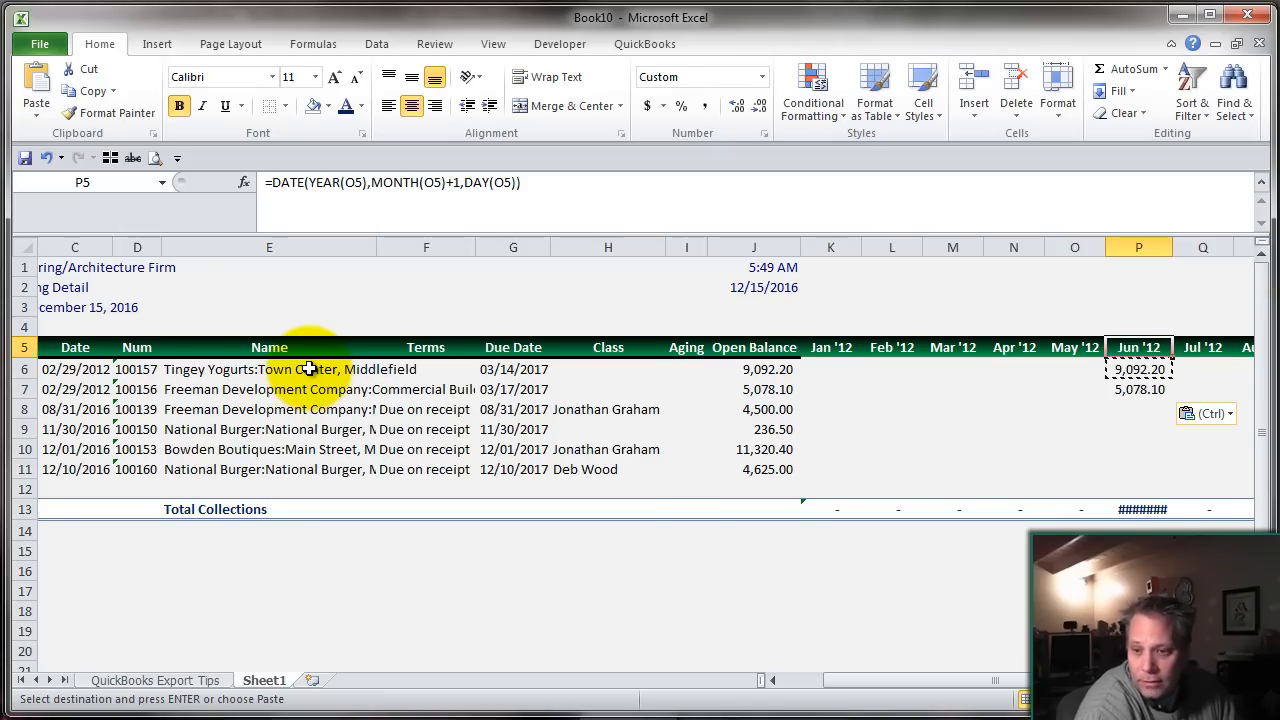
{"action": "left_click", "coordinate": [1138, 408]}
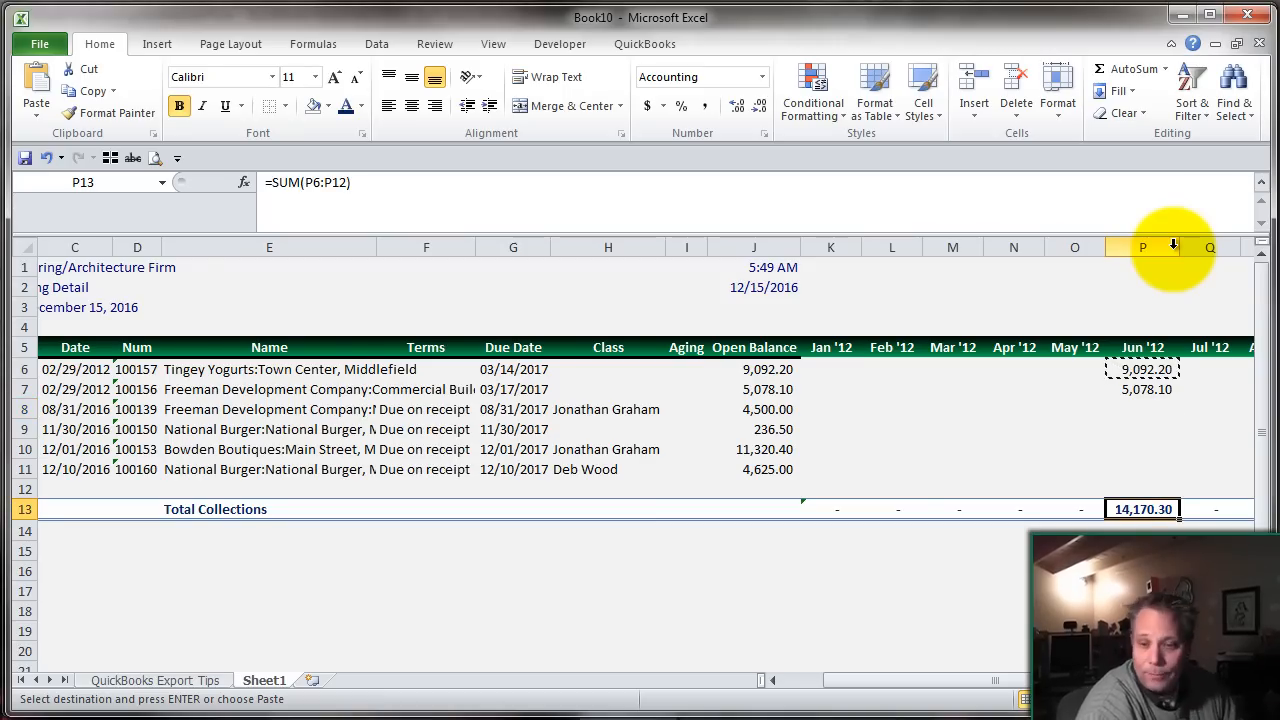
{"action": "left_click", "coordinate": [1142, 408]}
{"action": "type", "text": "=J11"}
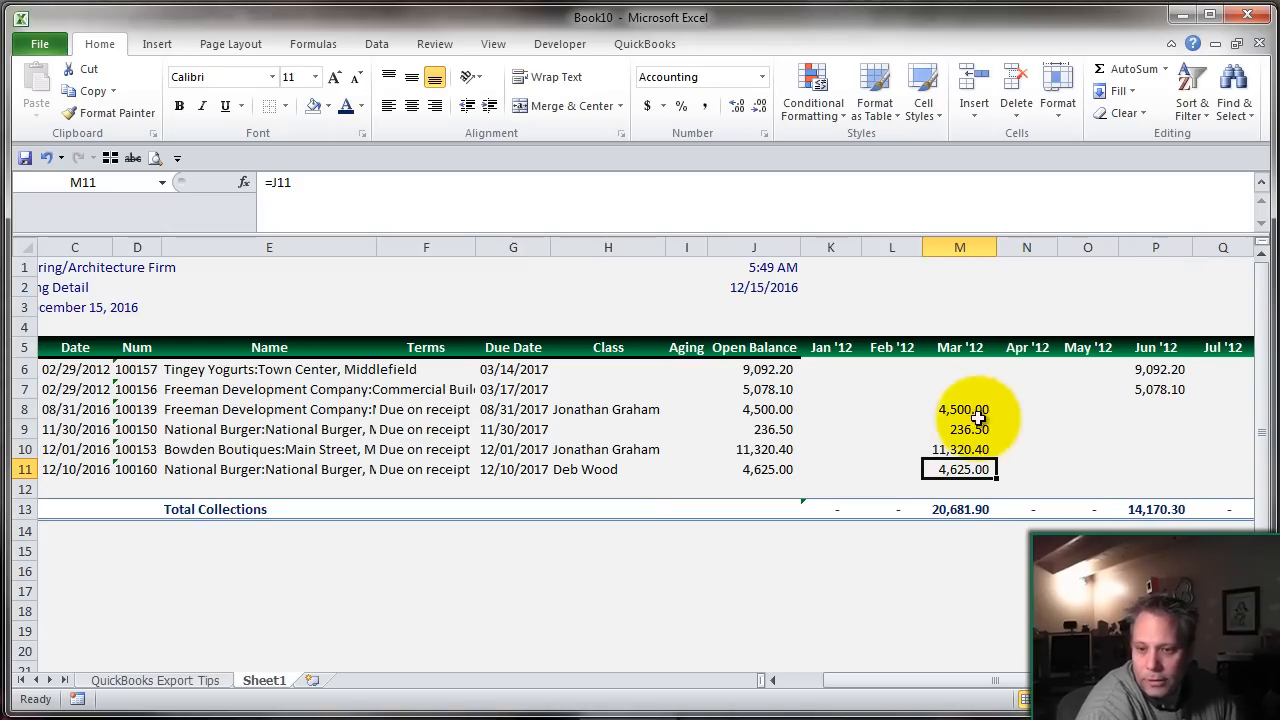
- Verify the monthly sums: 20,681.90 for Mar '12 and 14,170.30 for Jun '12
{"action": "left_click", "coordinate": [960, 510]}
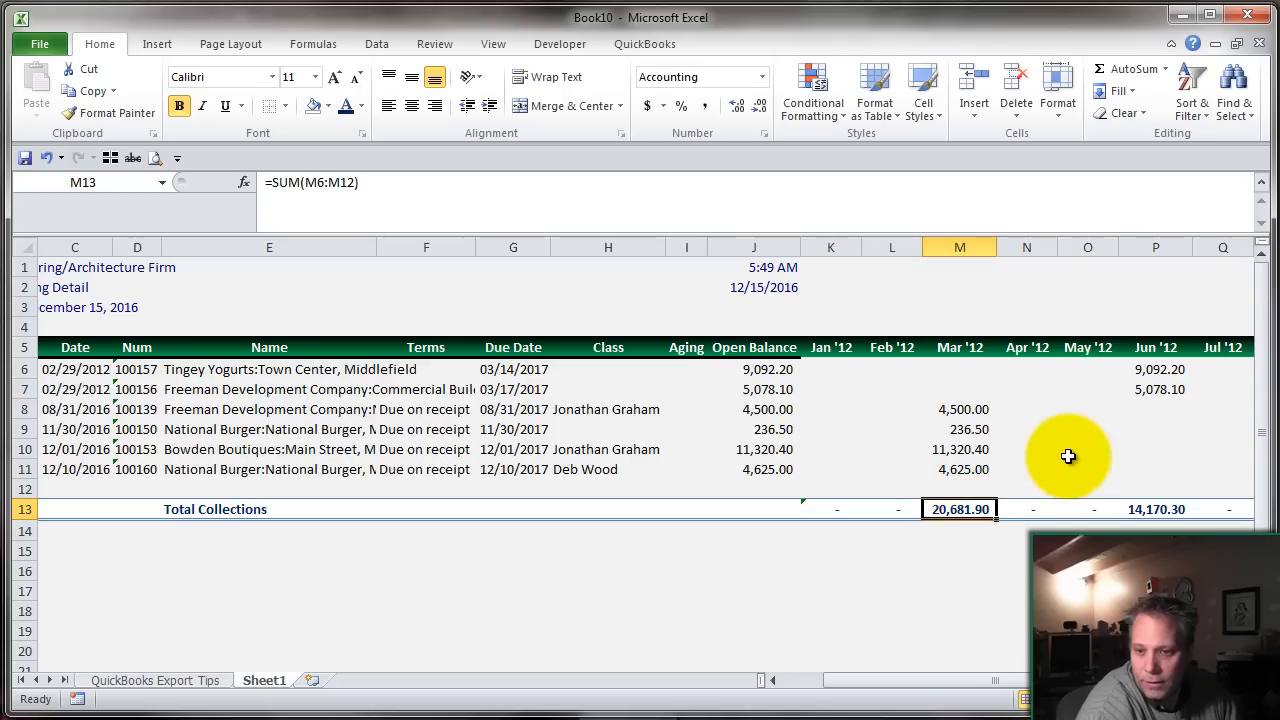
{"action": "left_click", "coordinate": [1156, 510]}
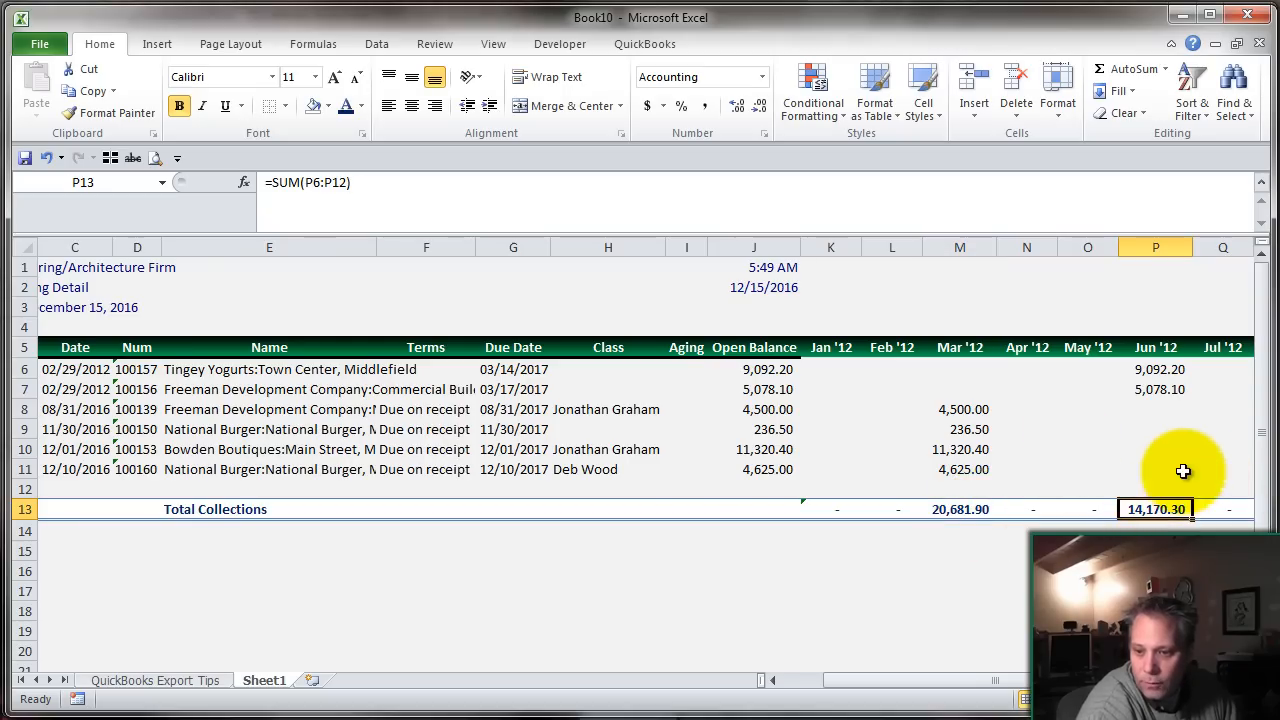
{"action": "left_click", "coordinate": [268, 572]}
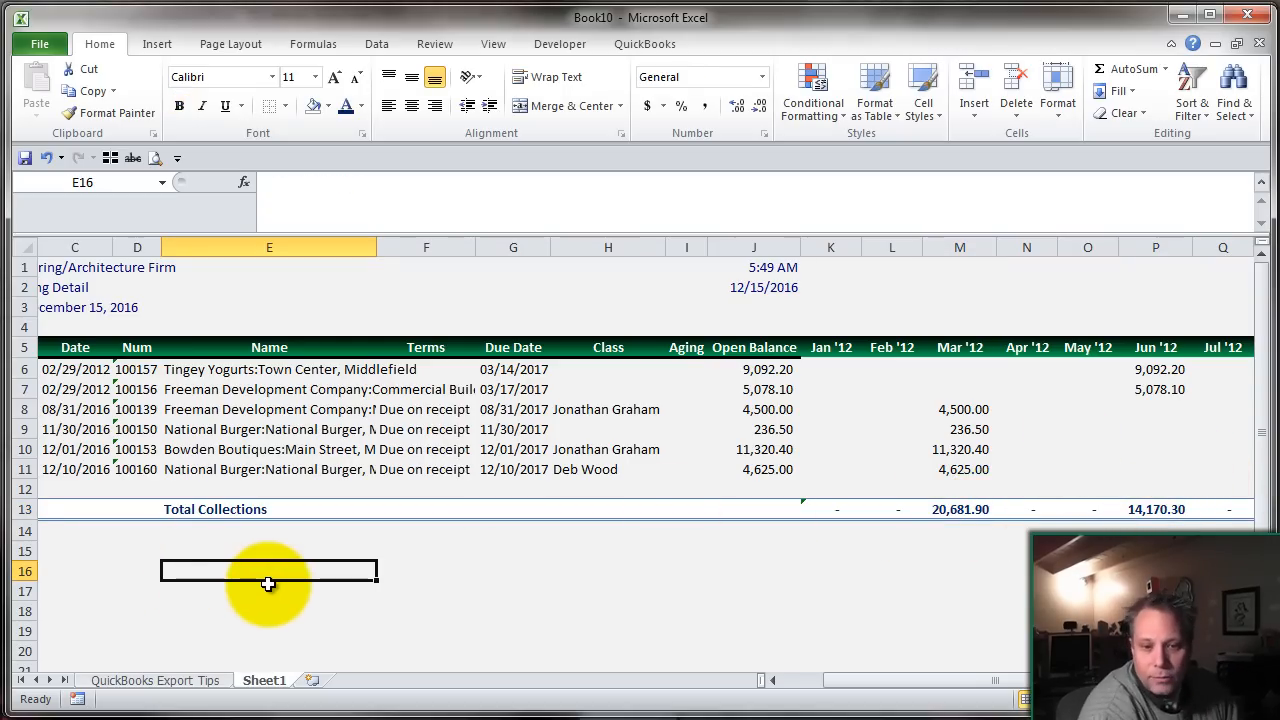
- Label row 15 A/R in E15 with an opening balance of 10000 in J15
{"action": "left_click", "coordinate": [268, 552]}
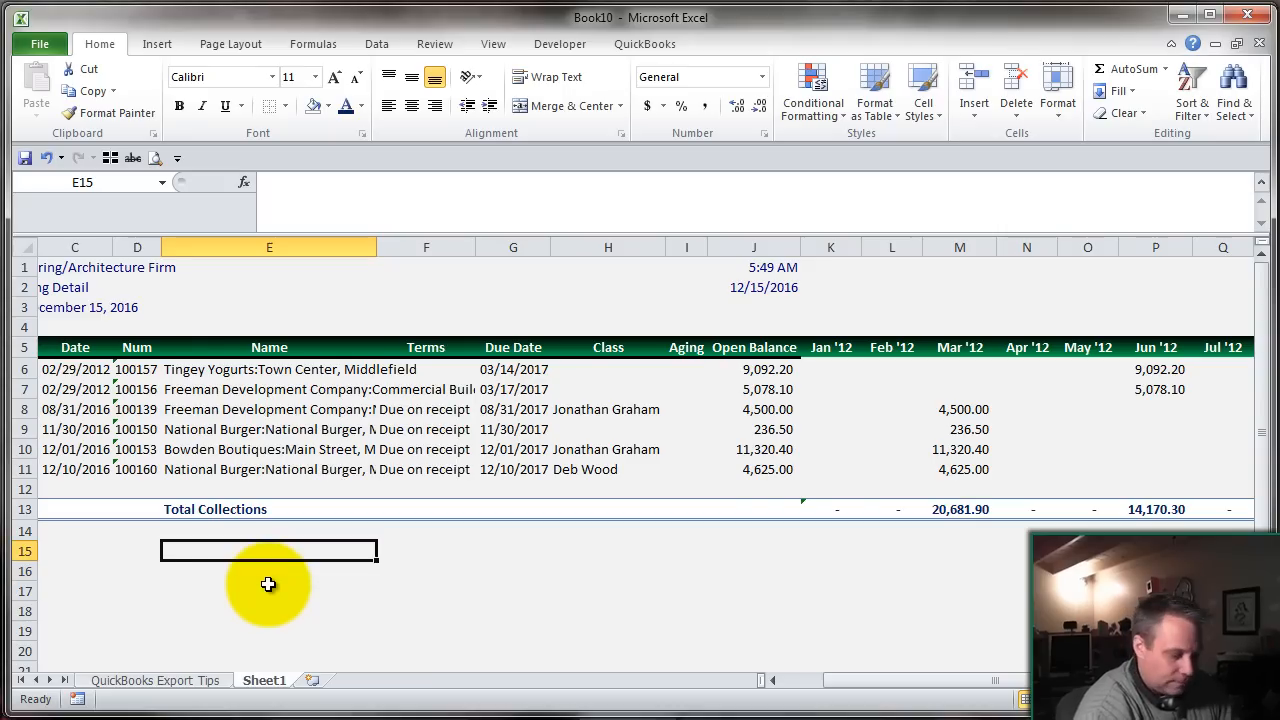
{"action": "type", "text": "A/R"}
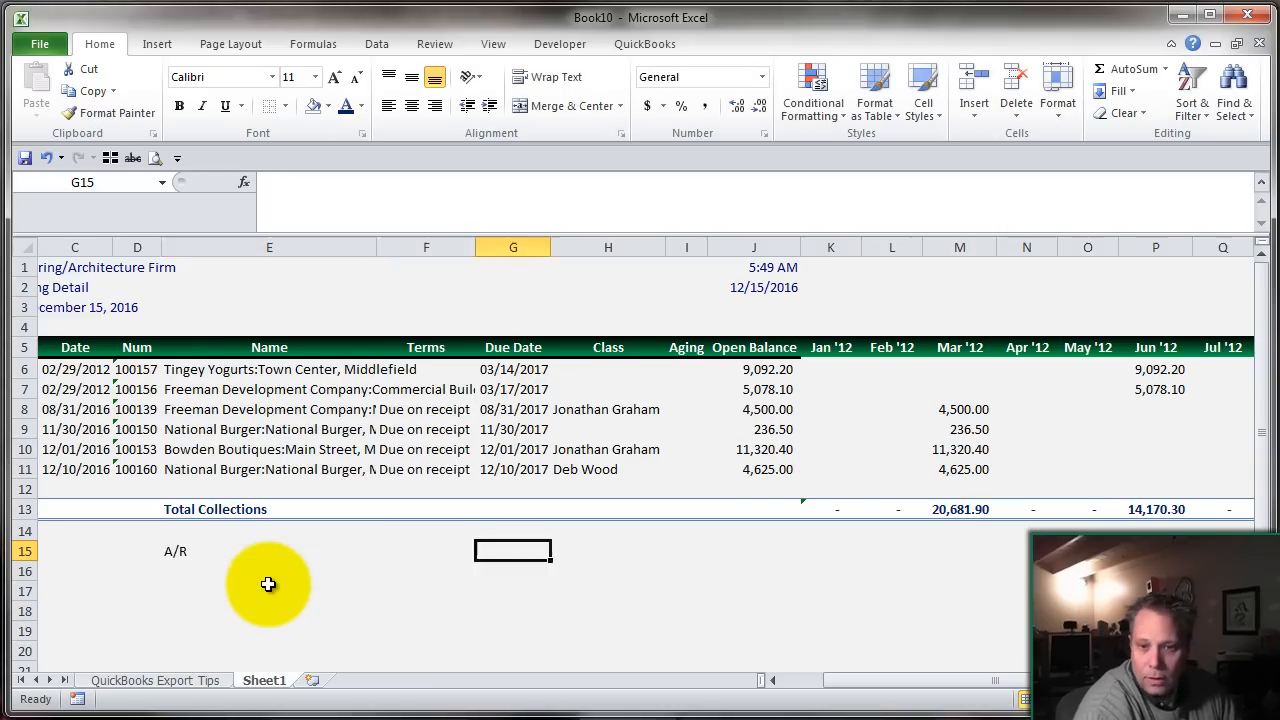
{"action": "left_click", "coordinate": [754, 552]}
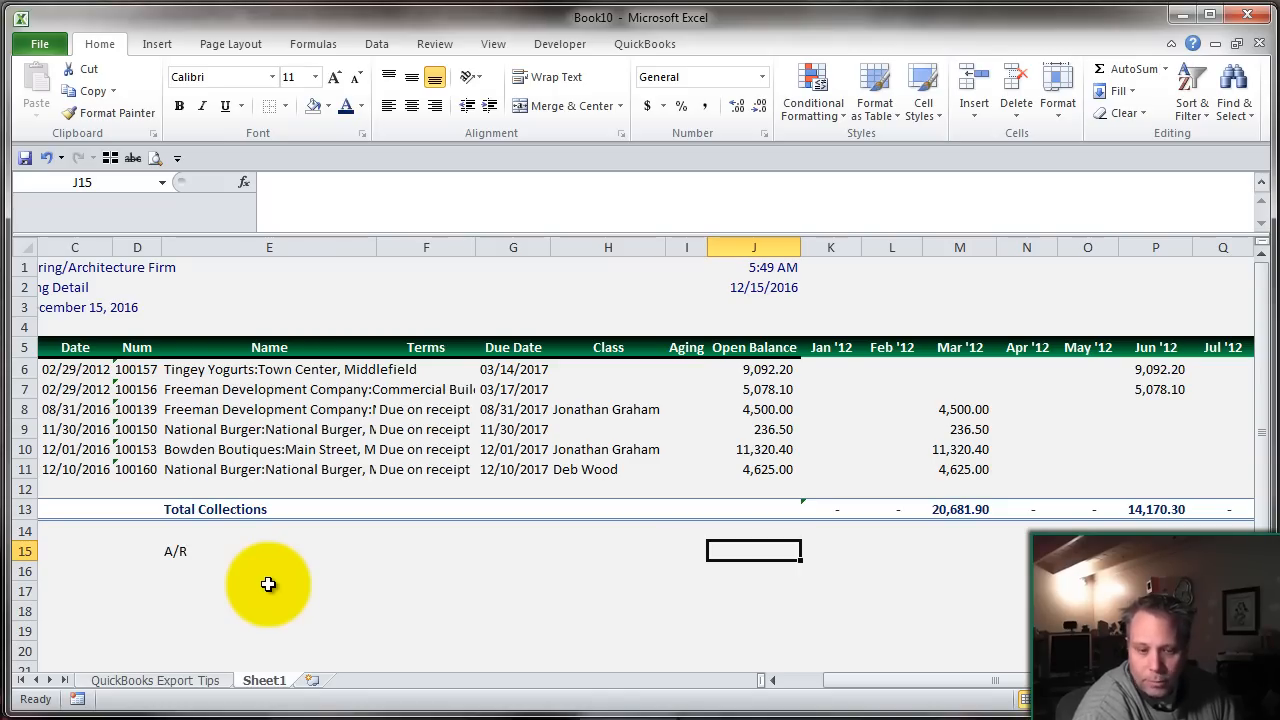
{"action": "type", "text": "1000"}
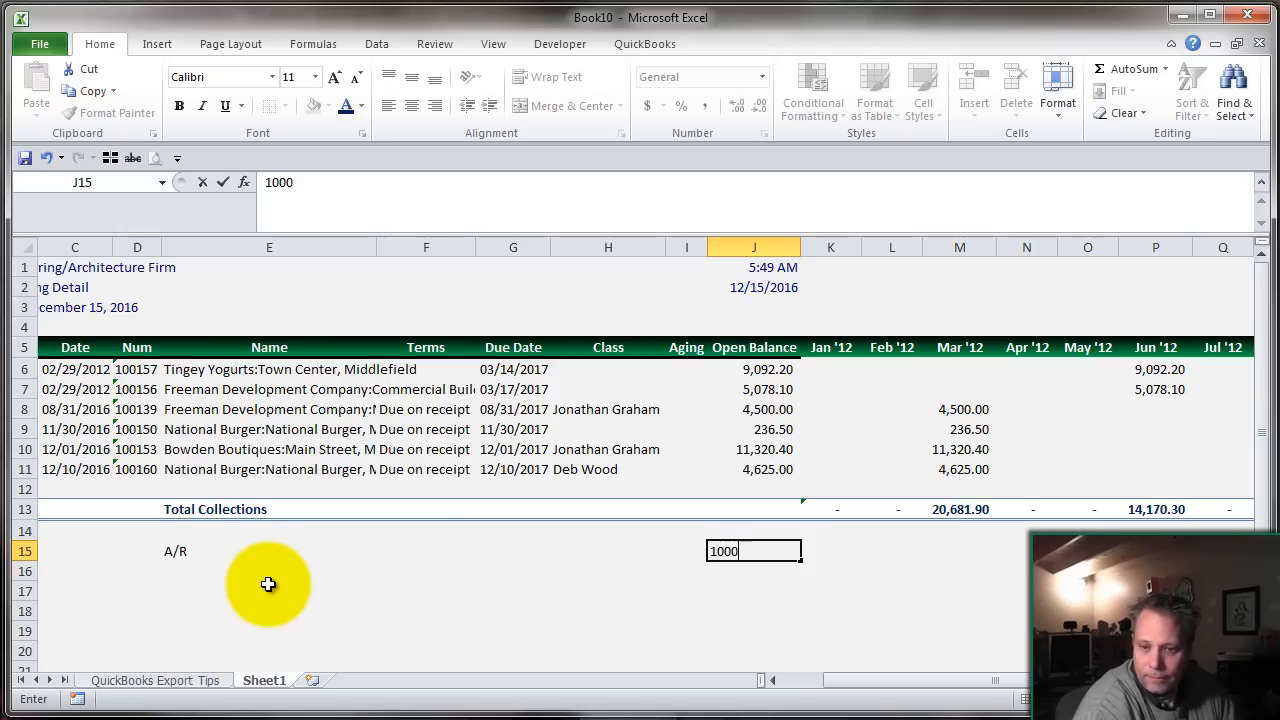
{"action": "type", "text": "10000"}
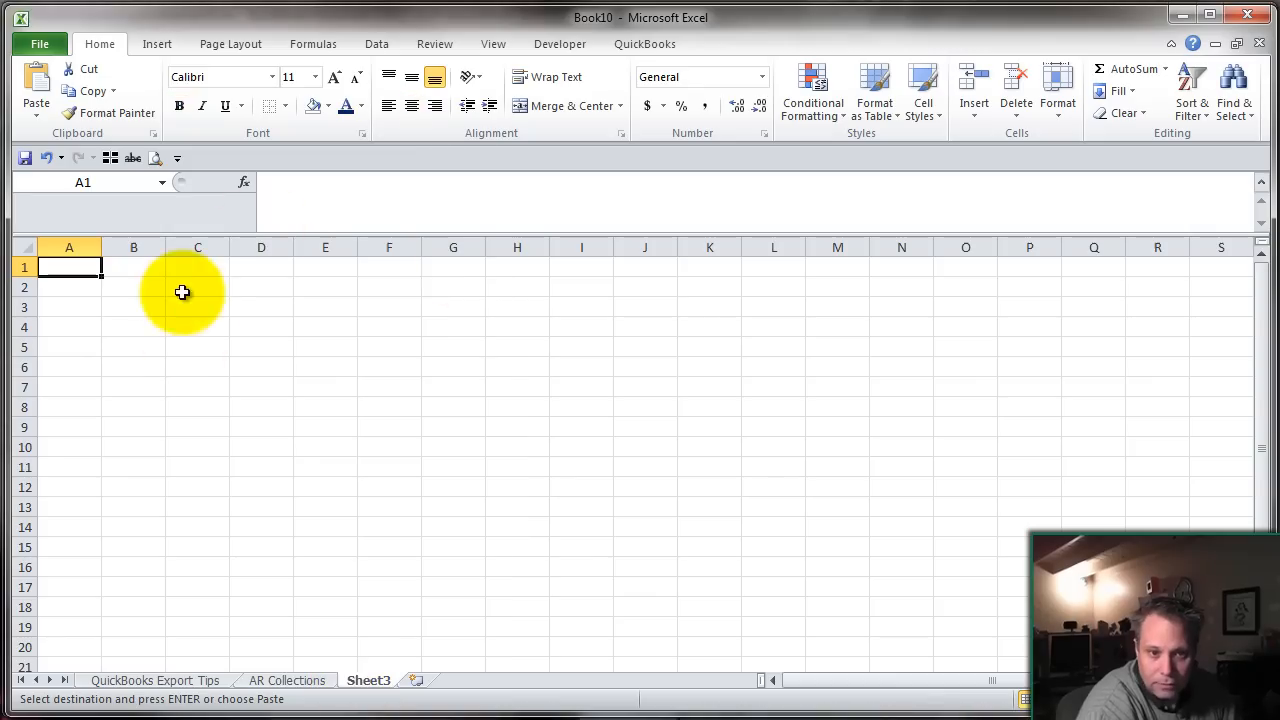
- Paste month headers and enter Monthly Sales of 10000, 20000, 25000, 23000, 18000 for Jan–May
{"action": "key", "text": "ctrl+v"}
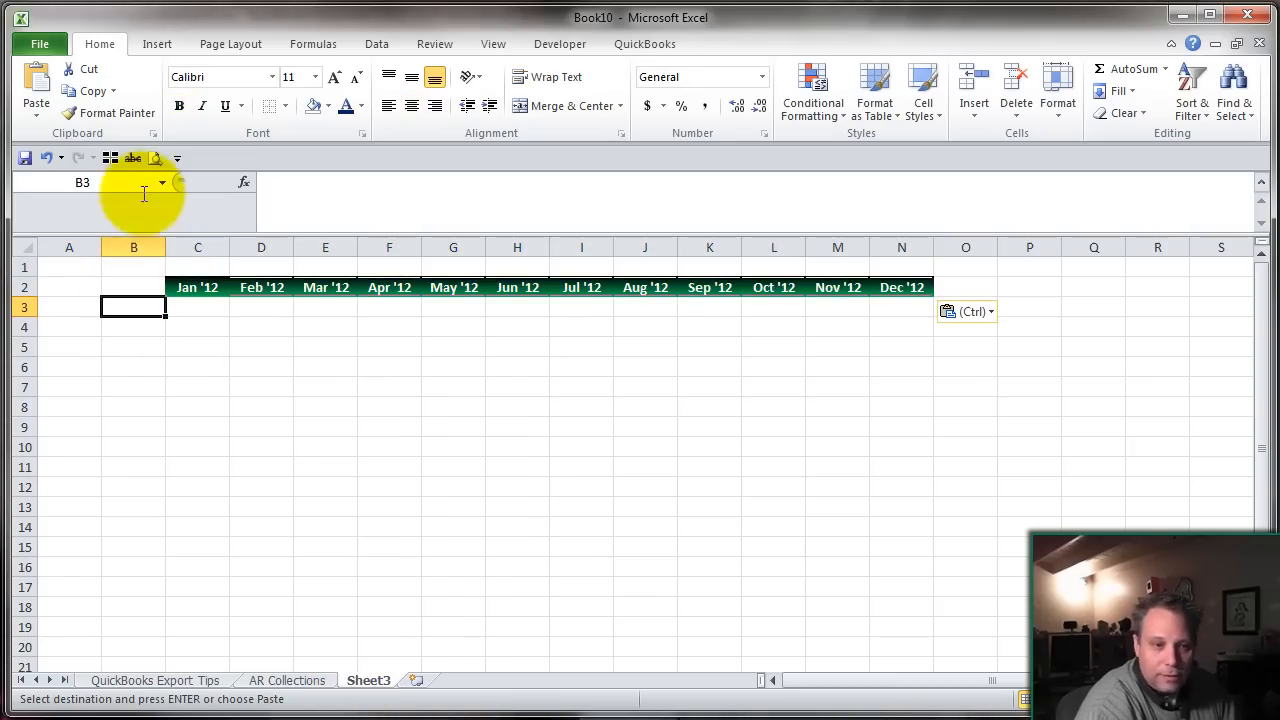
{"action": "type", "text": "Monthly Sales"}
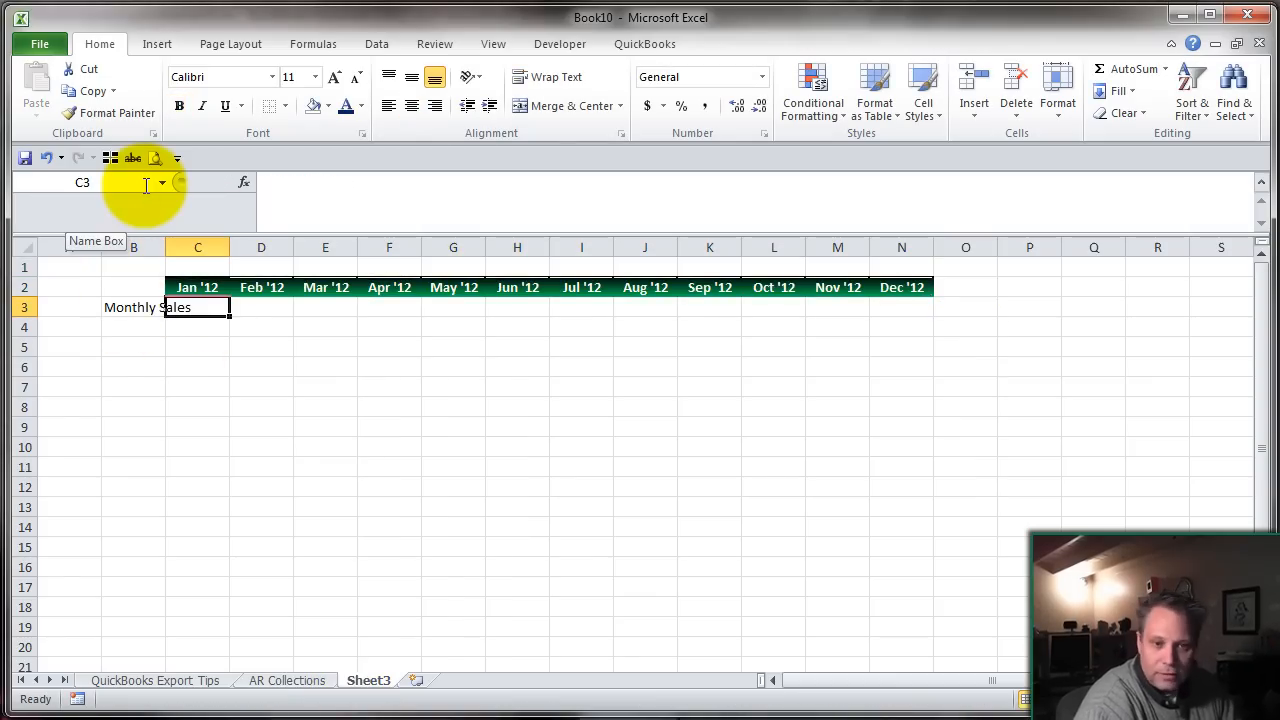
{"action": "type", "text": "10000"}
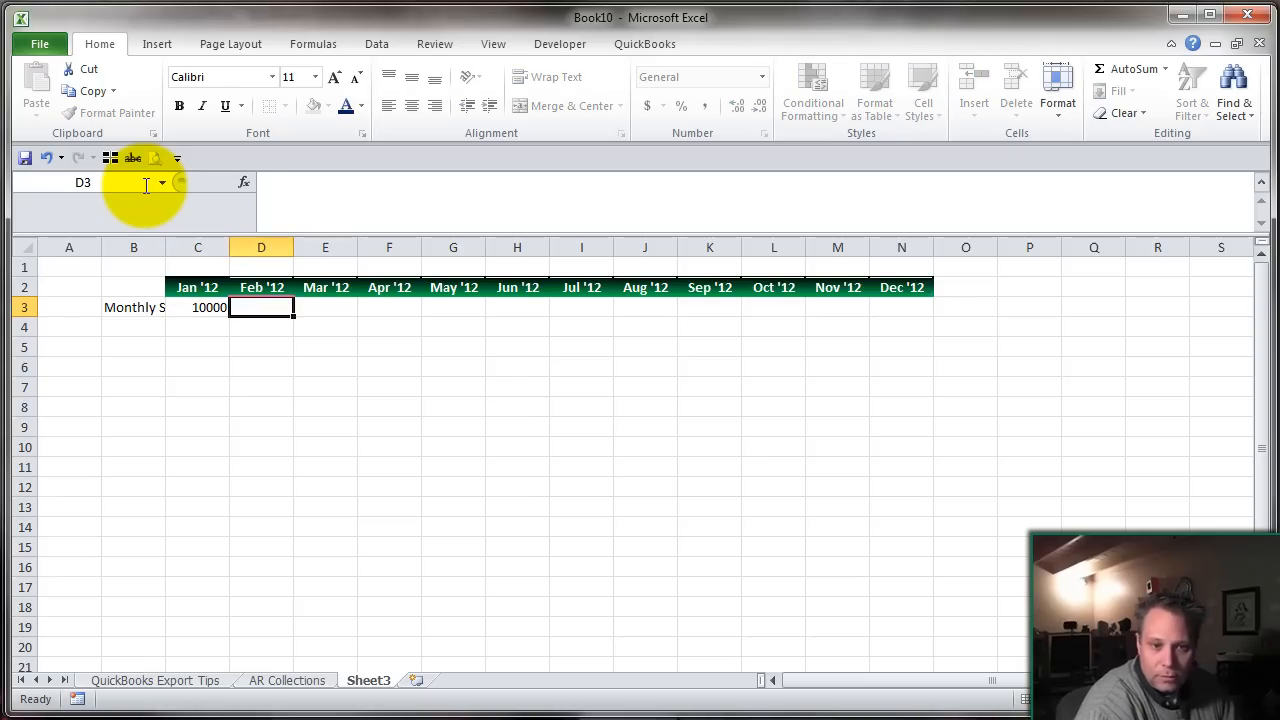
{"action": "type", "text": "20000"}
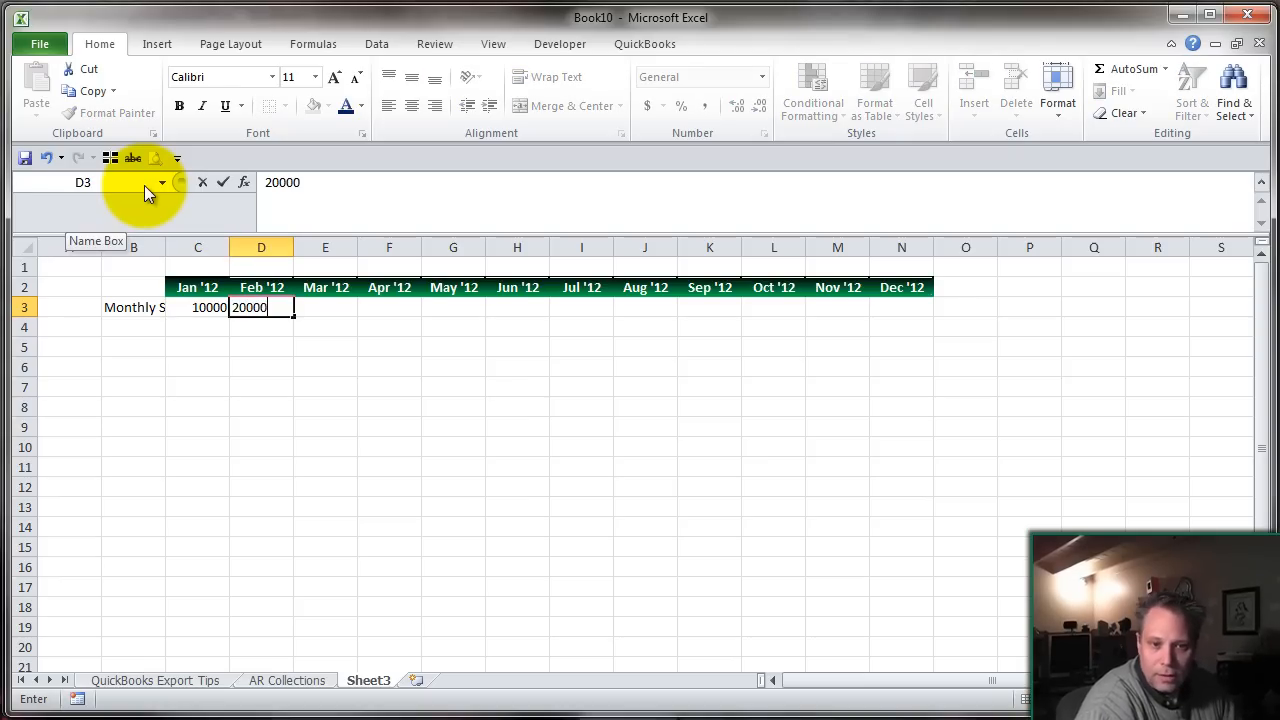
{"action": "type", "text": "25000"}
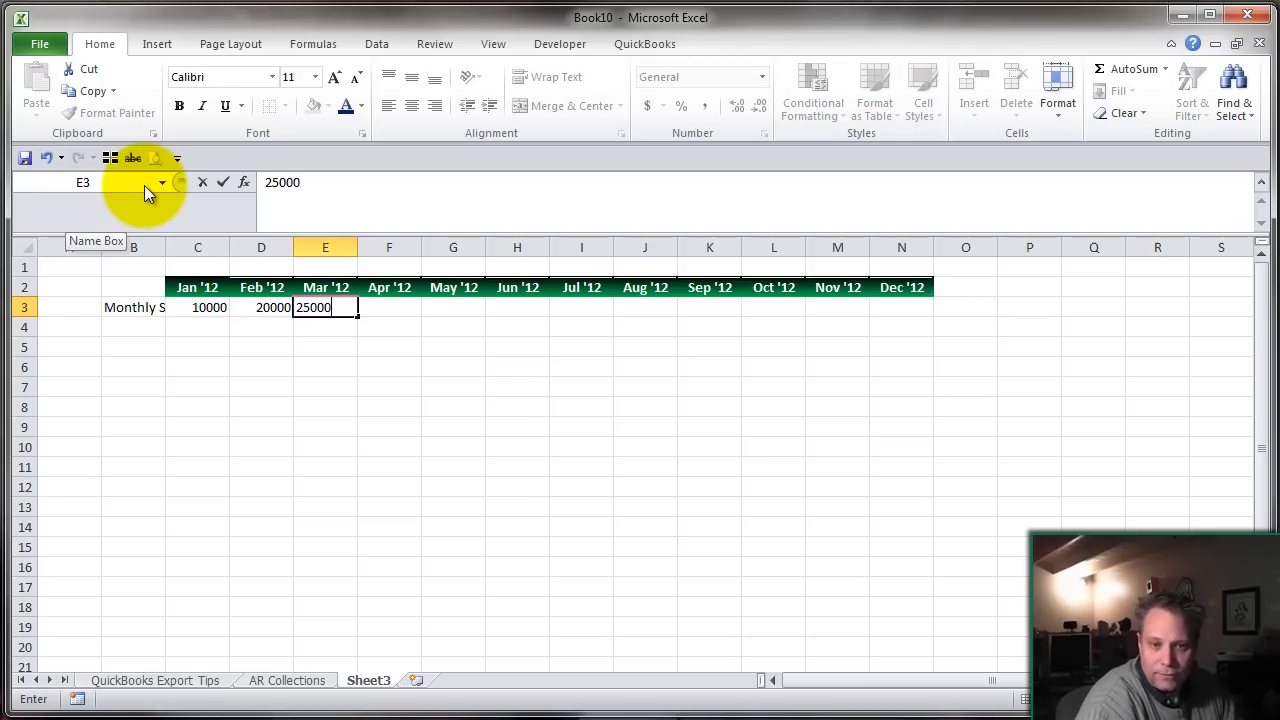
{"action": "type", "text": "23000"}
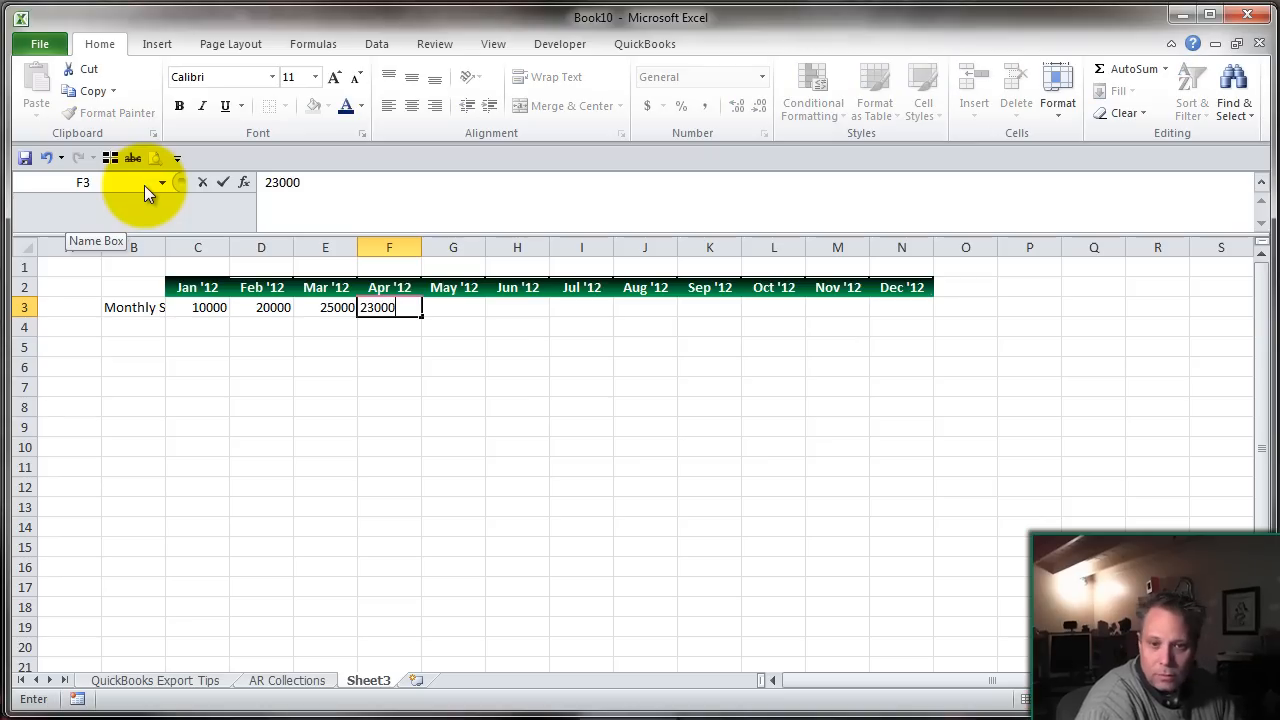
{"action": "type", "text": "18000"}
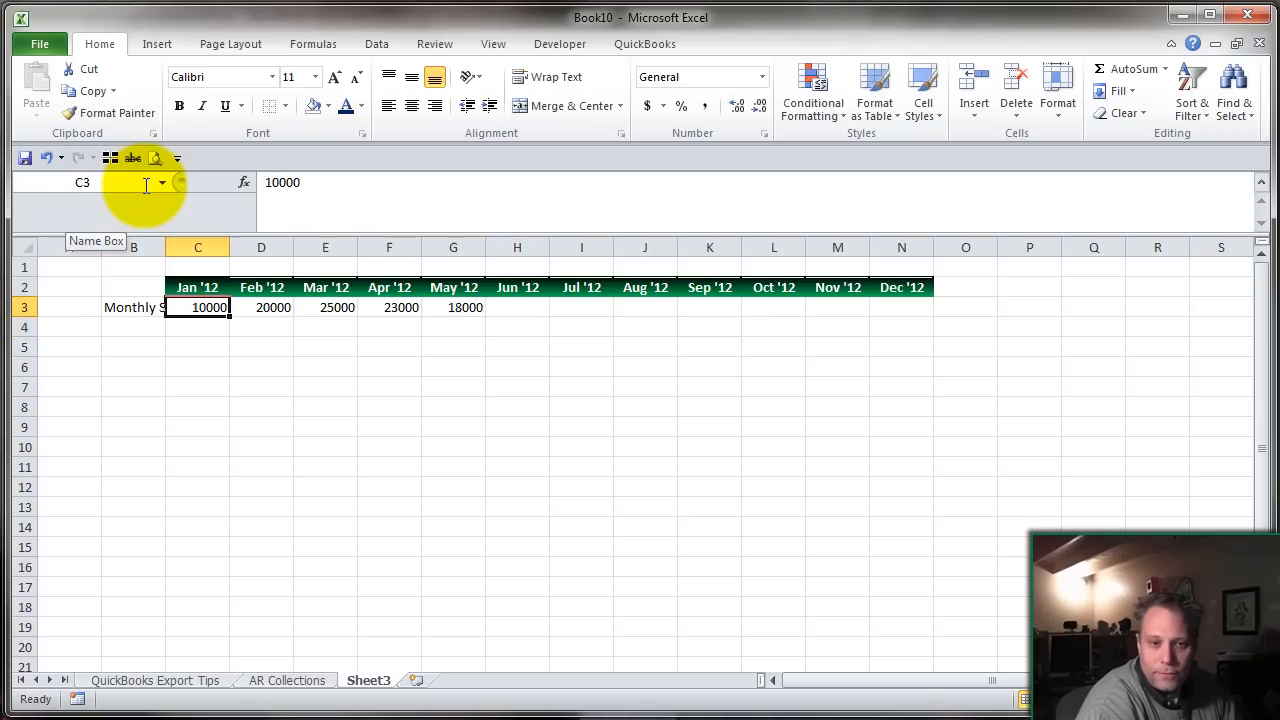
- Apply Comma Style with two decimals to the sales amounts and rename the sheet Monthly
{"action": "left_click_drag", "start_coordinate": [196, 308], "coordinate": [452, 308]}
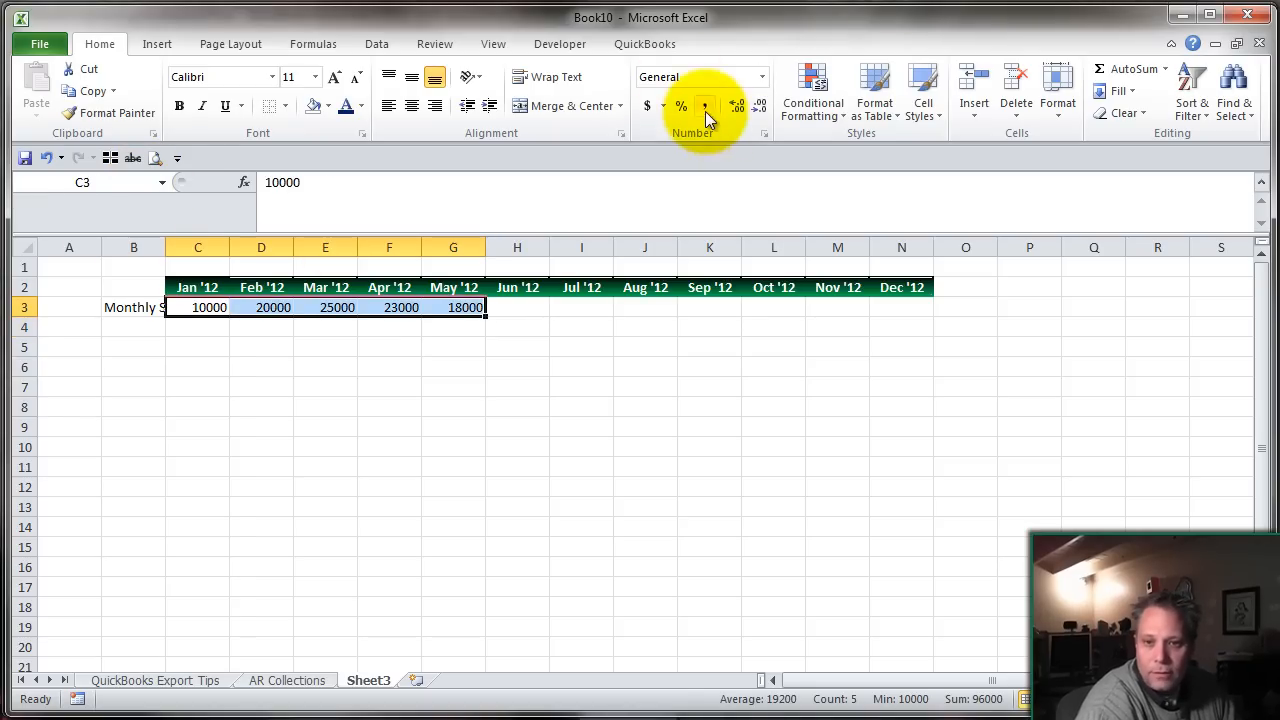
{"action": "left_click", "coordinate": [704, 106]}
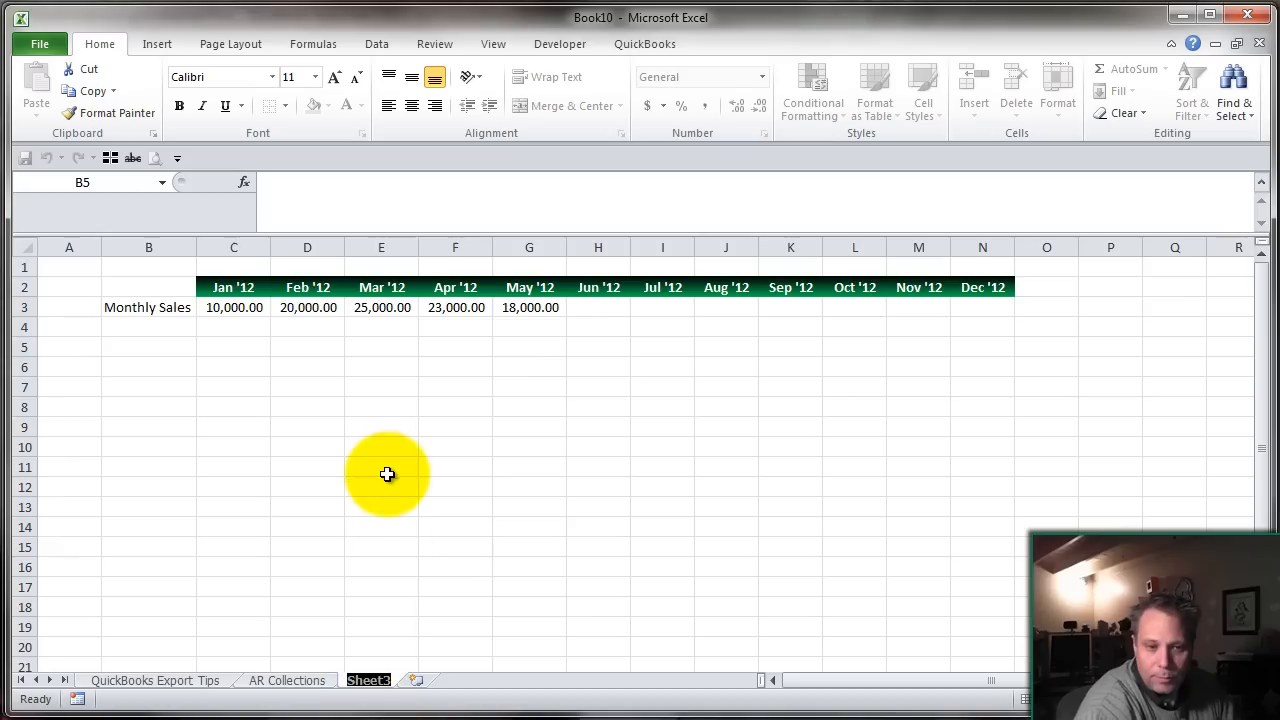
{"action": "double_click", "coordinate": [368, 680]}
{"action": "type", "text": "Monthly"}
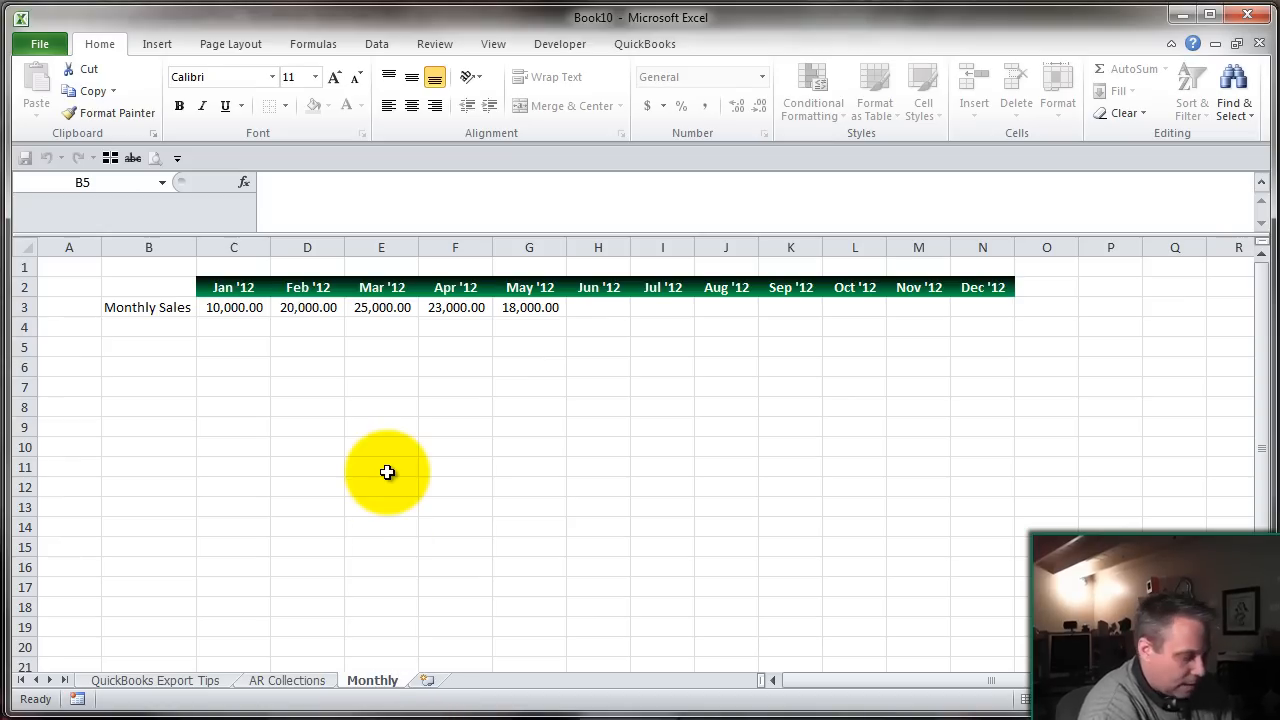
- Enter January A/R balance as opening 10,000 plus January Monthly Sales minus January collections, giving 20,000.00
{"action": "left_click", "coordinate": [286, 680]}
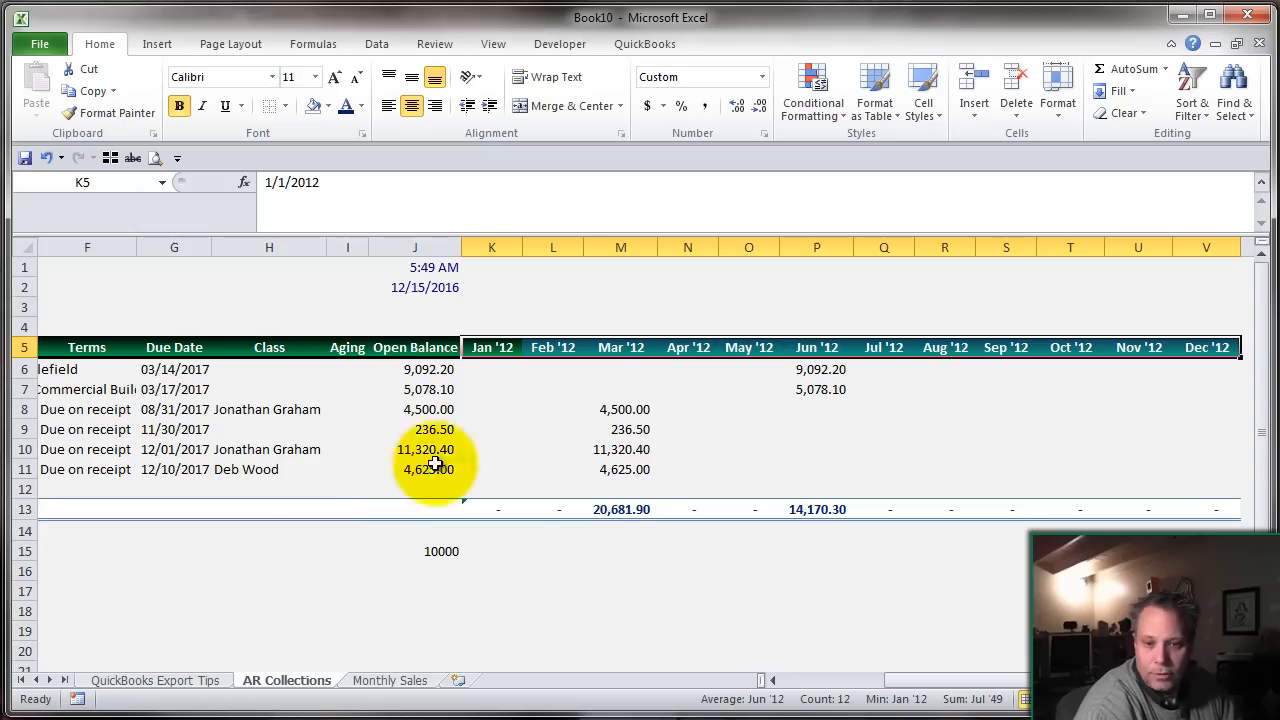
{"action": "left_click", "coordinate": [492, 552]}
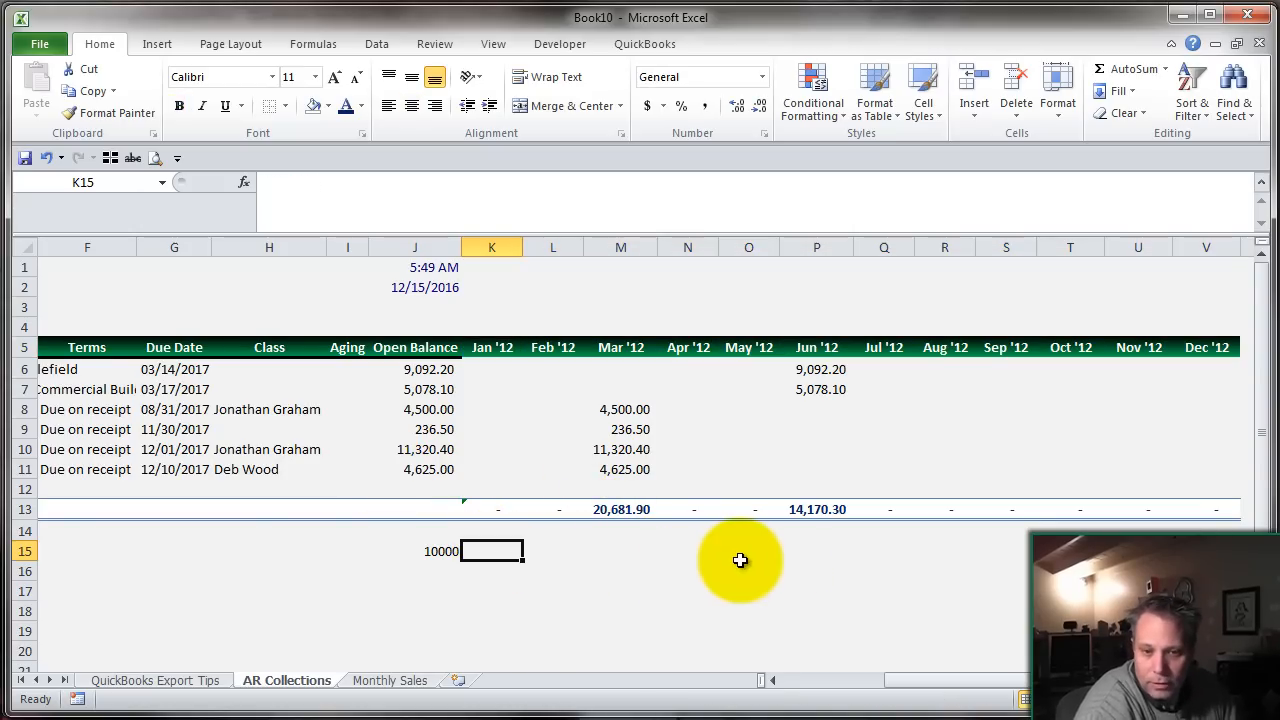
{"action": "mouse_move", "coordinate": [736, 560]}
{"action": "type", "text": "=J15"}
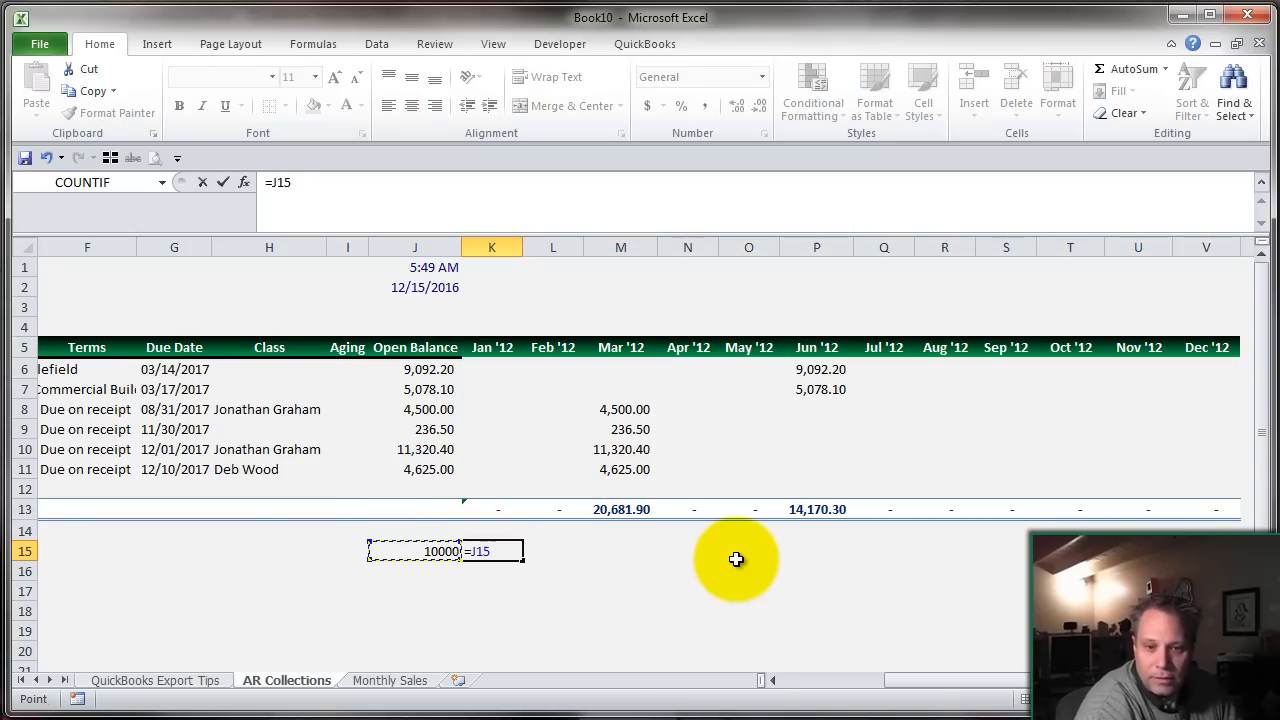
{"action": "type", "text": "+"}
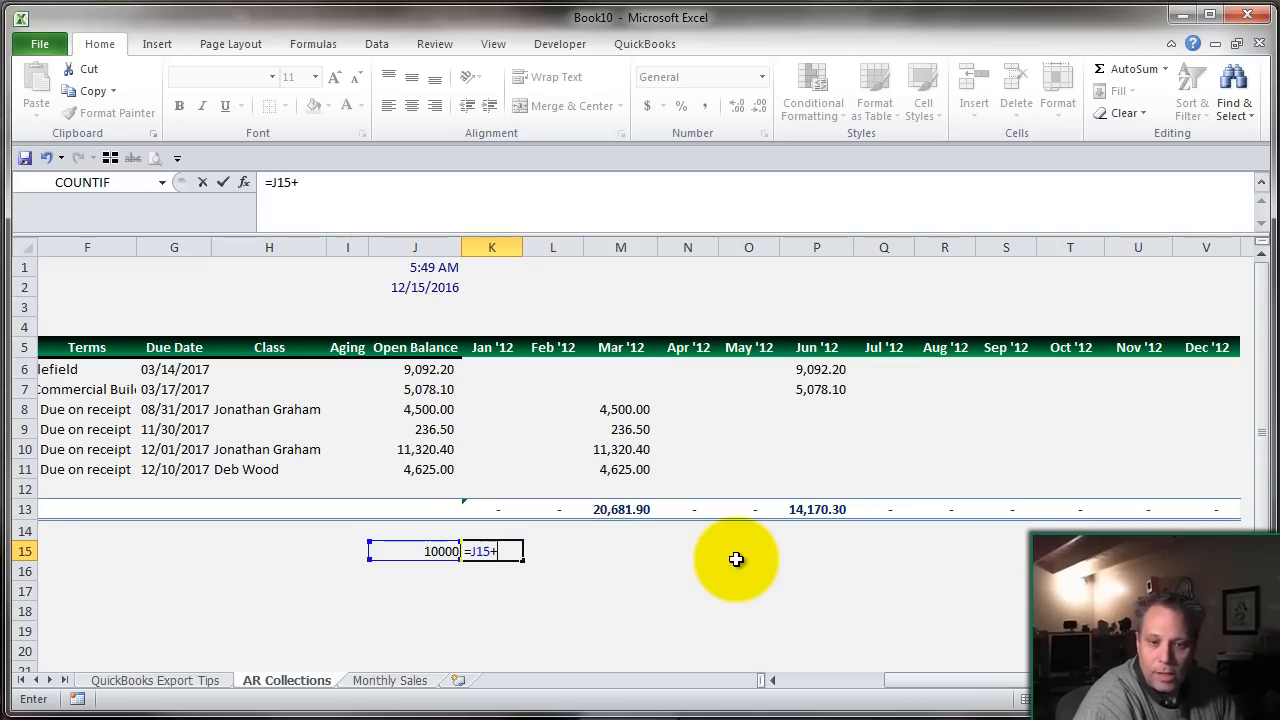
{"action": "mouse_move", "coordinate": [492, 348]}
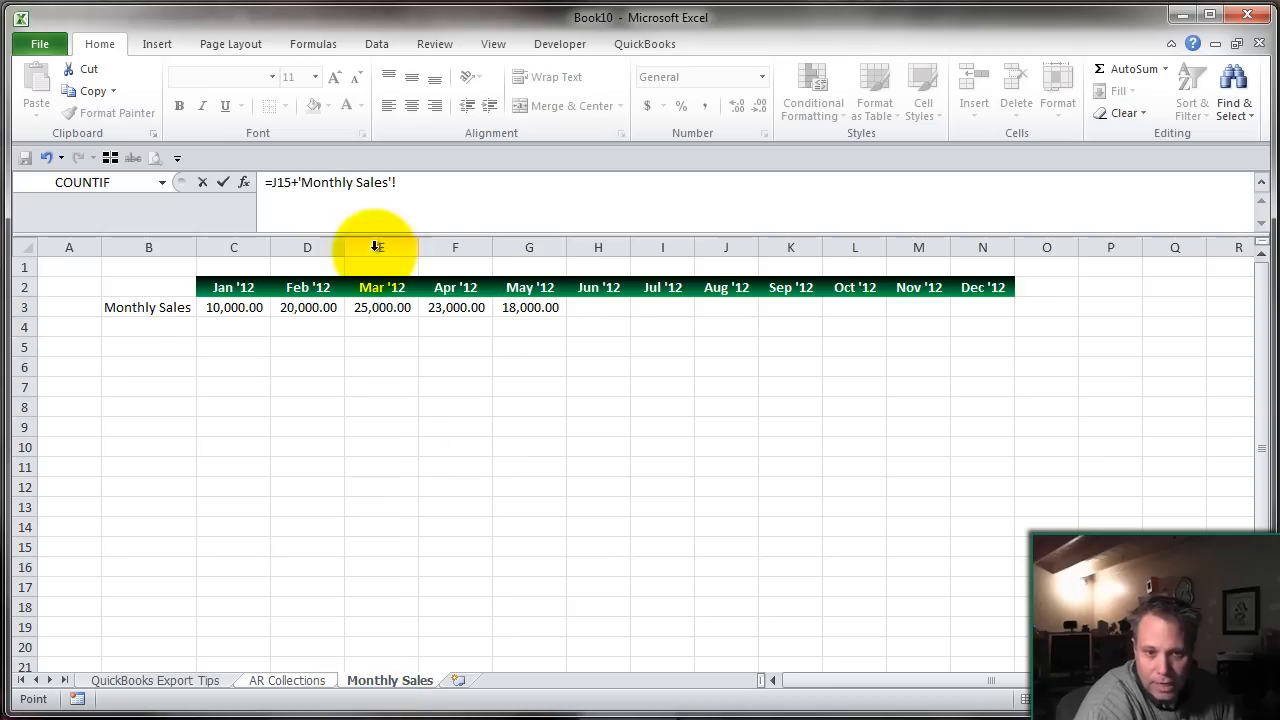
{"action": "left_click", "coordinate": [234, 308]}
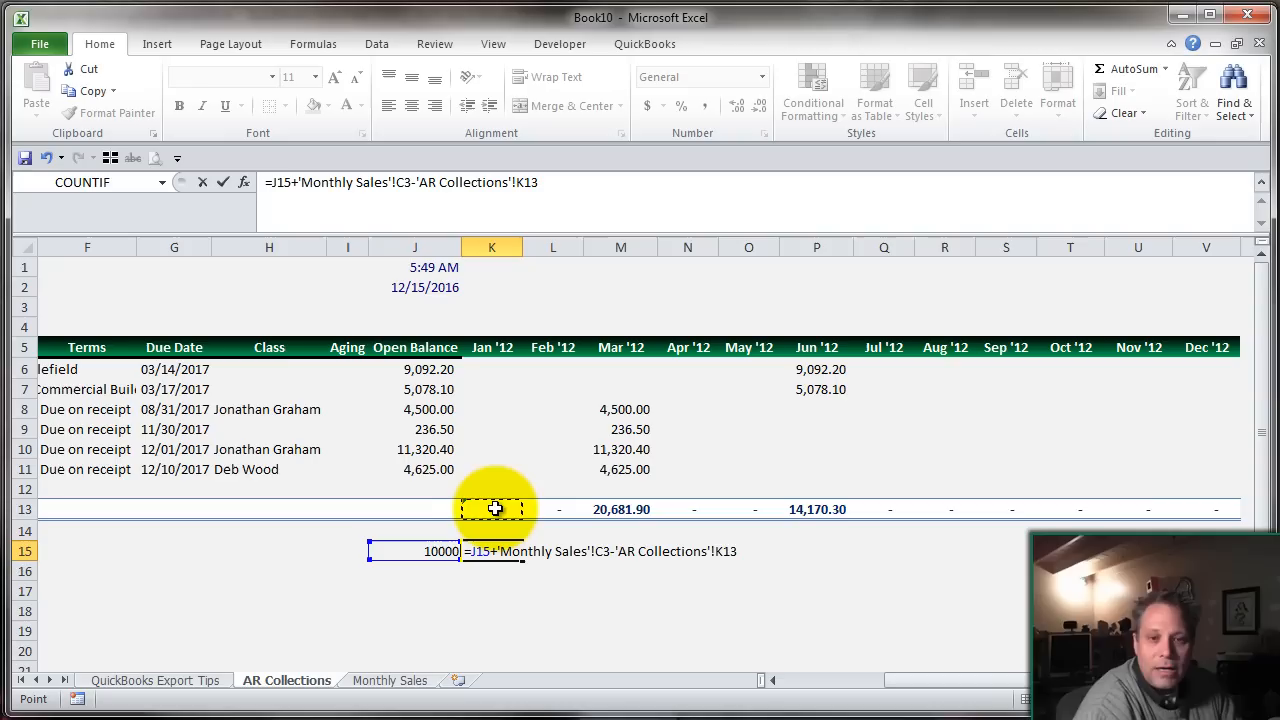
{"action": "mouse_move", "coordinate": [512, 440]}
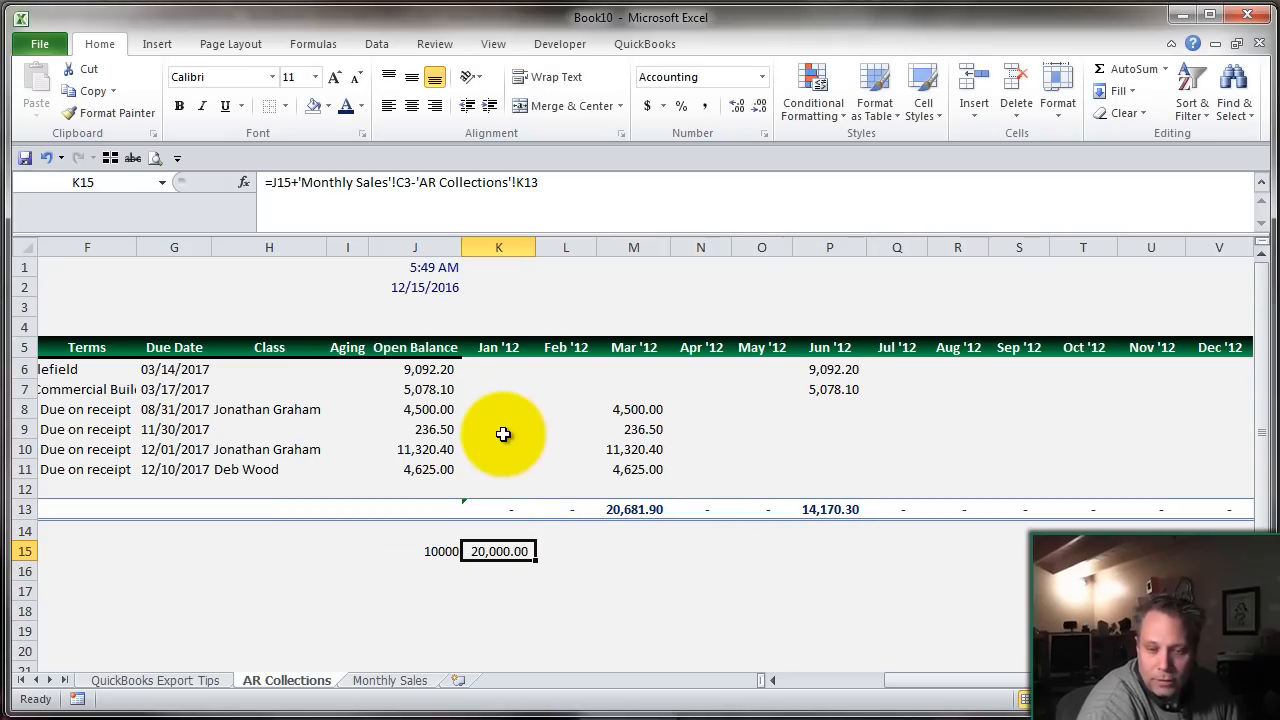
{"action": "left_click", "coordinate": [440, 552]}
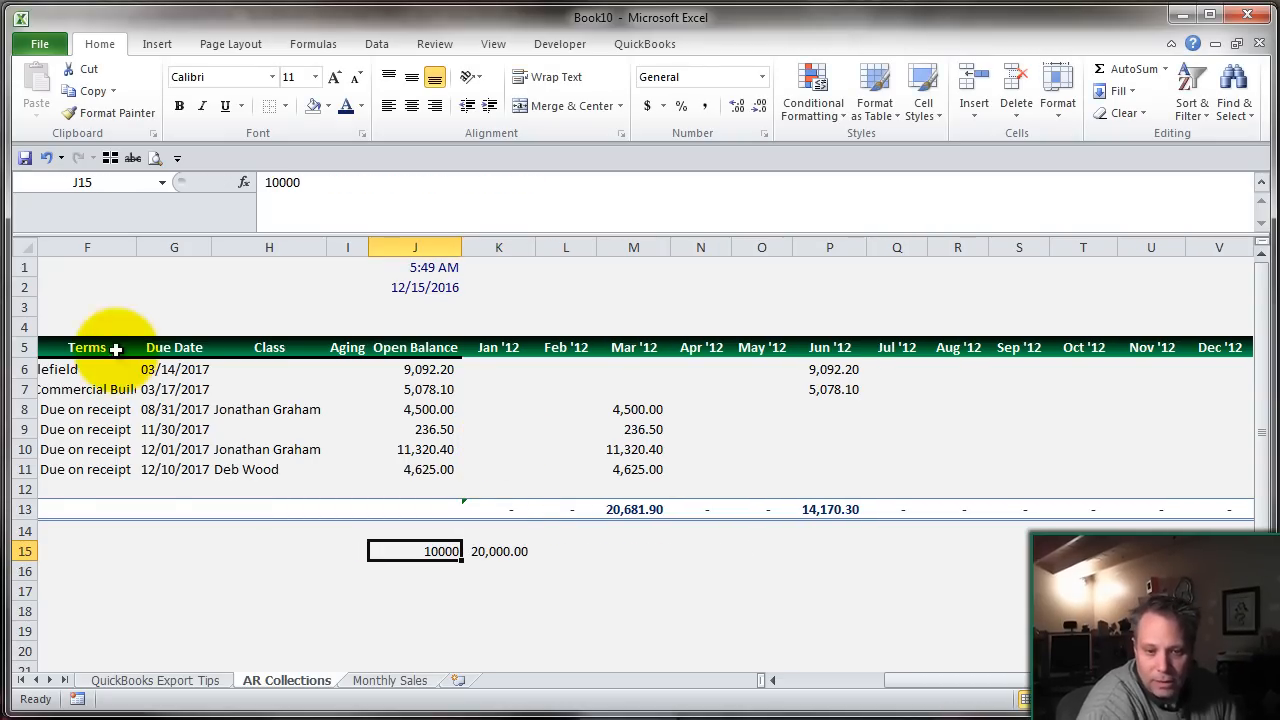
{"action": "left_click", "coordinate": [388, 680]}
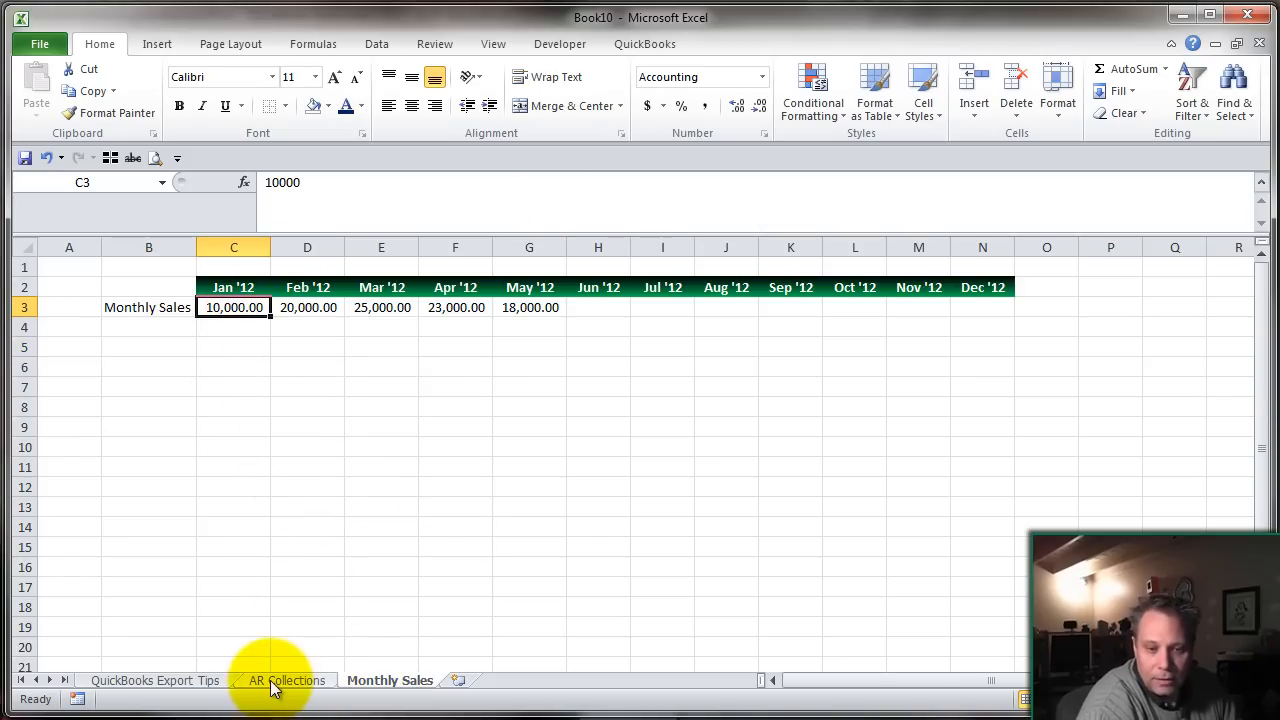
{"action": "left_click", "coordinate": [288, 680]}
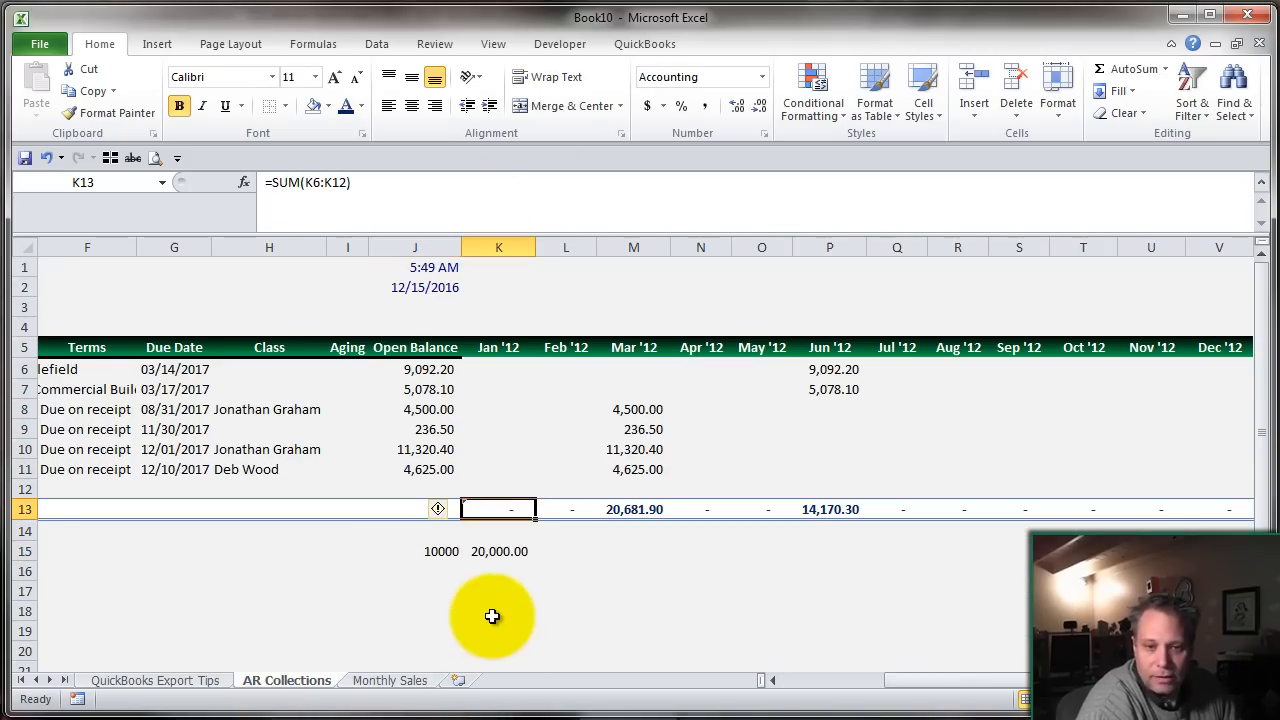
{"action": "mouse_move", "coordinate": [486, 614]}
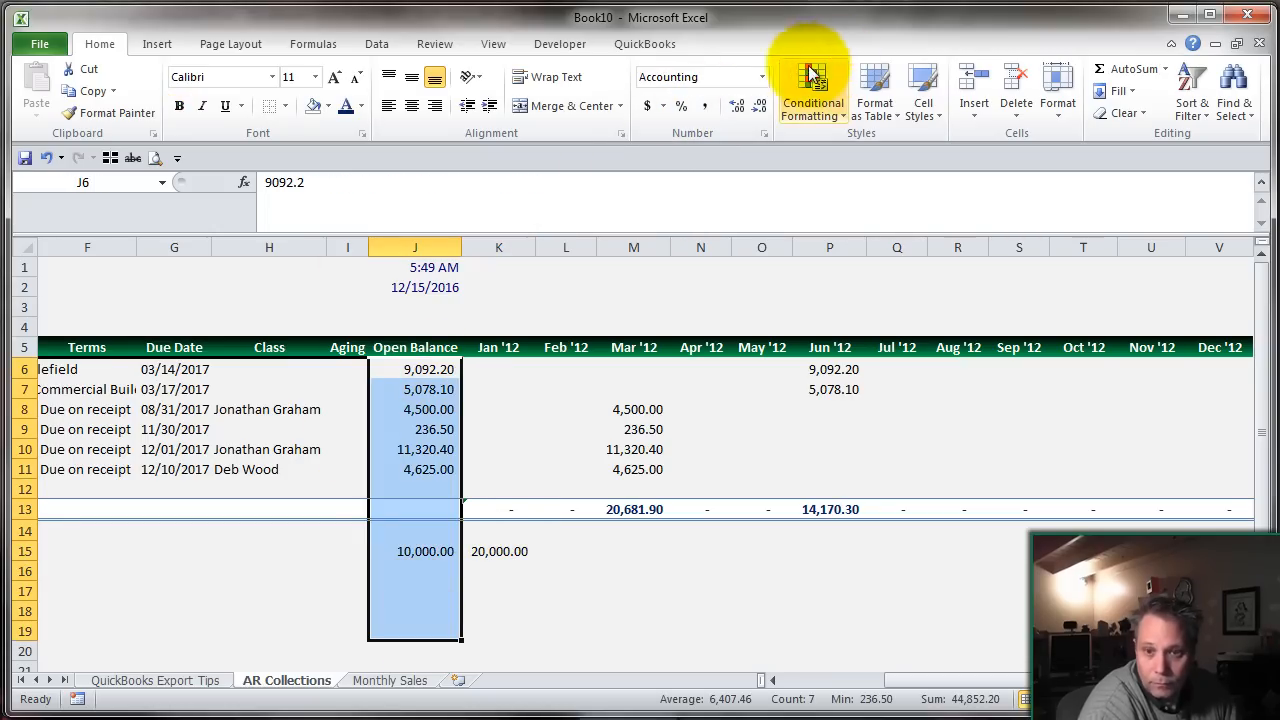
- Accounting-format the opening balance and fill the A/R balance formula through Dec '12, ending 71,147.80
{"action": "left_click", "coordinate": [500, 510]}
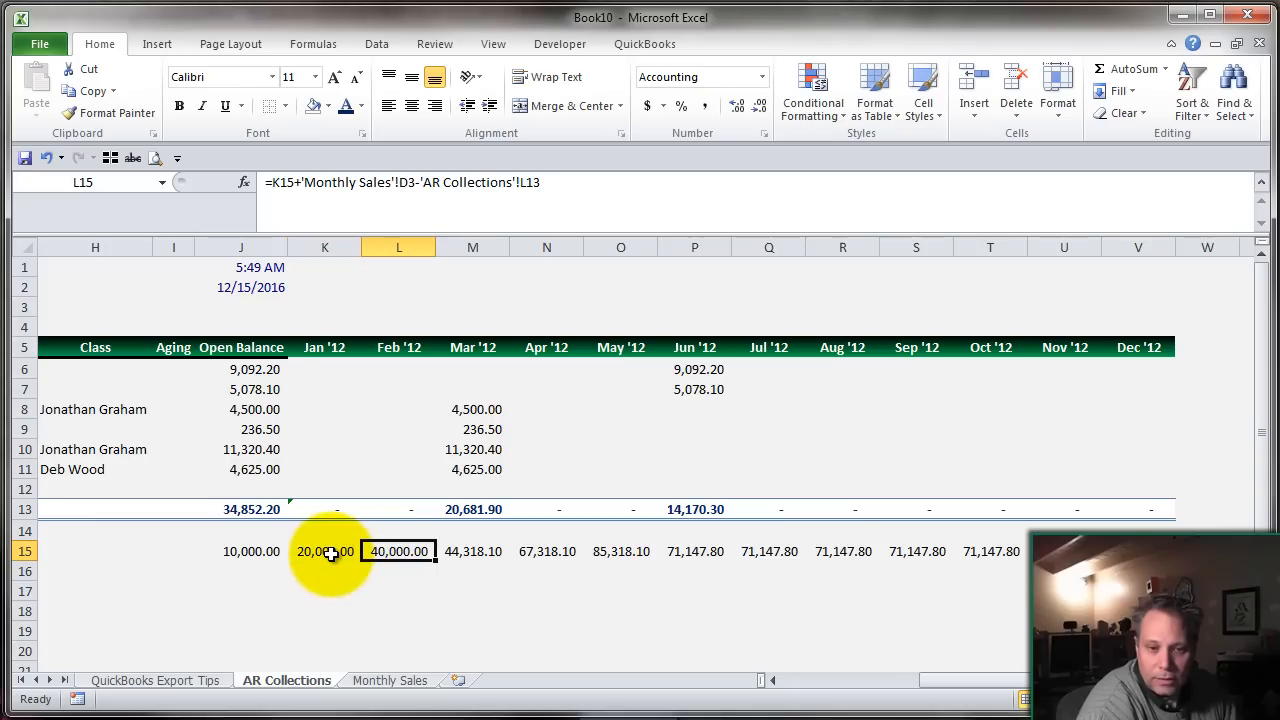
{"action": "mouse_move", "coordinate": [398, 552]}
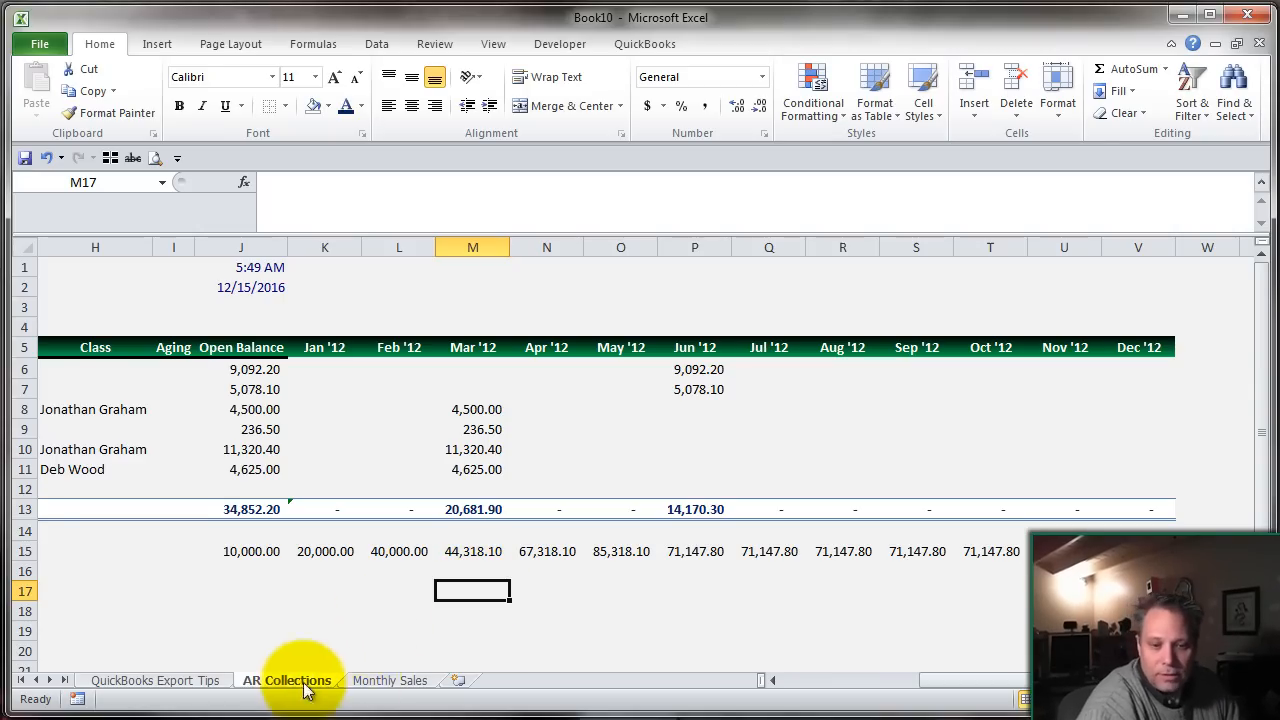
{"action": "left_click", "coordinate": [388, 680]}
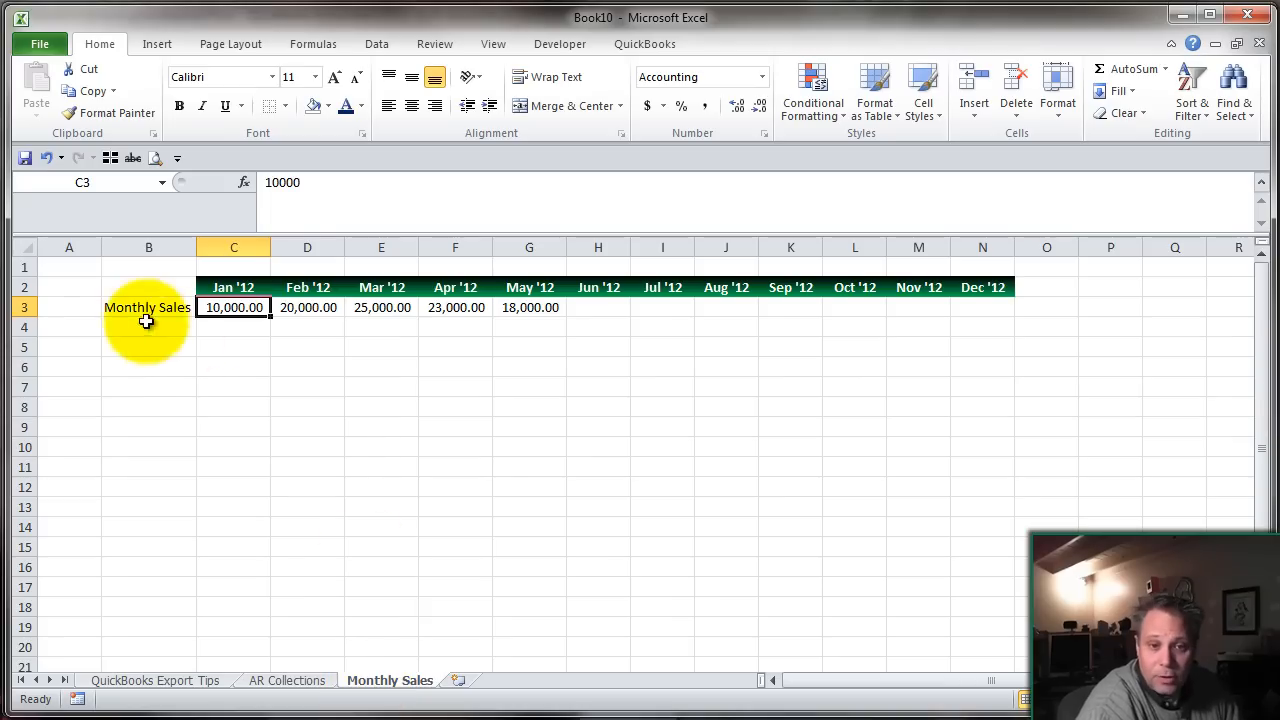
{"action": "mouse_move", "coordinate": [230, 664]}
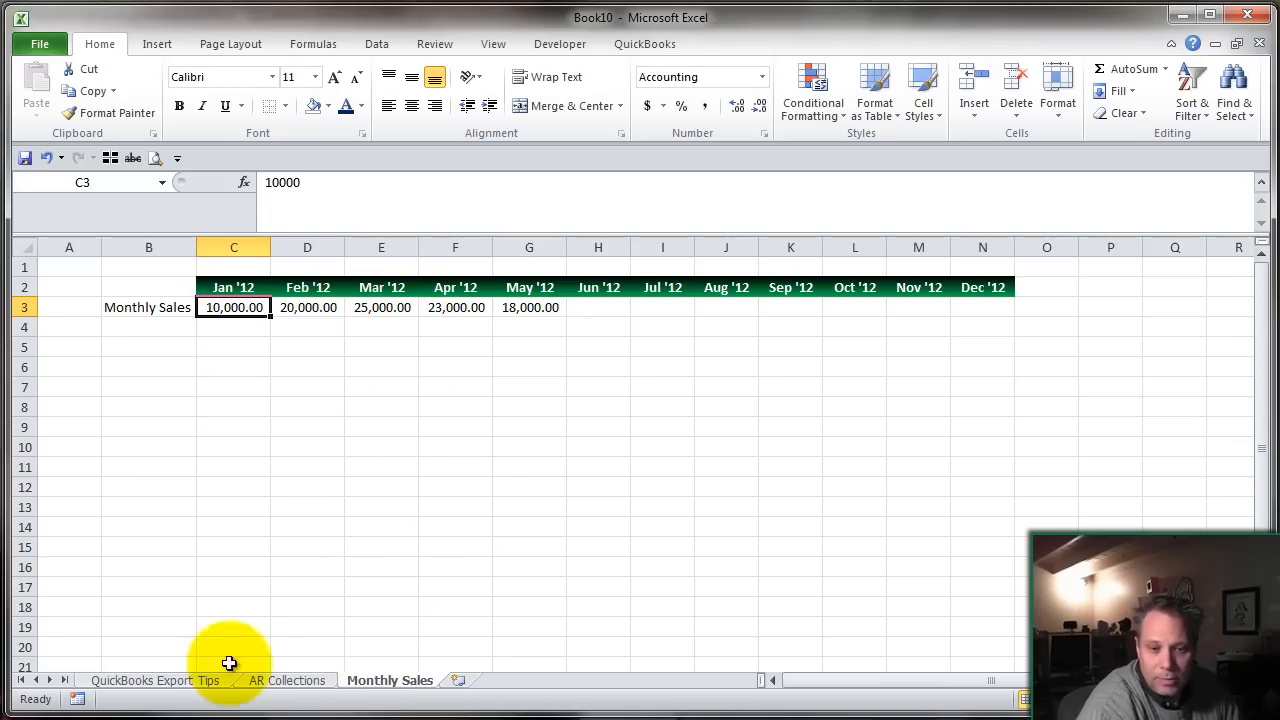
{"action": "left_click", "coordinate": [288, 680]}
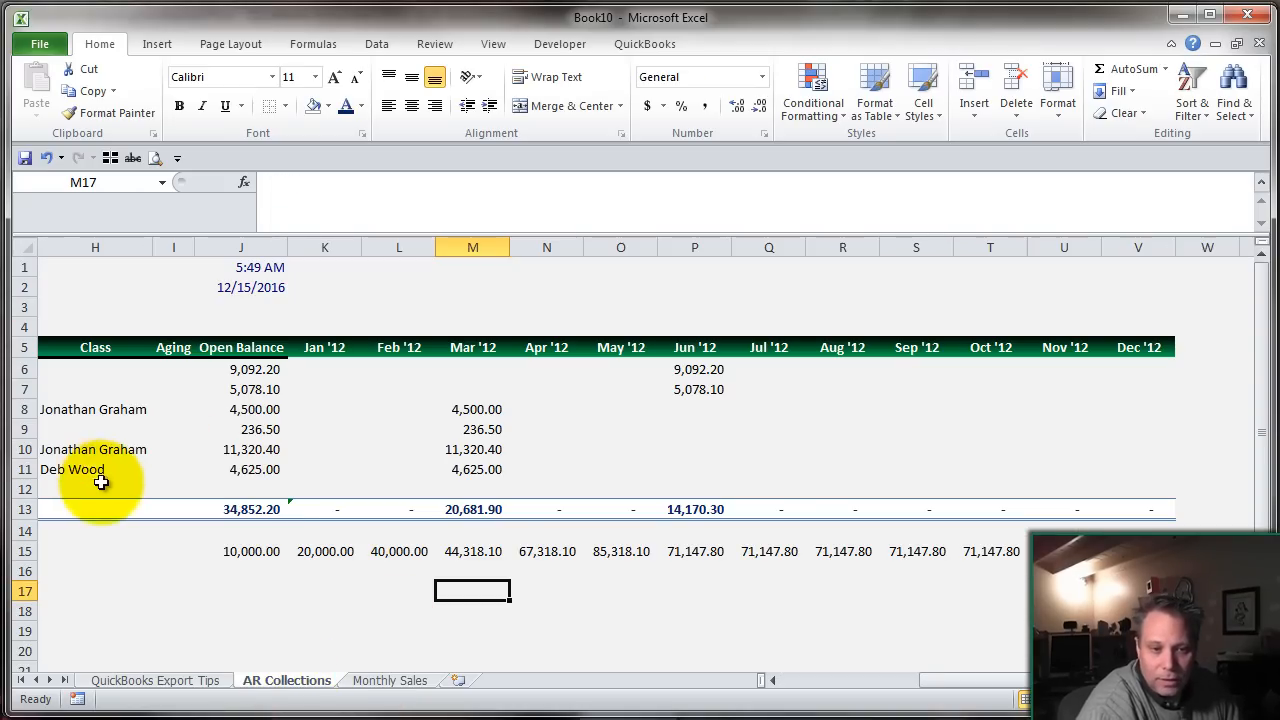